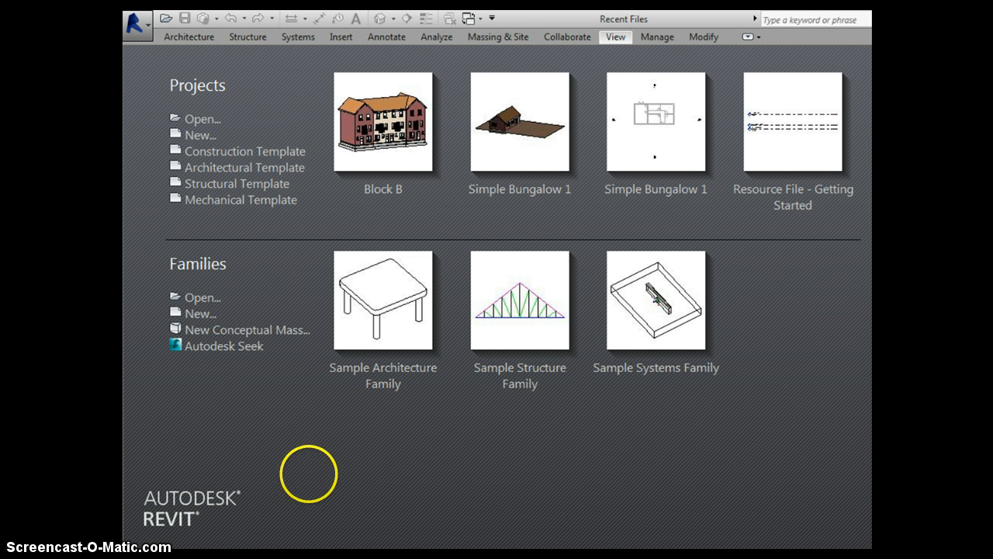
{"action": "mouse_move", "coordinate": [208, 138]}
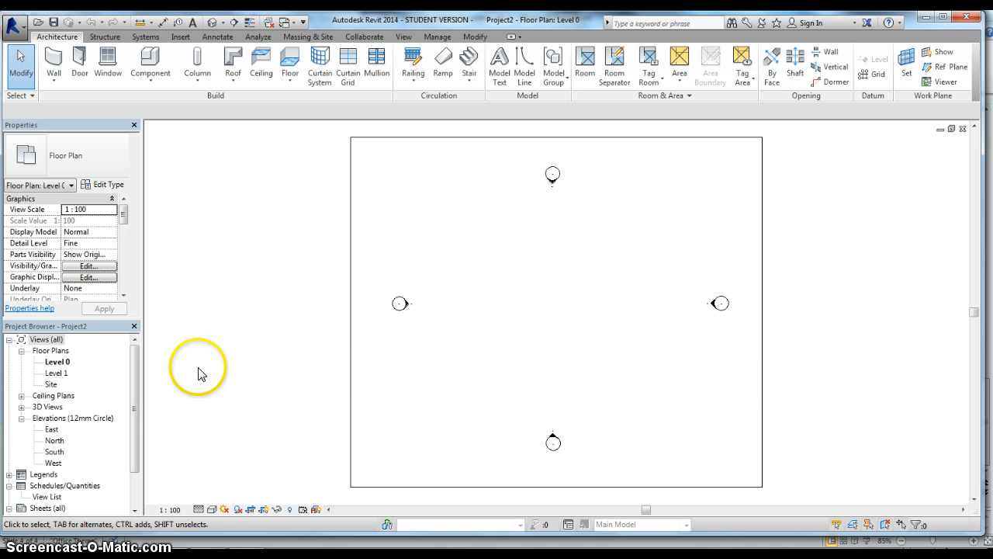
{"action": "mouse_move", "coordinate": [974, 543]}
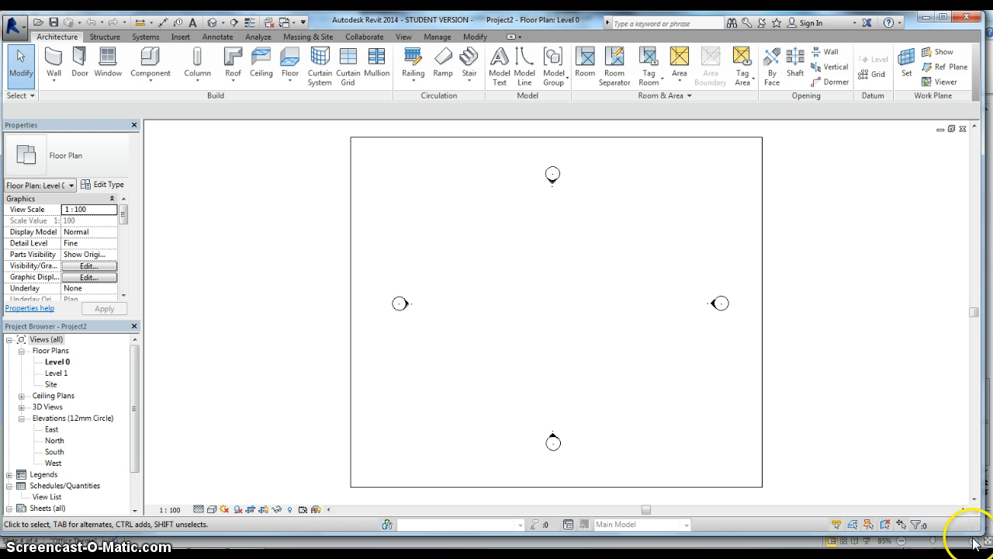
{"action": "mouse_move", "coordinate": [976, 533]}
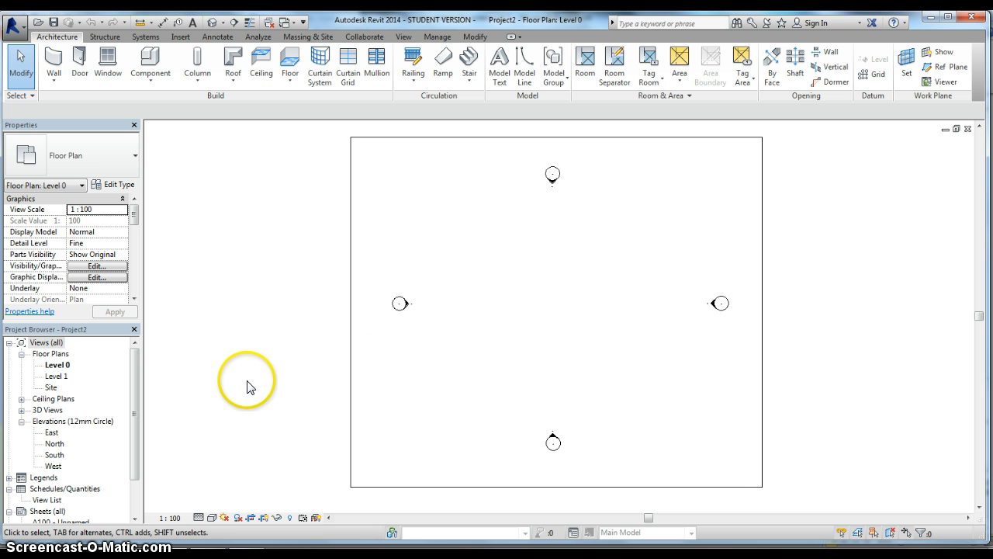
{"action": "mouse_move", "coordinate": [223, 425]}
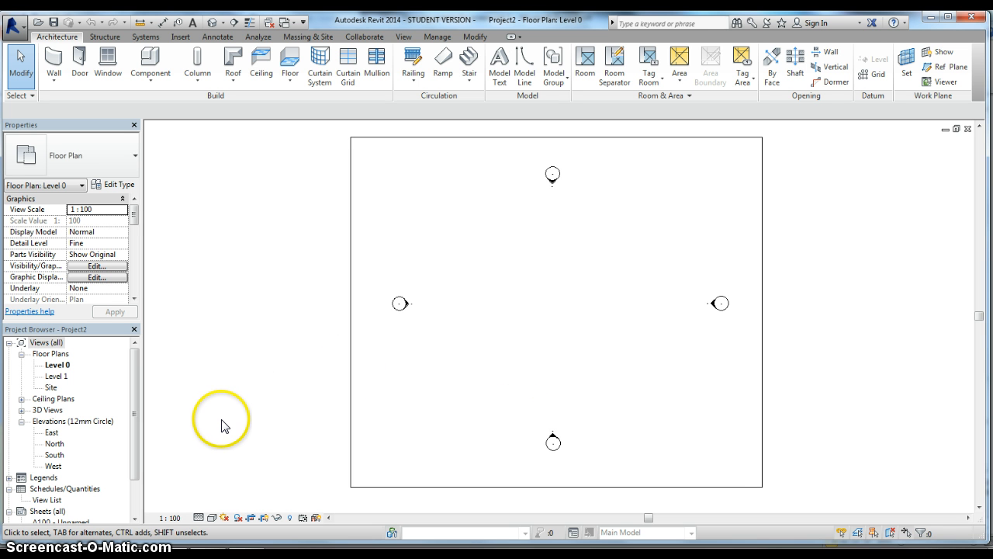
{"action": "mouse_move", "coordinate": [217, 437]}
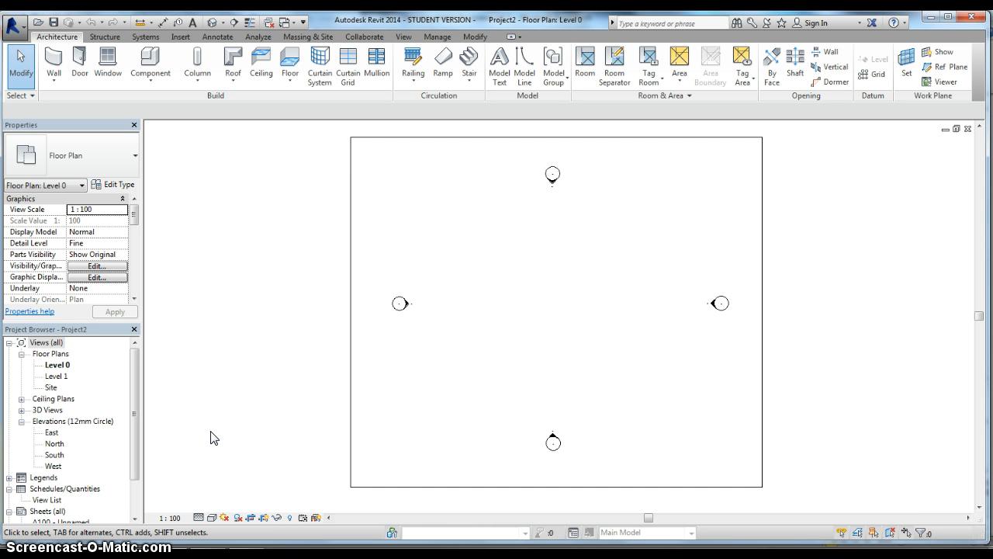
{"action": "mouse_move", "coordinate": [200, 445]}
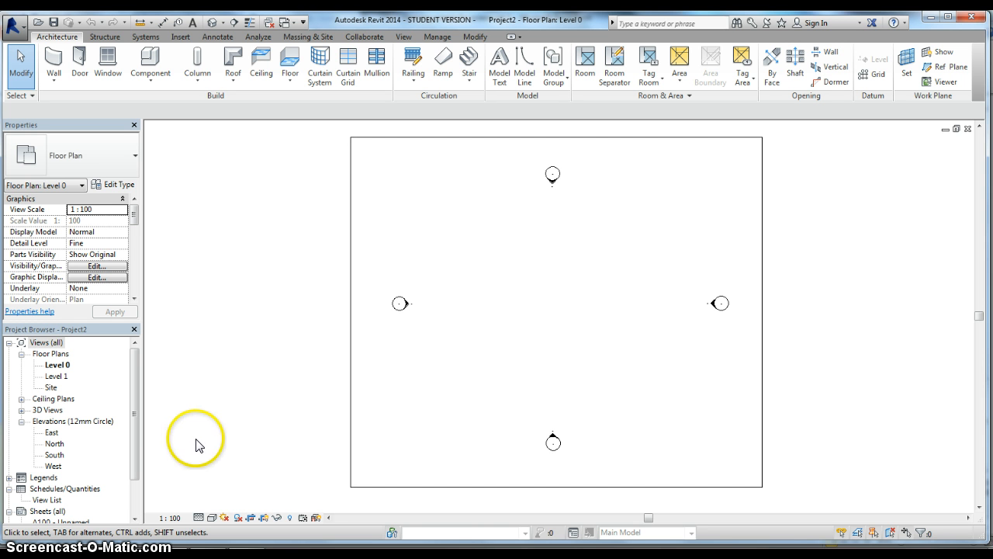
{"action": "mouse_move", "coordinate": [116, 459]}
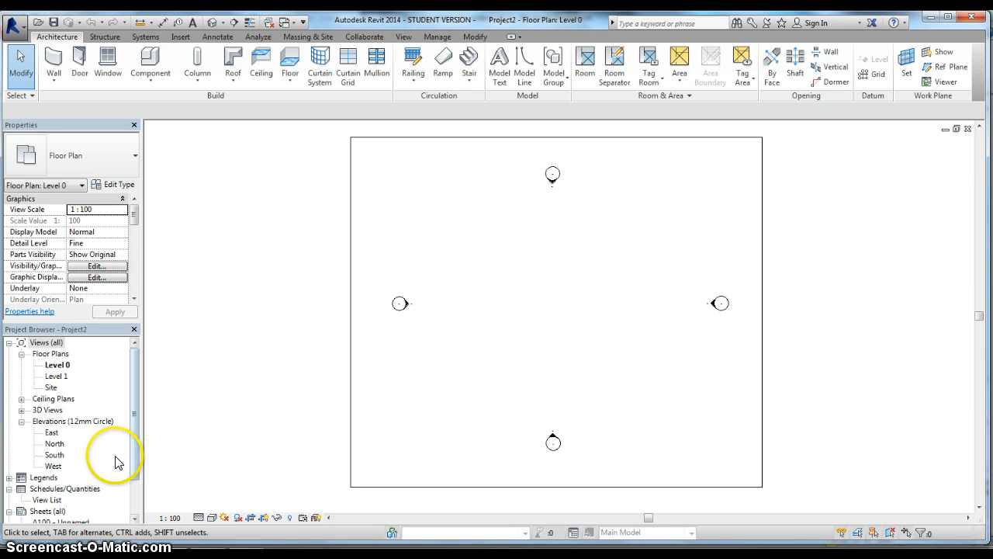
{"action": "mouse_move", "coordinate": [76, 460]}
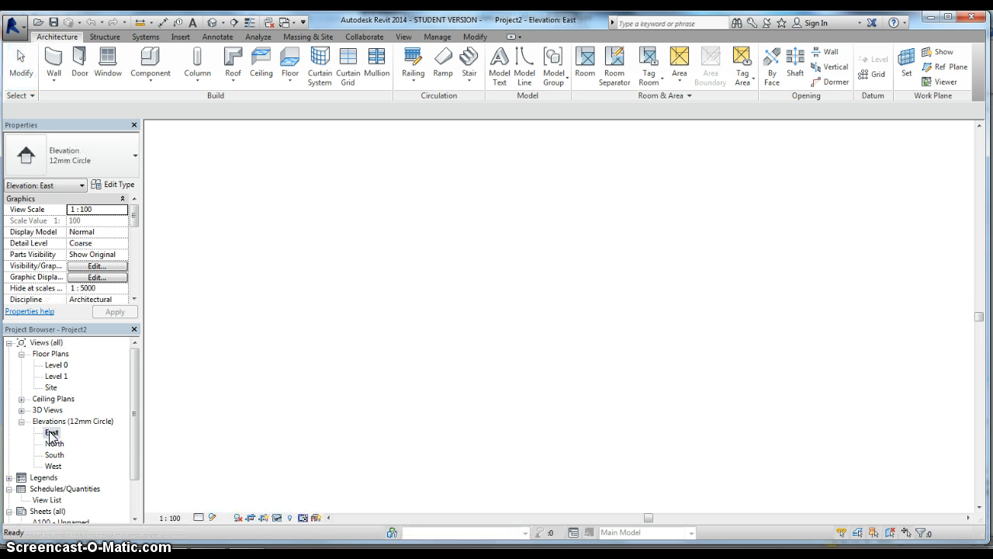
In the East elevation, delete Level 1 and its floor plan, accepting the warning.
{"action": "double_click", "coordinate": [51, 432]}
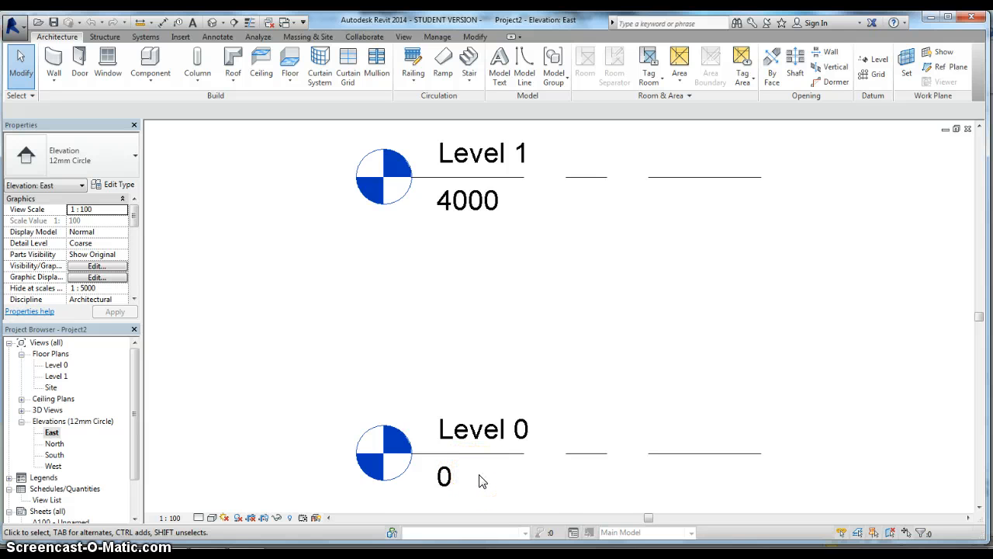
{"action": "mouse_move", "coordinate": [555, 494]}
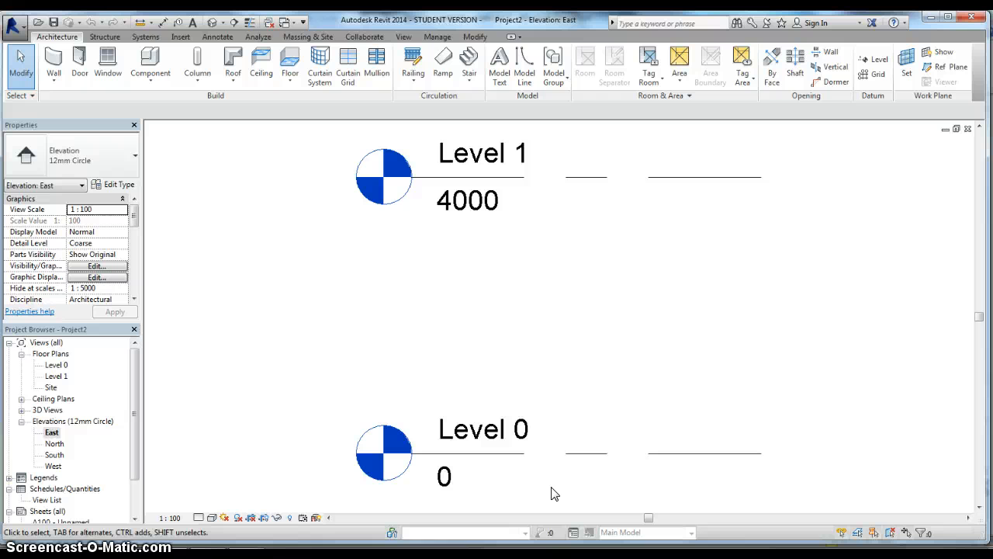
{"action": "left_click", "coordinate": [468, 201]}
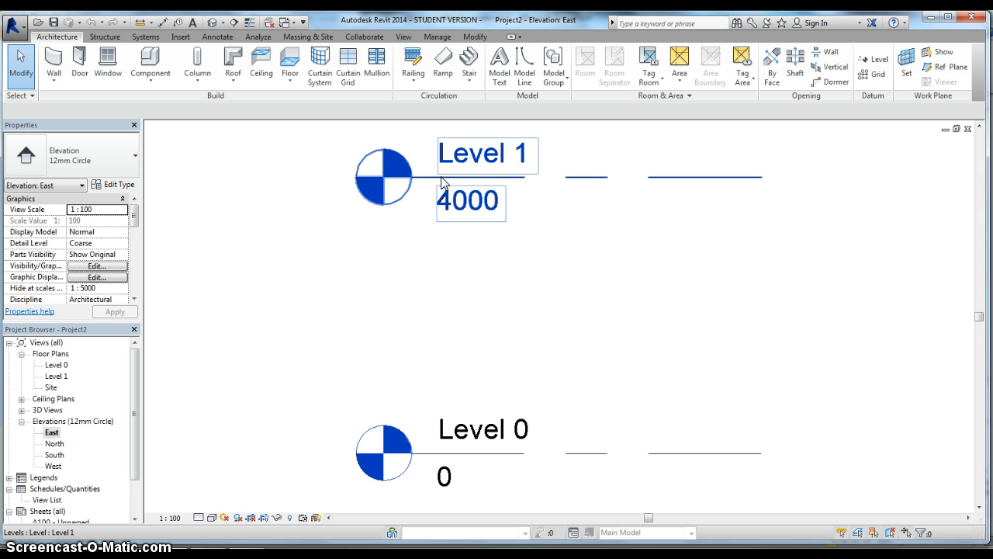
{"action": "mouse_move", "coordinate": [445, 184]}
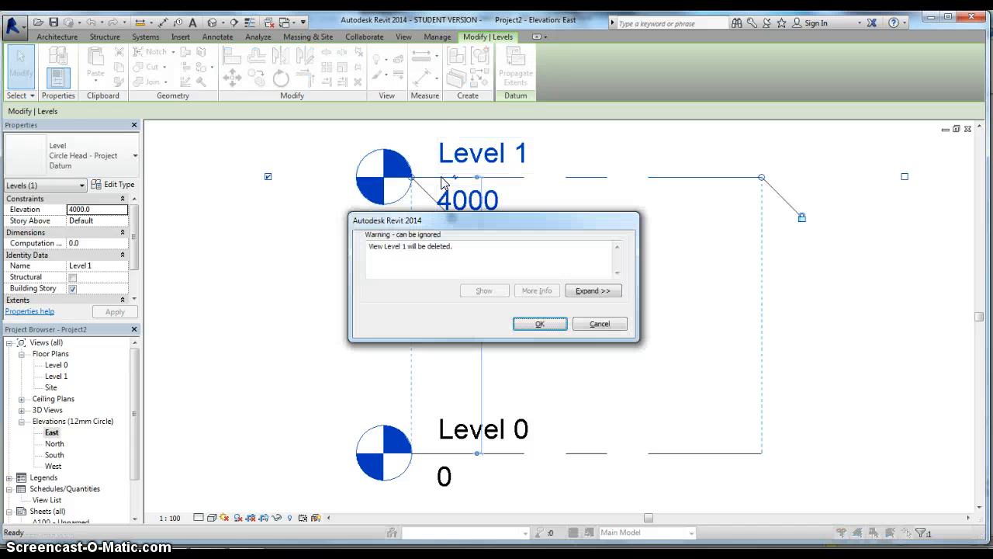
{"action": "mouse_move", "coordinate": [481, 277]}
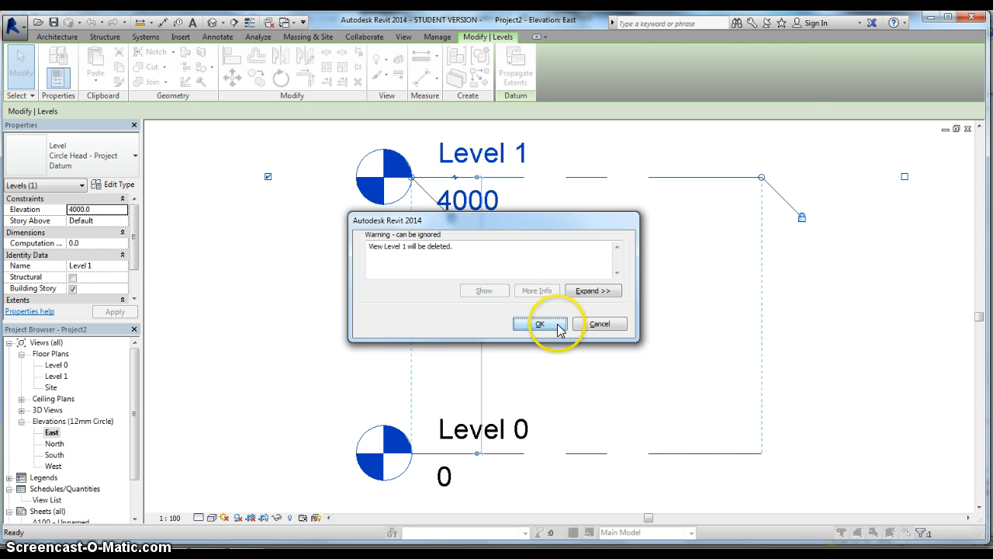
{"action": "left_click", "coordinate": [541, 324]}
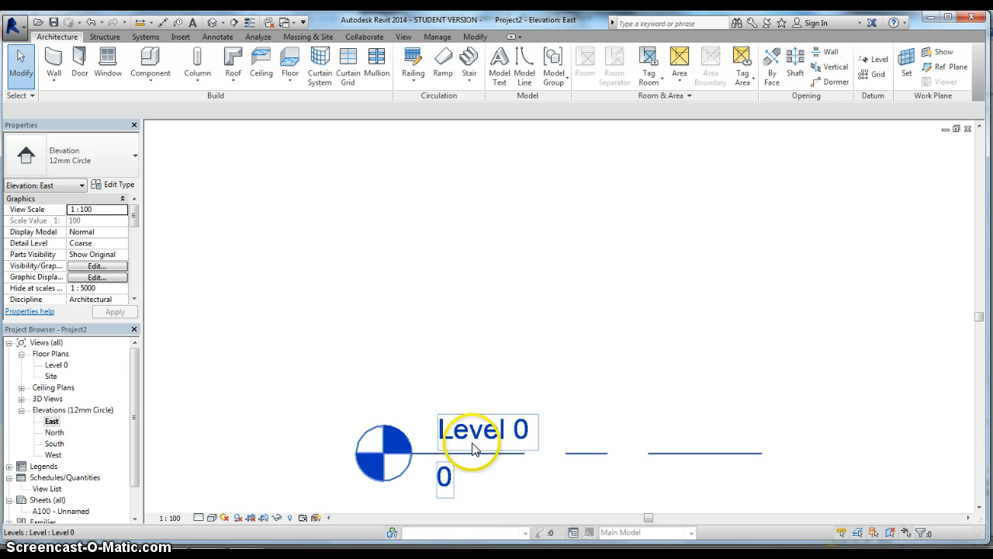
{"action": "mouse_move", "coordinate": [473, 442]}
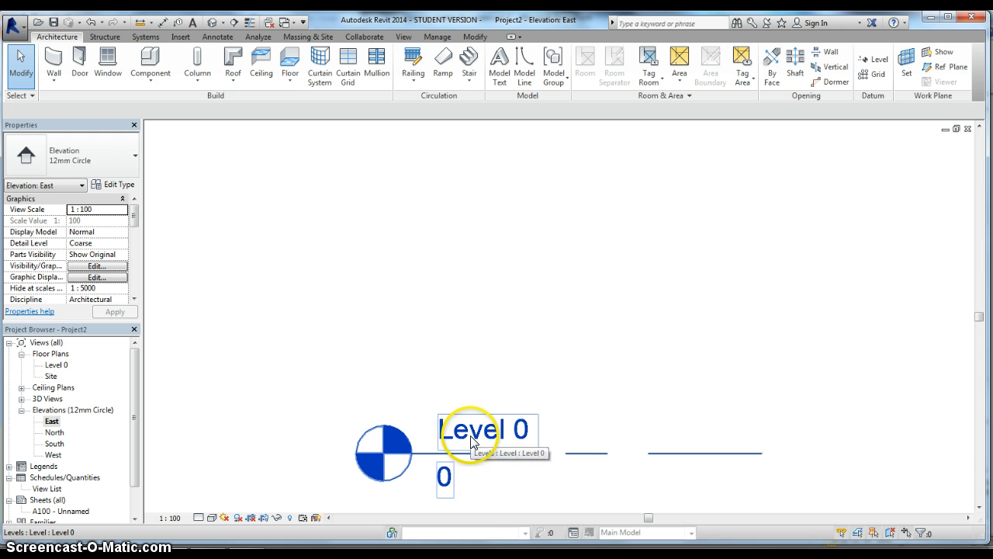
Rename Level 0 to 'Ground Level' and rename its corresponding floor plan view too.
{"action": "left_click", "coordinate": [485, 429]}
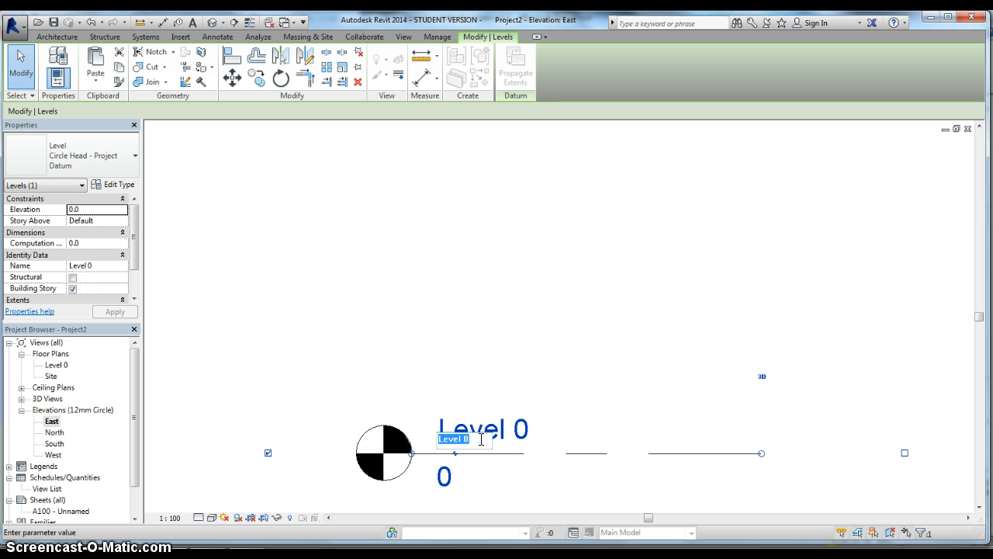
{"action": "type", "text": "gR"}
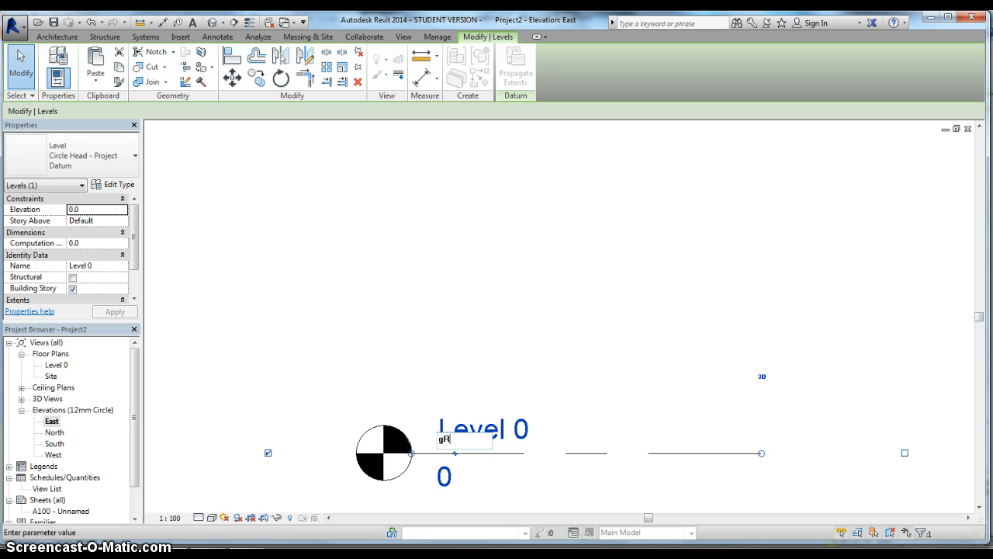
{"action": "type", "text": "OUN"}
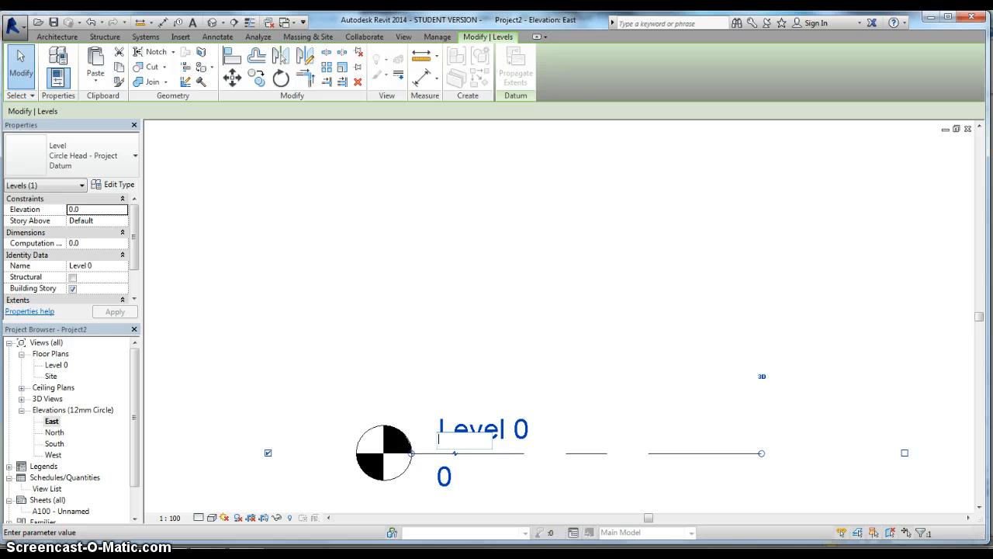
{"action": "type", "text": "Ground Level"}
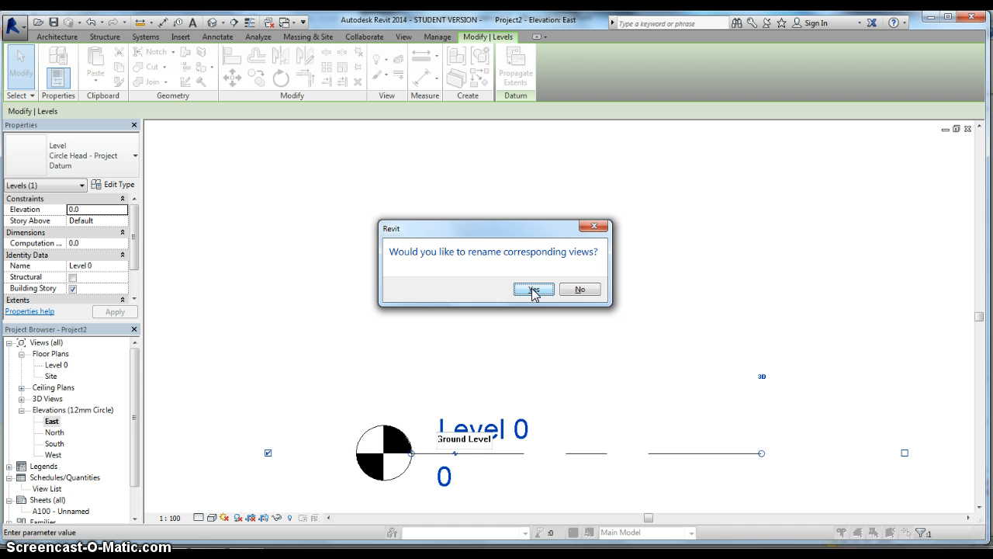
{"action": "left_click", "coordinate": [533, 289]}
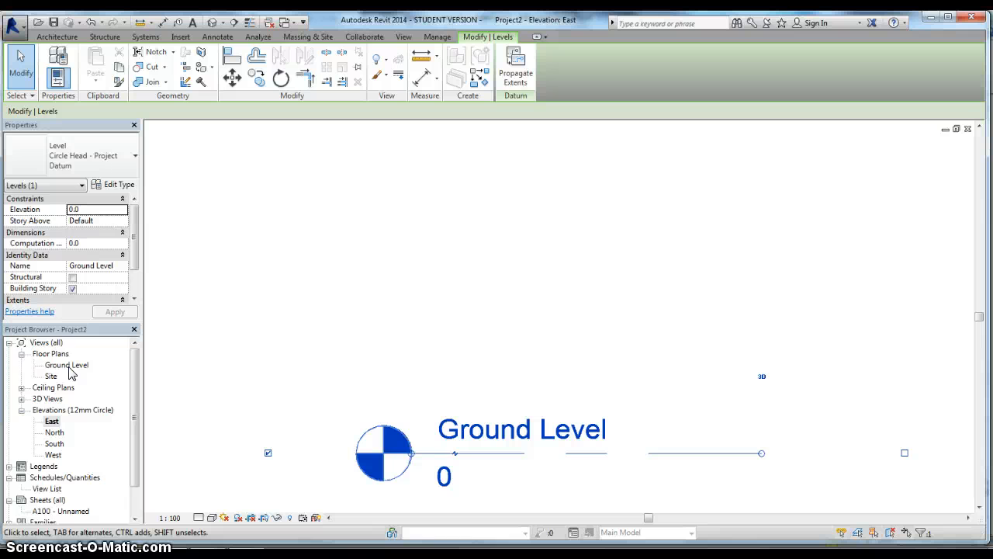
{"action": "mouse_move", "coordinate": [130, 409]}
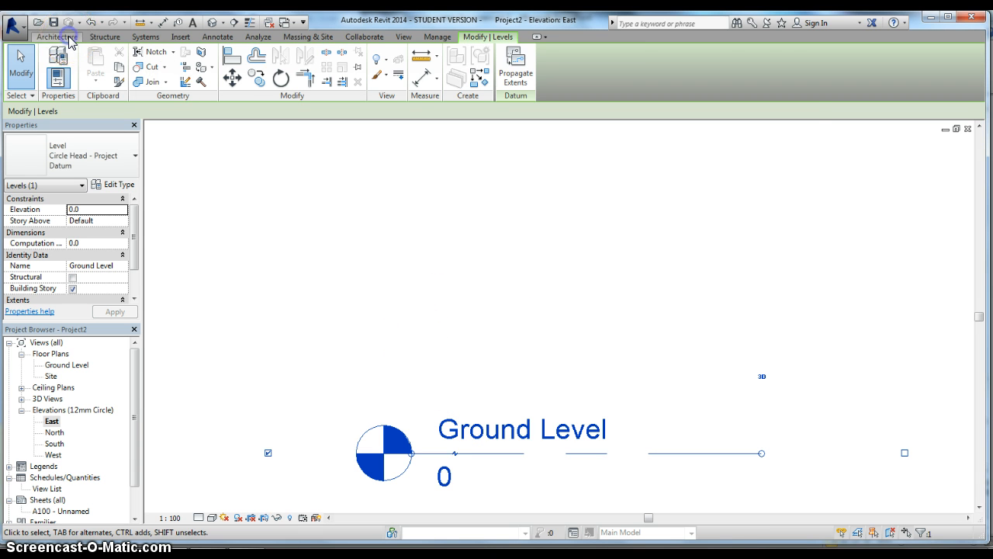
Start a new level with its start point placed 2800 above Ground Level.
{"action": "left_click", "coordinate": [57, 37]}
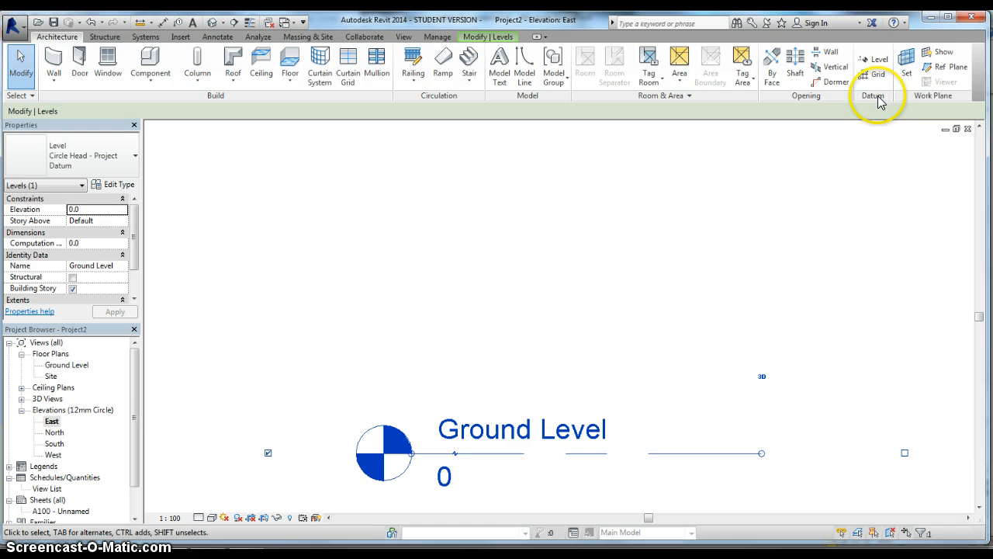
{"action": "mouse_move", "coordinate": [878, 64]}
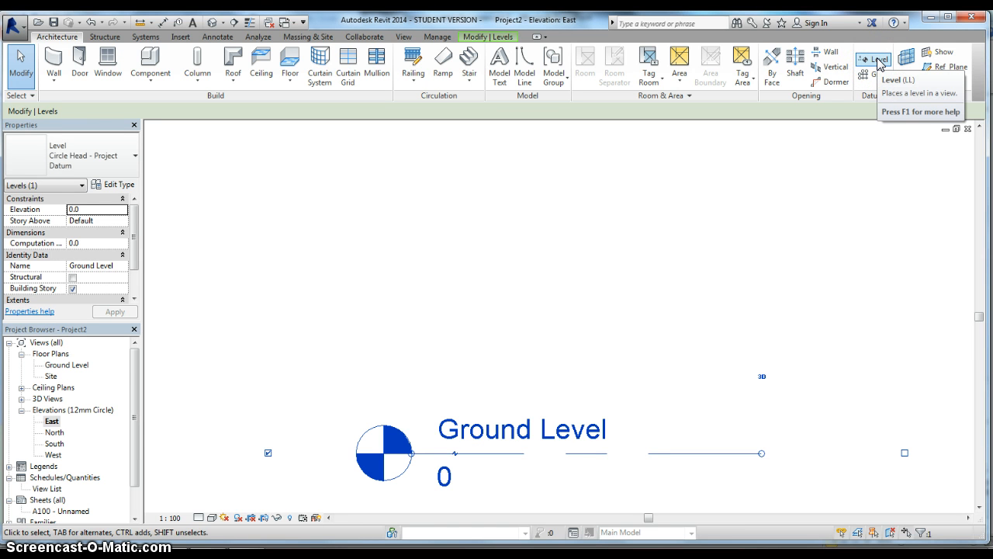
{"action": "left_click", "coordinate": [872, 62]}
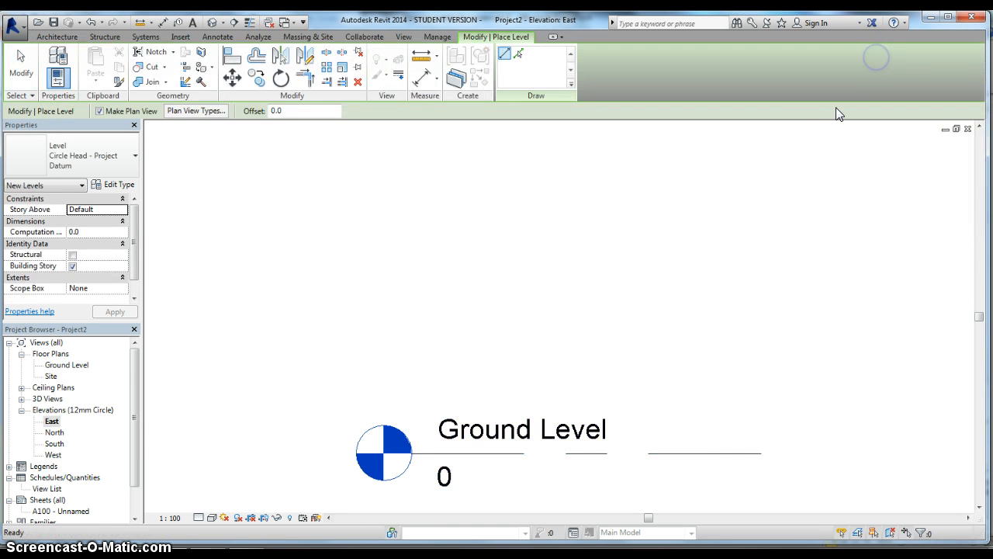
{"action": "mouse_move", "coordinate": [465, 272]}
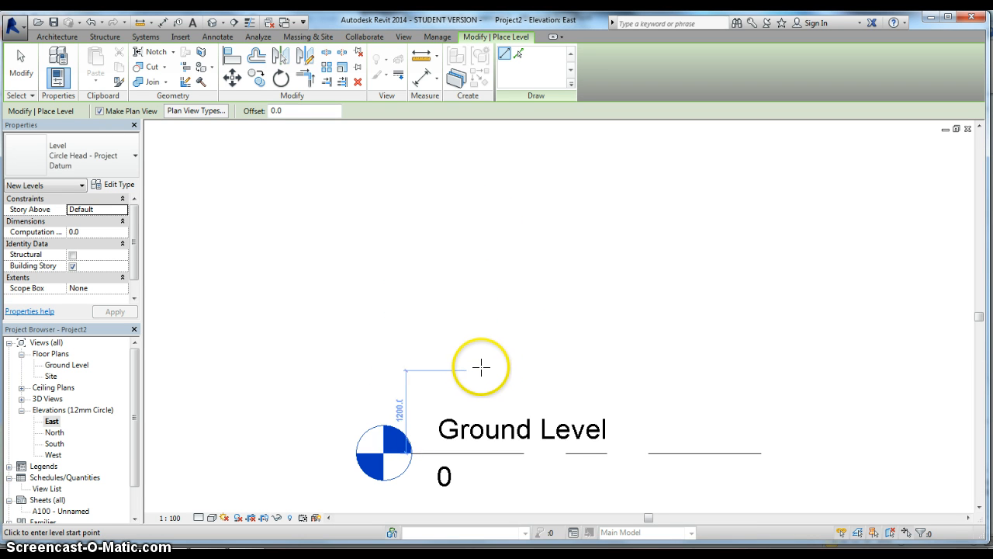
{"action": "mouse_move", "coordinate": [441, 360]}
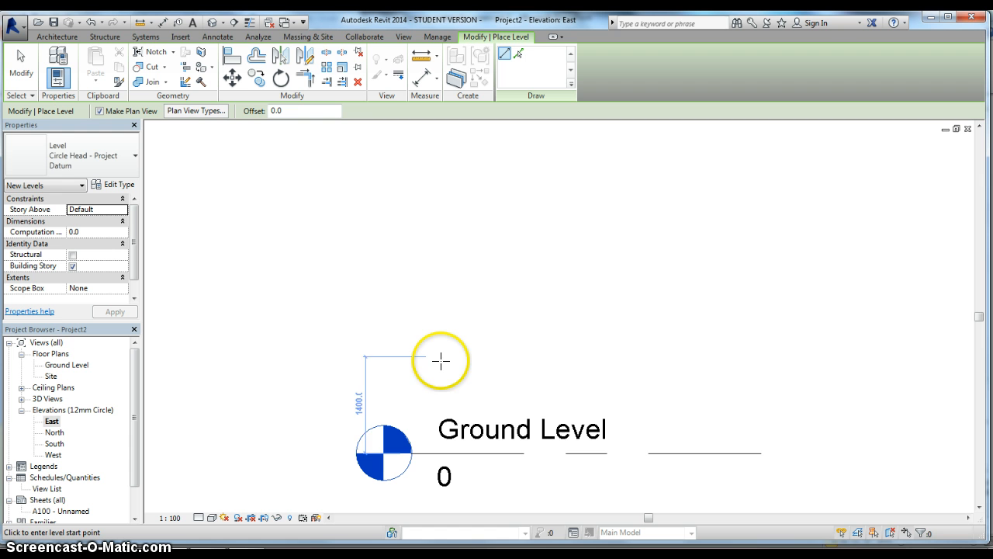
{"action": "mouse_move", "coordinate": [448, 340]}
{"action": "type", "text": "2800"}
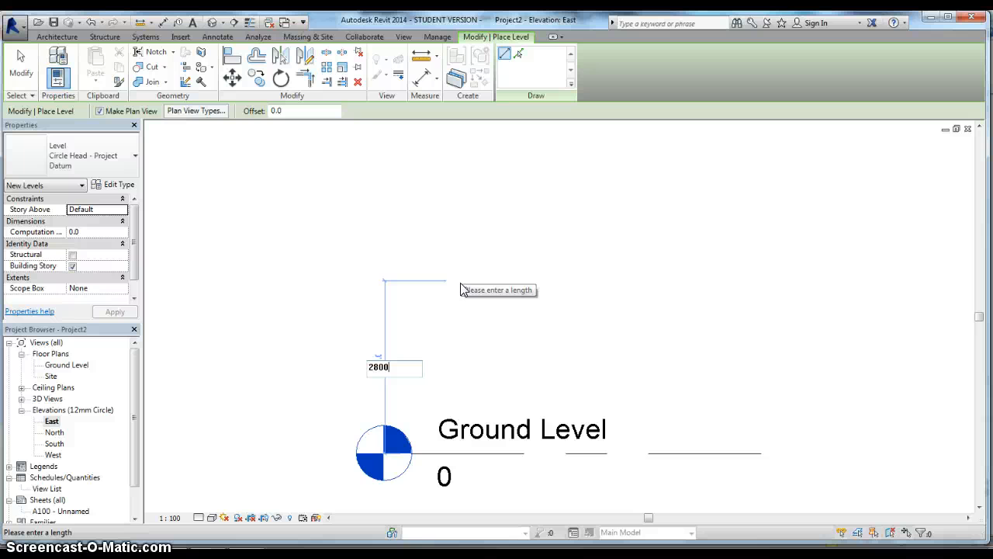
{"action": "key", "text": "Return"}
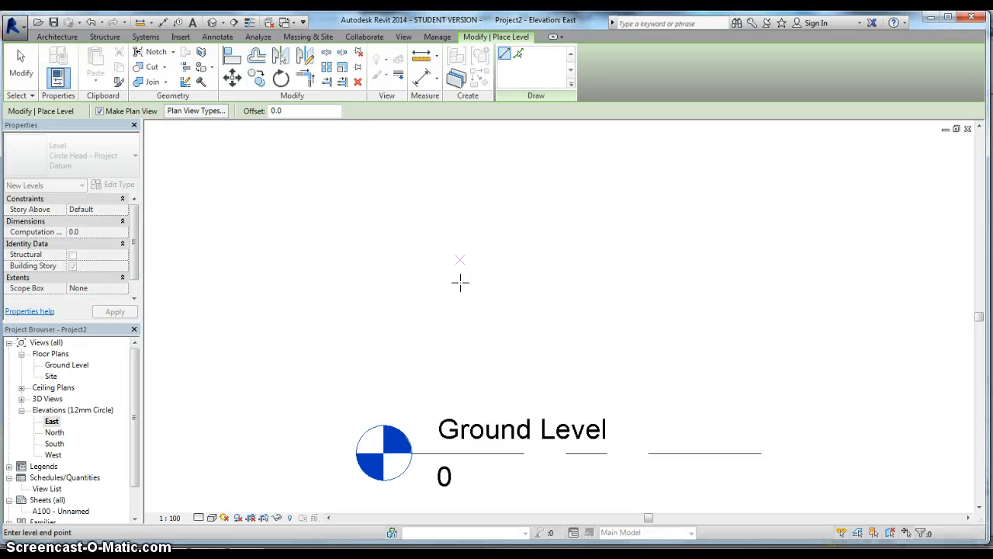
Finish the level at 2800, name it 'Top of wall' and rename its plan view.
{"action": "left_click", "coordinate": [607, 282]}
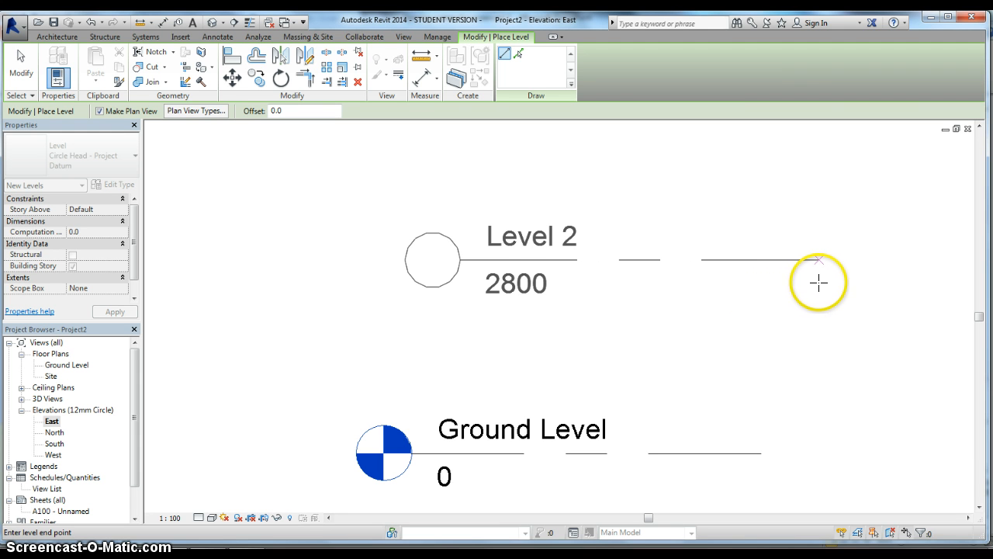
{"action": "mouse_move", "coordinate": [844, 281]}
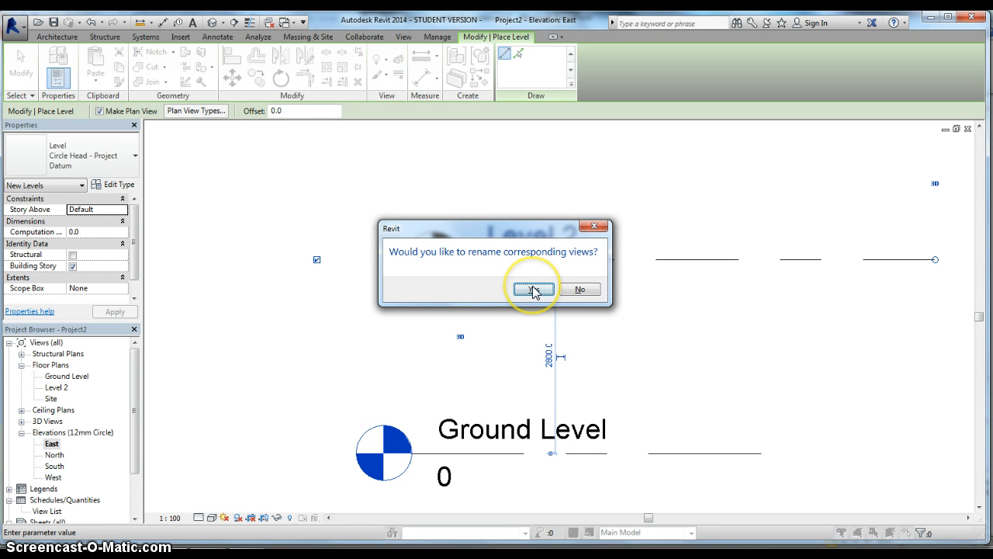
{"action": "left_click", "coordinate": [533, 289]}
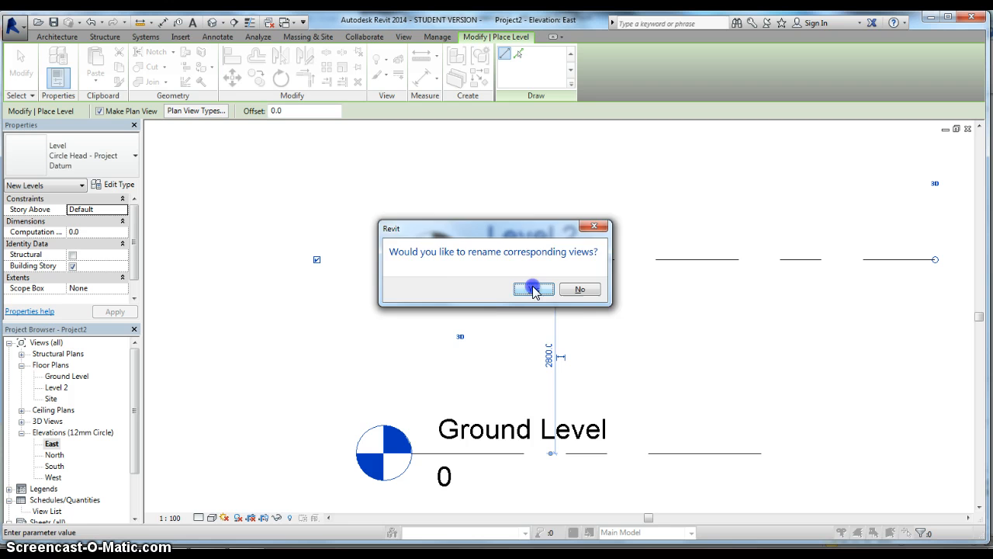
{"action": "left_click", "coordinate": [534, 289]}
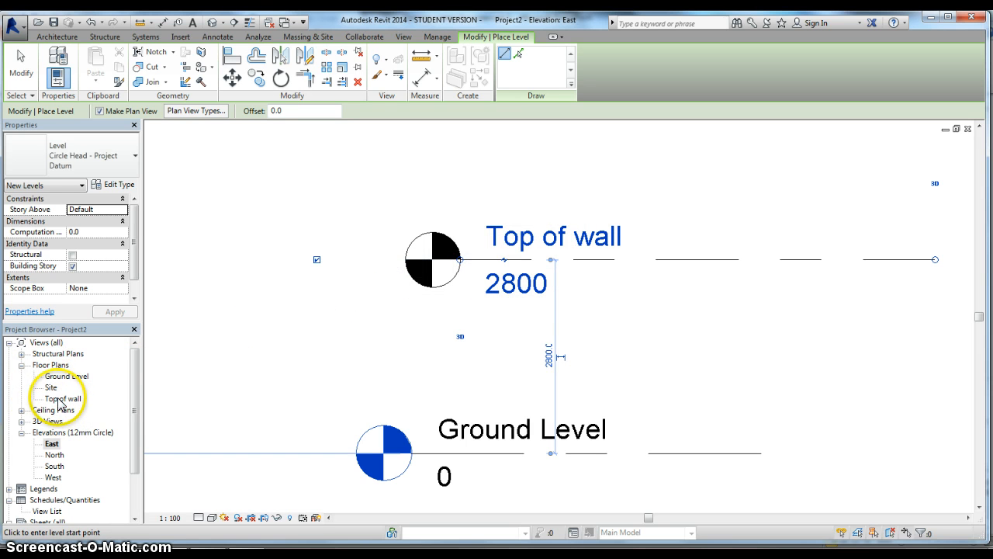
{"action": "mouse_move", "coordinate": [66, 403]}
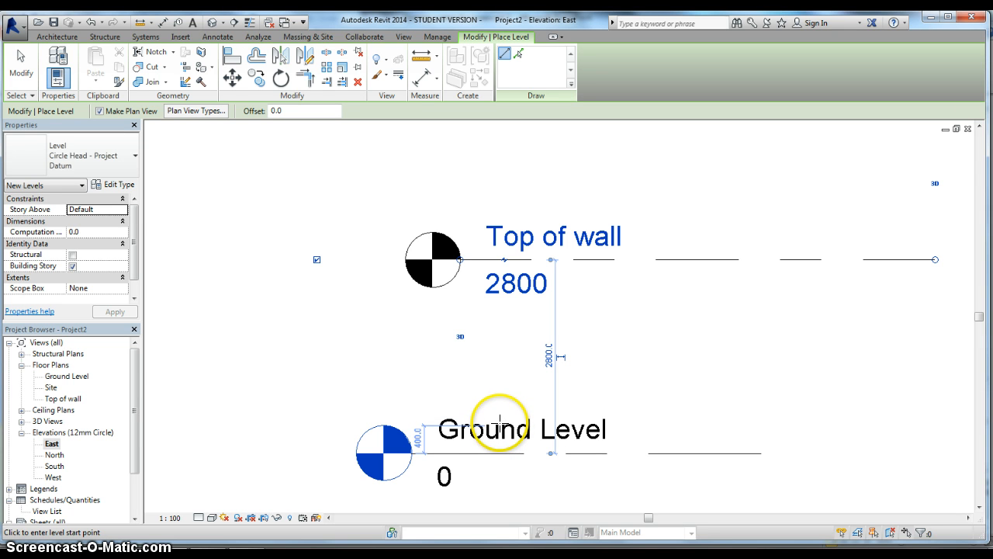
{"action": "mouse_move", "coordinate": [500, 423]}
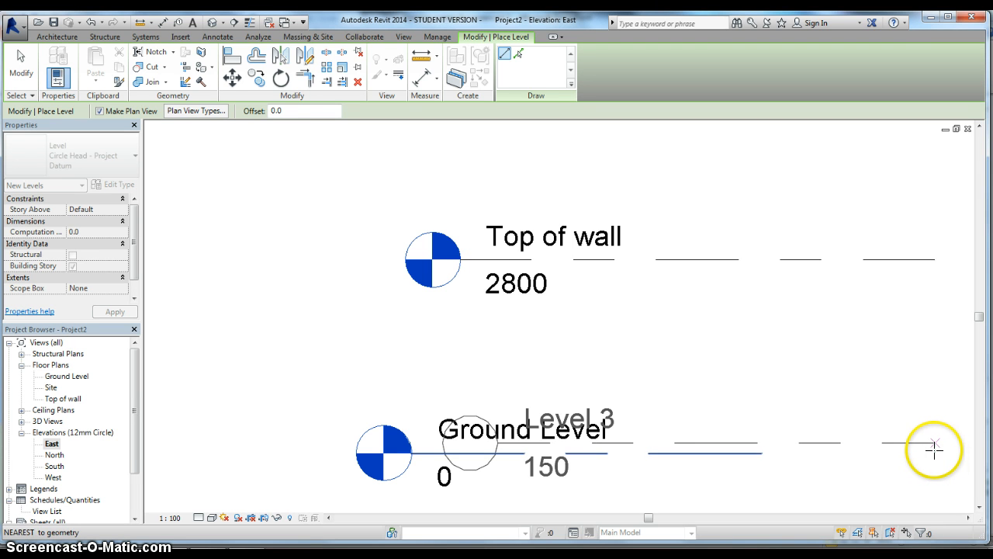
Place a level at 150 named 'Ground floor level', renaming its matching plan view.
{"action": "left_click", "coordinate": [935, 446]}
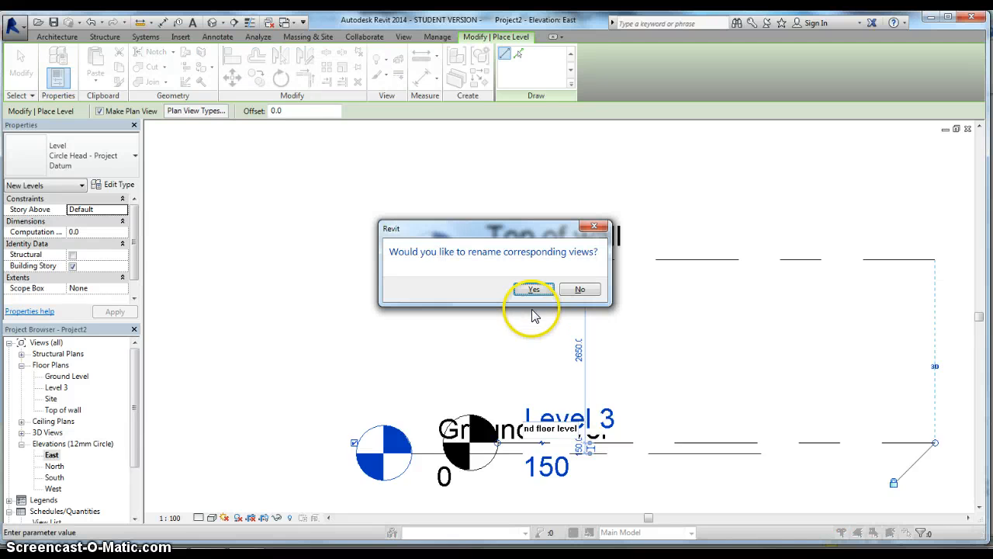
{"action": "left_click", "coordinate": [533, 288]}
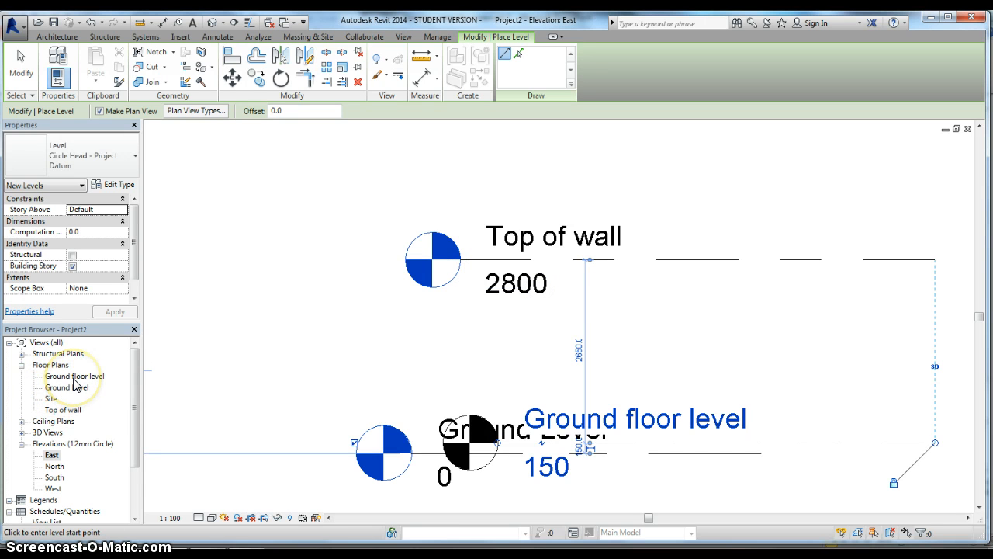
{"action": "double_click", "coordinate": [545, 466]}
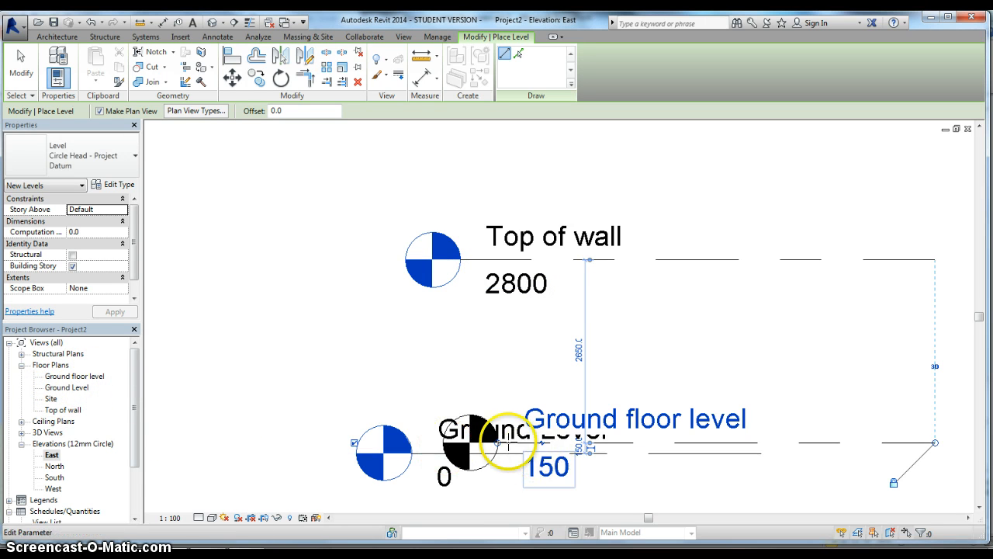
{"action": "mouse_move", "coordinate": [465, 487]}
{"action": "type", "text": "2"}
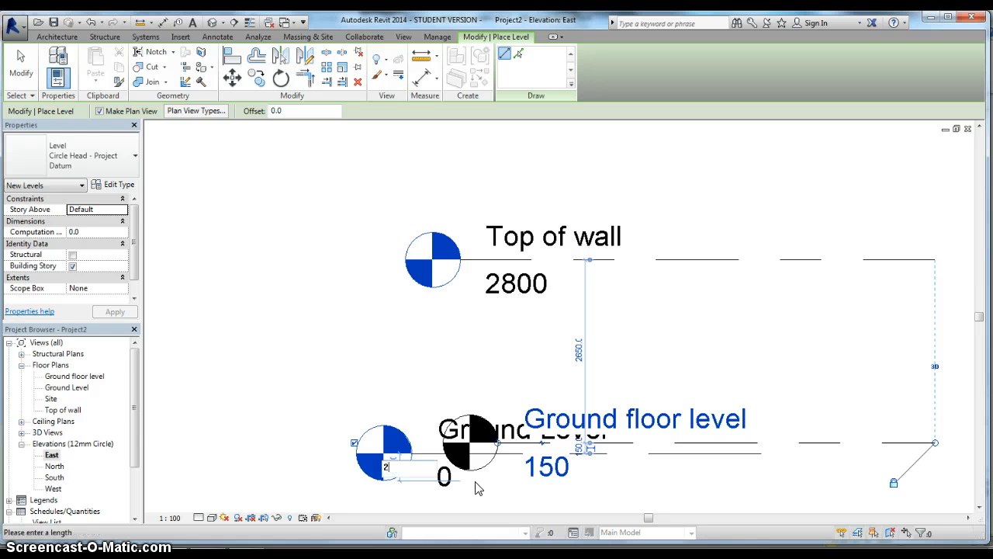
Draw a fourth level at -250 and rename it 'Top of fdn'.
{"action": "left_click", "coordinate": [474, 473]}
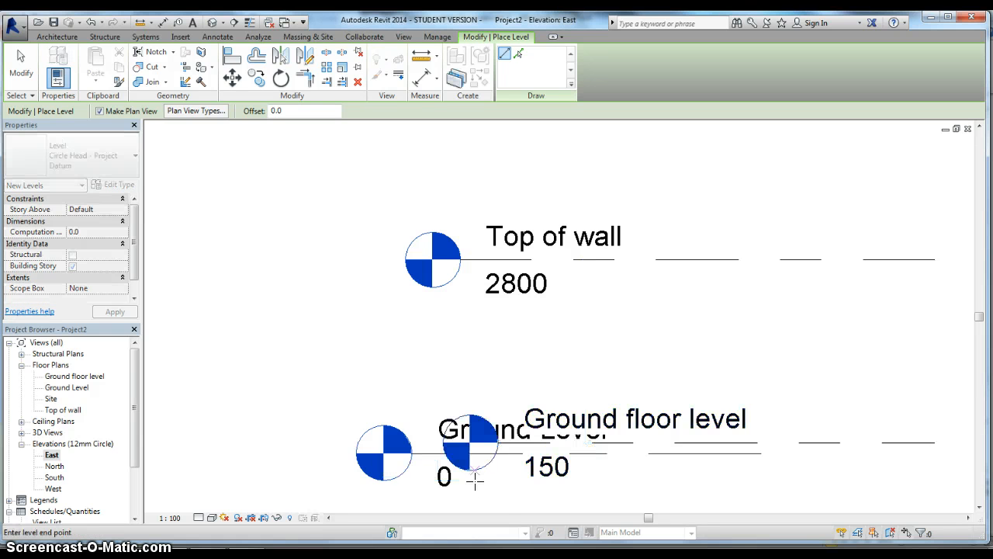
{"action": "left_click", "coordinate": [940, 491]}
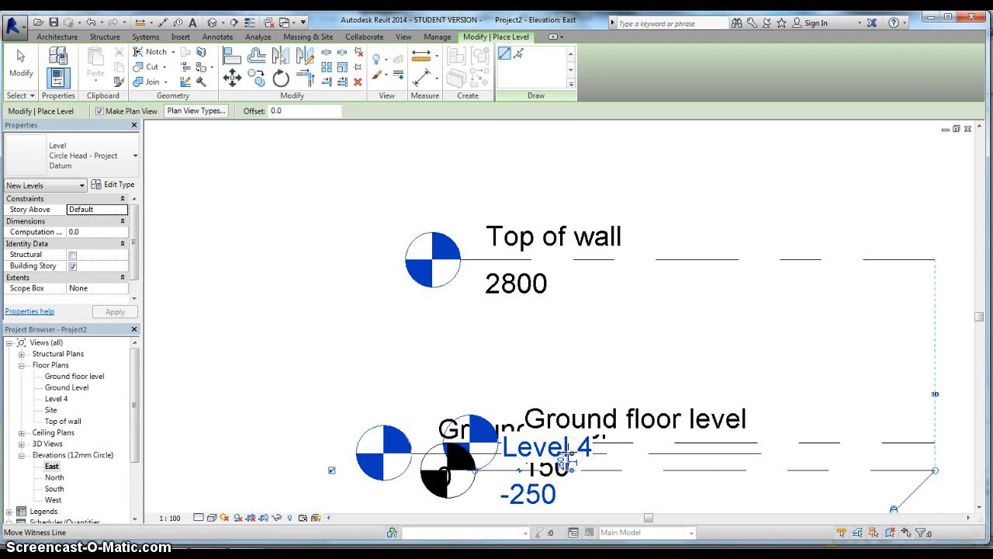
{"action": "double_click", "coordinate": [535, 446]}
{"action": "type", "text": "Top of fdn"}
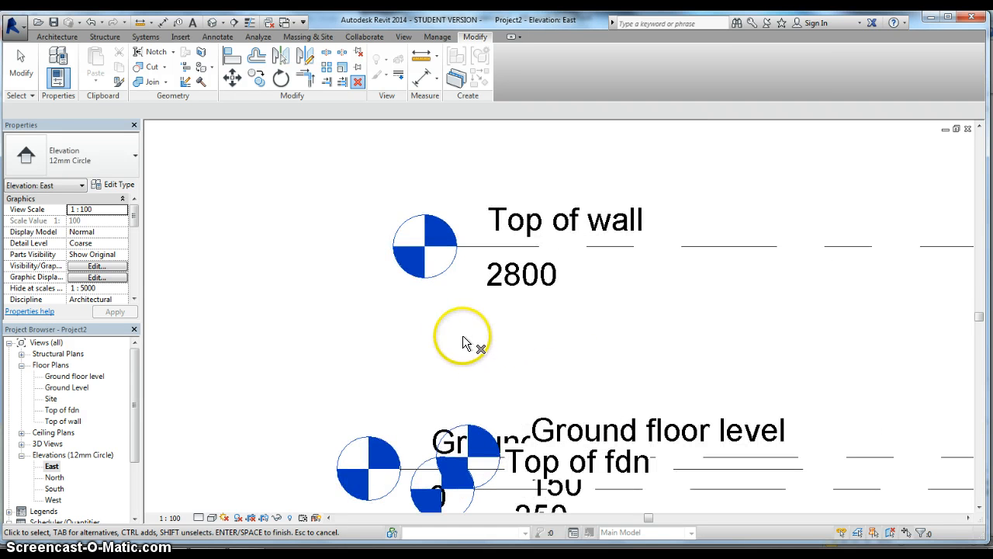
{"action": "mouse_move", "coordinate": [111, 444]}
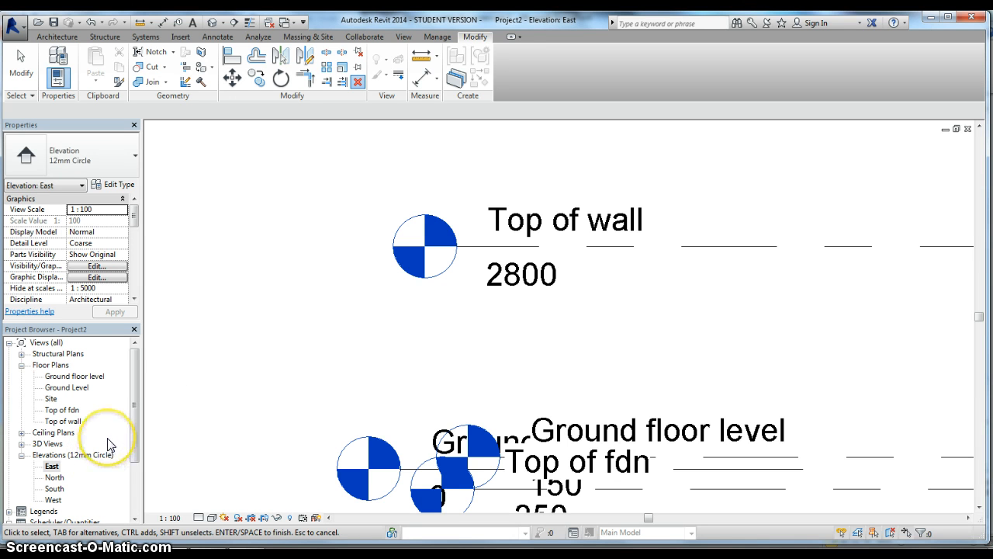
{"action": "scroll", "scroll_direction": "down", "scroll_amount": 3}
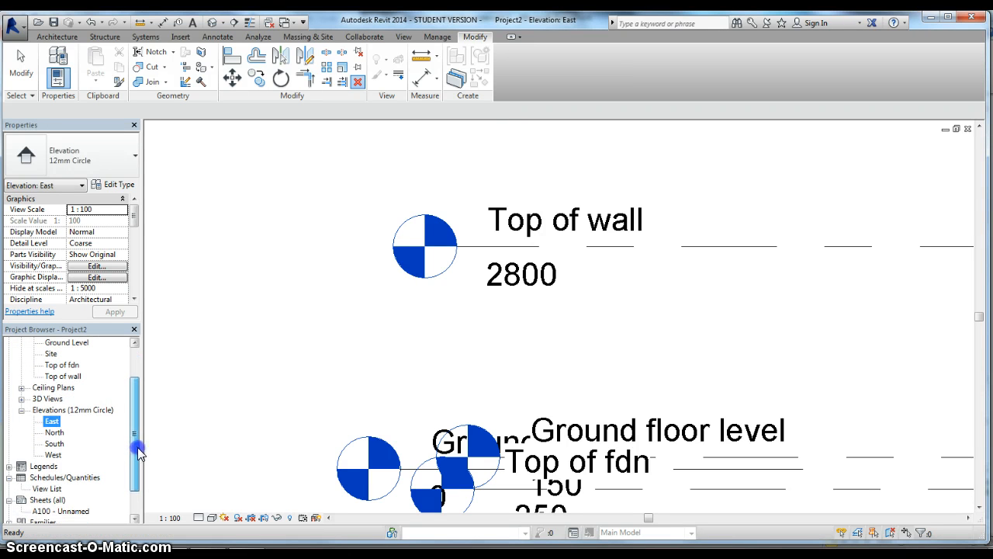
{"action": "scroll", "scroll_direction": "up", "scroll_amount": 3}
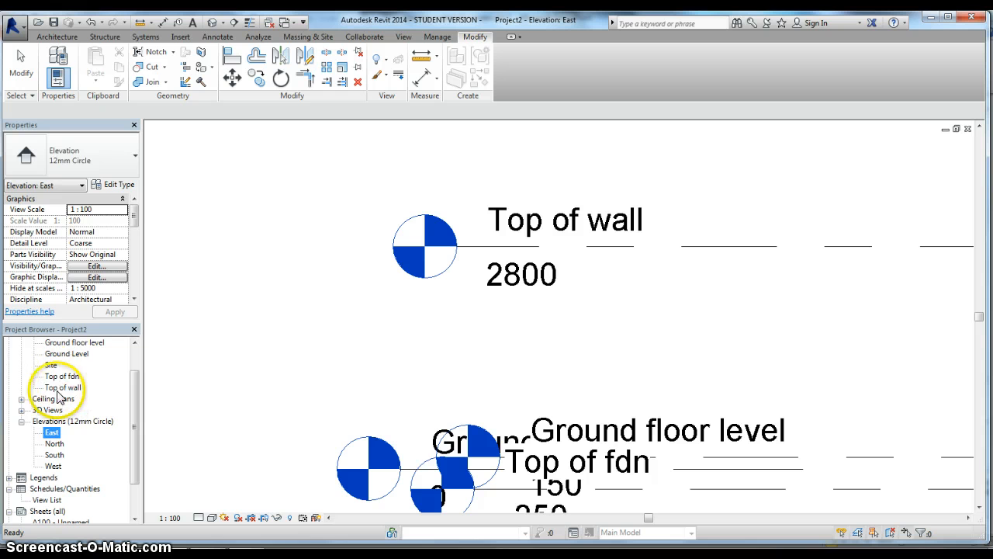
{"action": "left_click", "coordinate": [53, 410]}
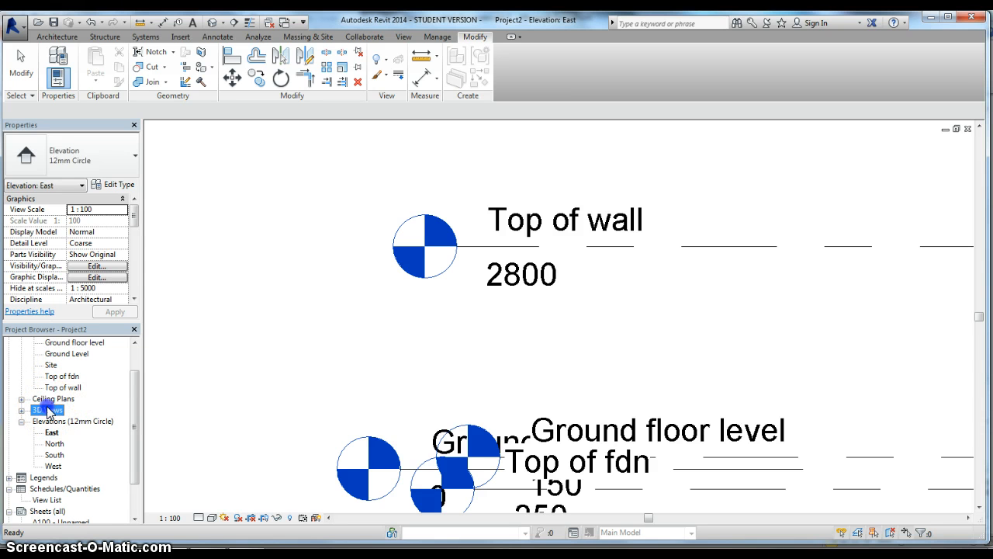
{"action": "left_click", "coordinate": [47, 410]}
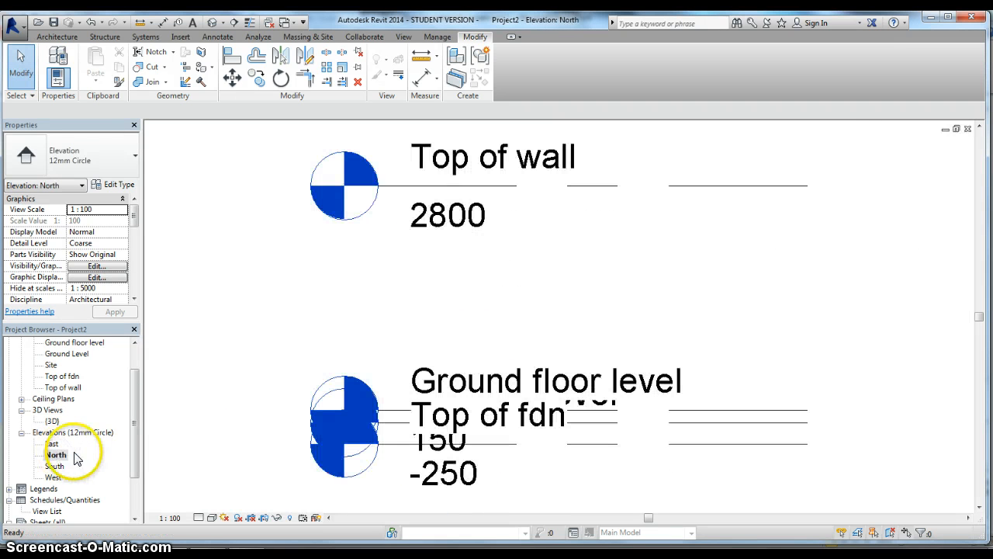
{"action": "double_click", "coordinate": [52, 444]}
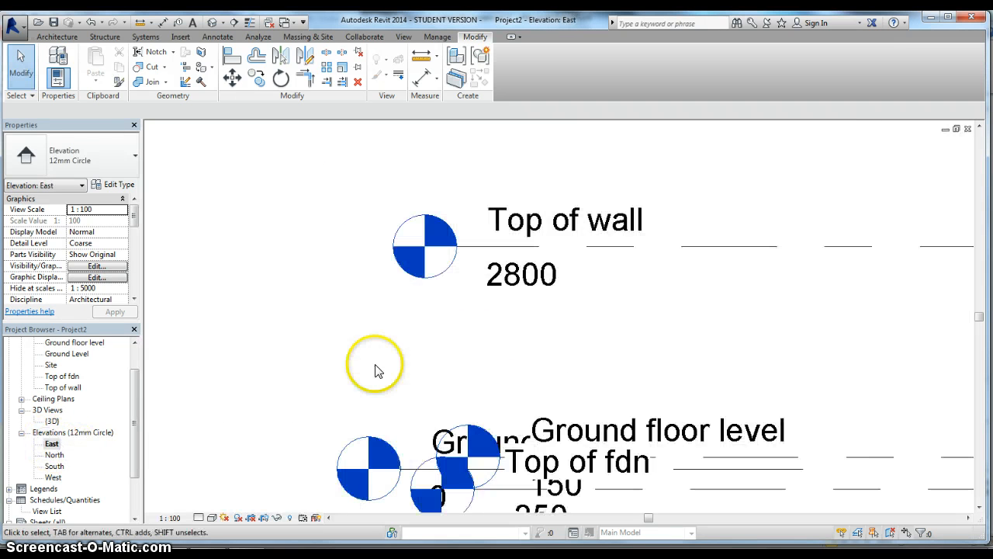
{"action": "mouse_move", "coordinate": [480, 285]}
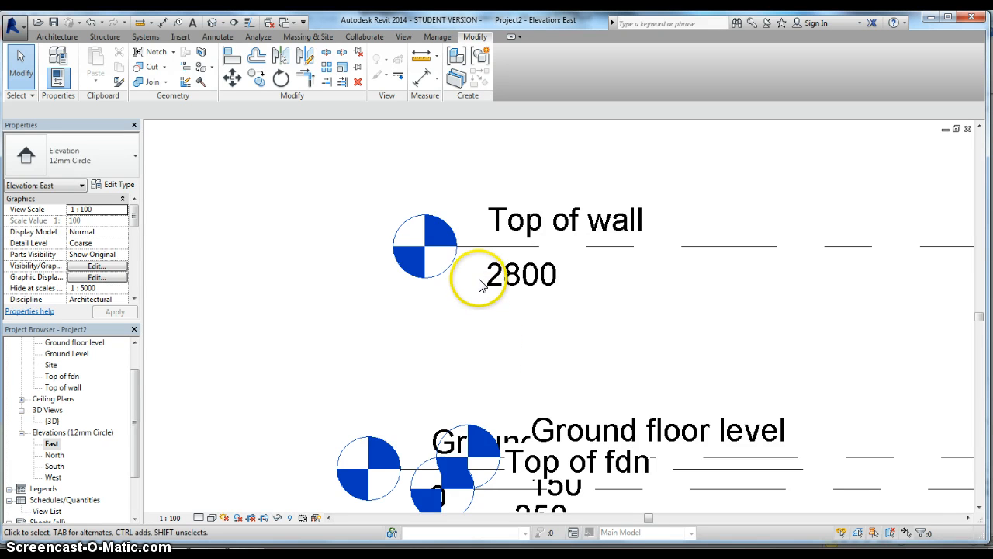
{"action": "mouse_move", "coordinate": [562, 279]}
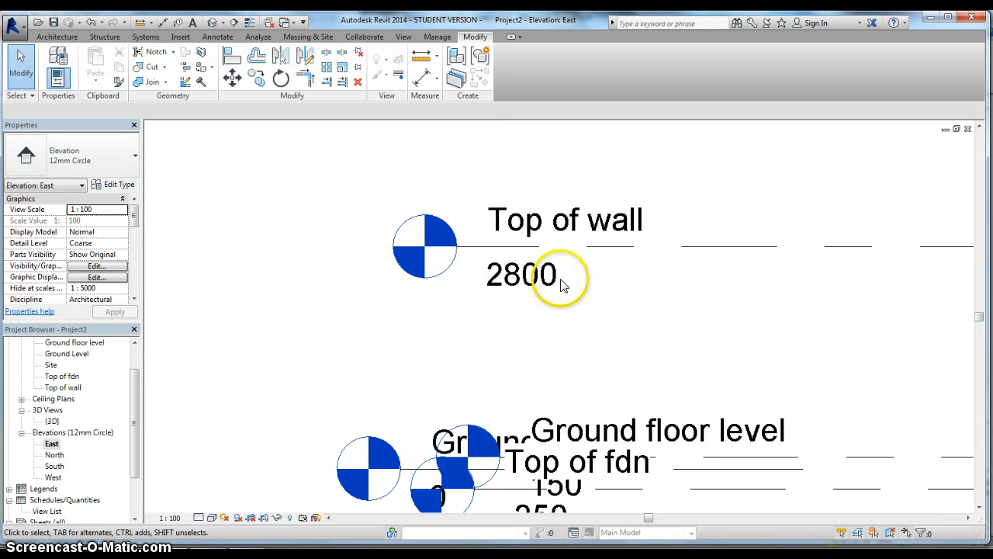
{"action": "mouse_move", "coordinate": [477, 268]}
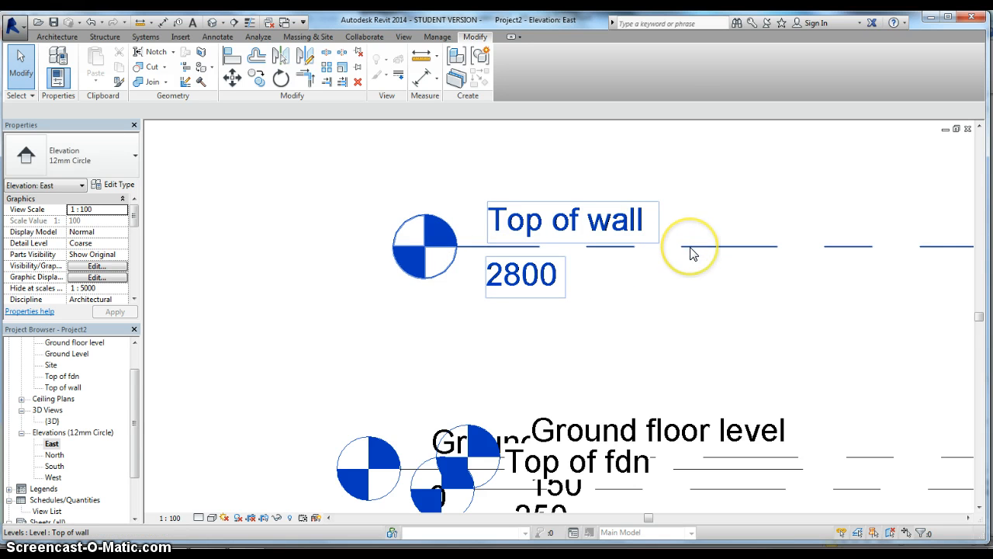
Drag the Top of wall, Ground Level and Top of fdn ends so all lines align.
{"action": "left_click", "coordinate": [690, 247]}
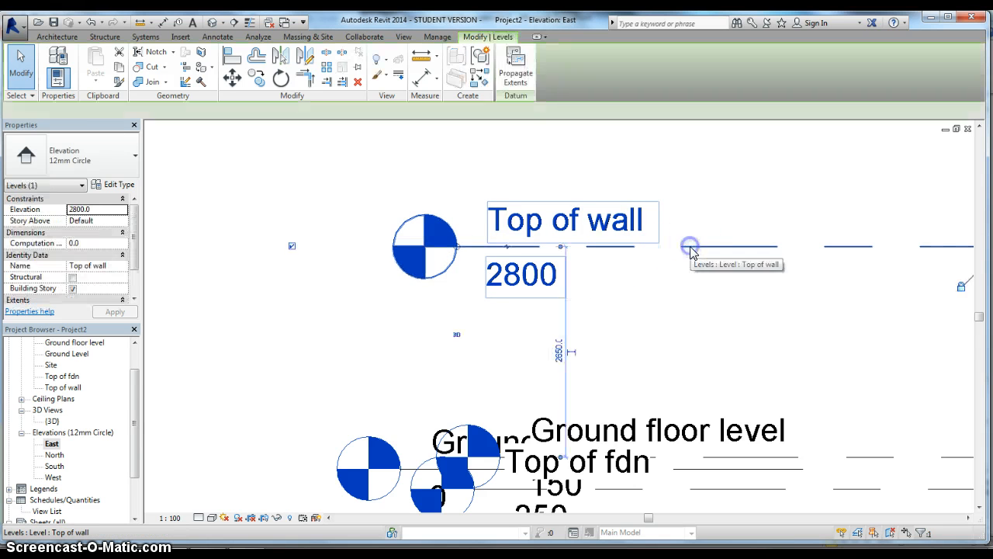
{"action": "left_click", "coordinate": [466, 260]}
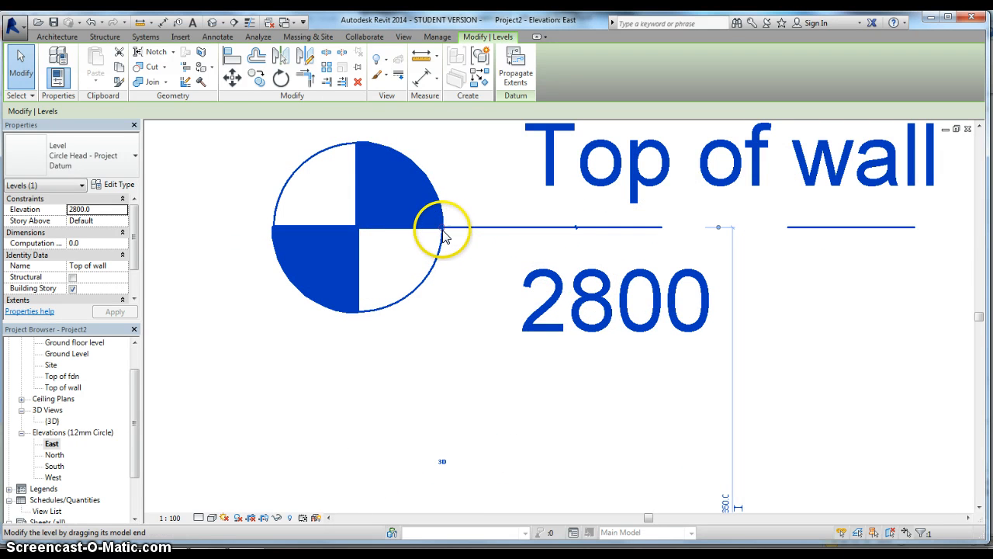
{"action": "mouse_move", "coordinate": [444, 233]}
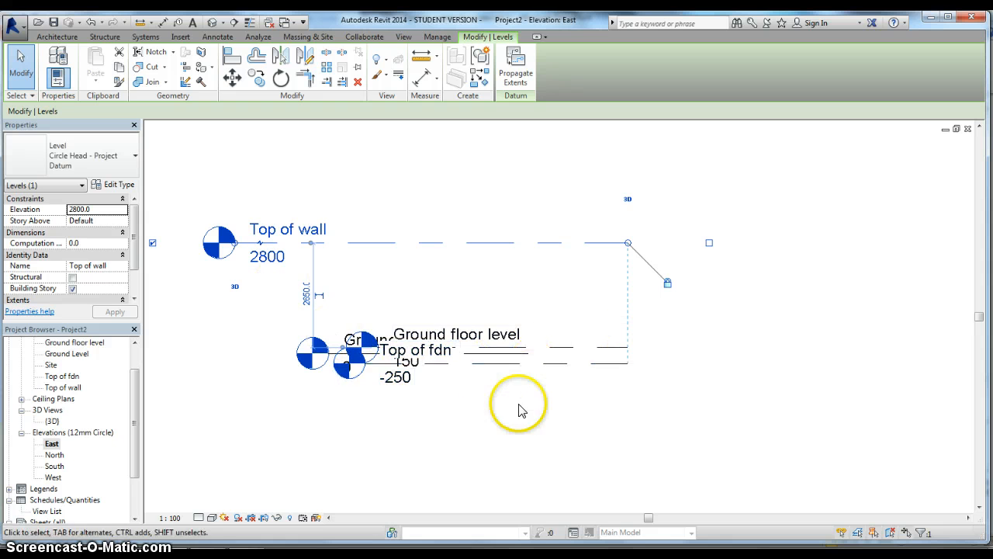
{"action": "mouse_move", "coordinate": [326, 380]}
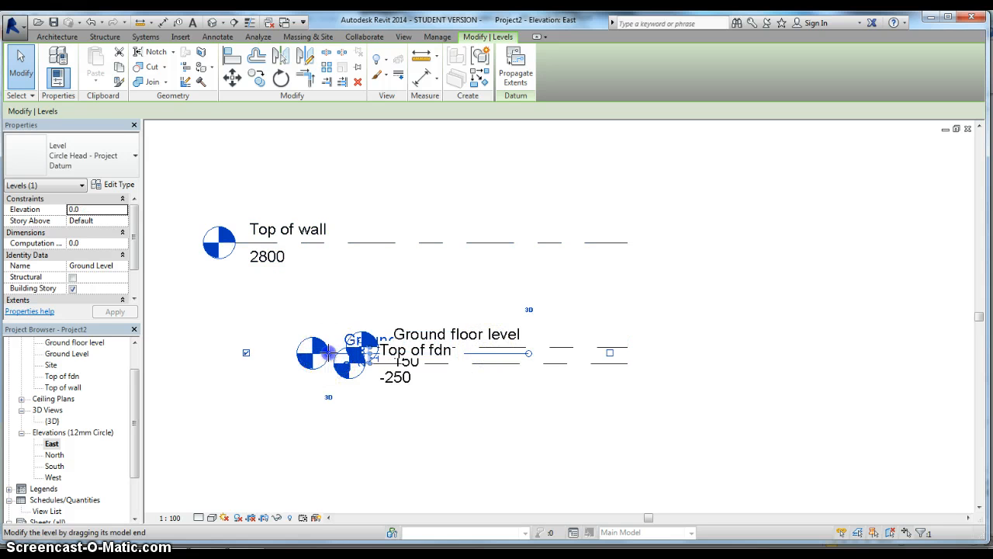
{"action": "left_click", "coordinate": [219, 353]}
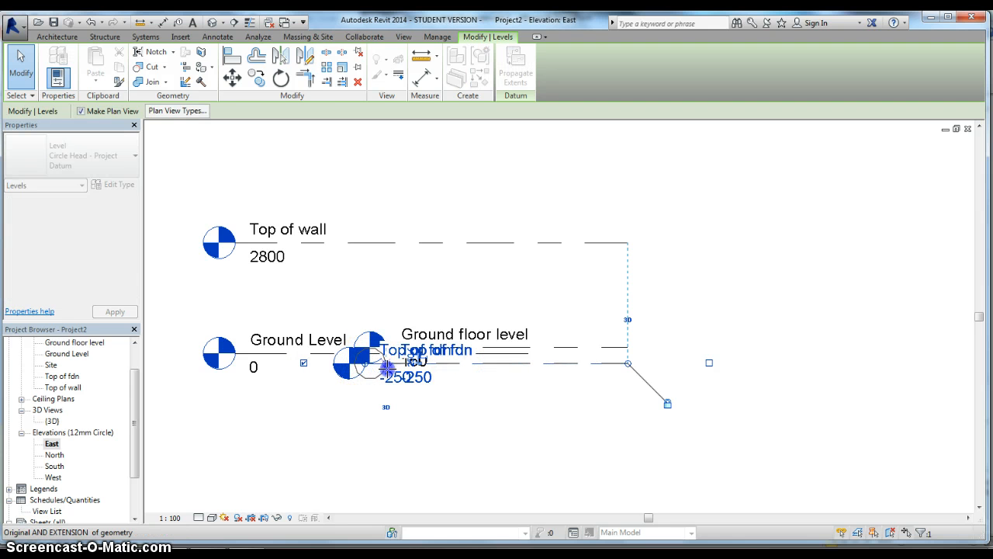
{"action": "left_click", "coordinate": [627, 364]}
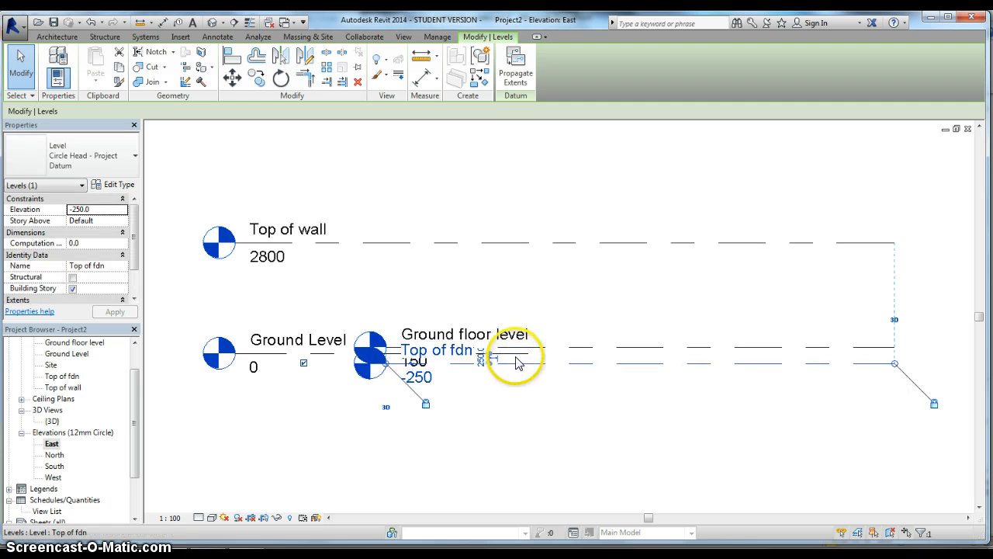
{"action": "left_click", "coordinate": [534, 354]}
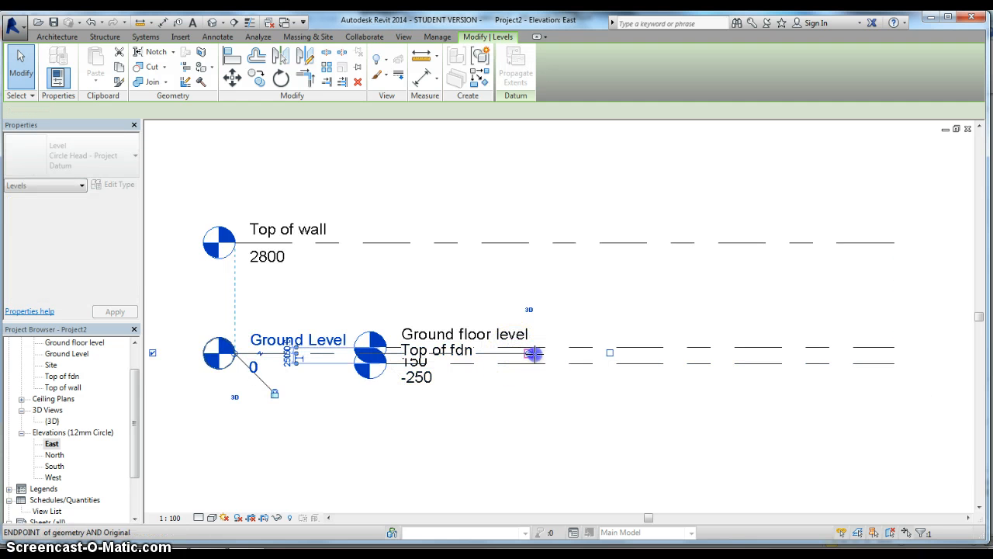
{"action": "left_click_drag", "start_coordinate": [531, 353], "coordinate": [891, 361]}
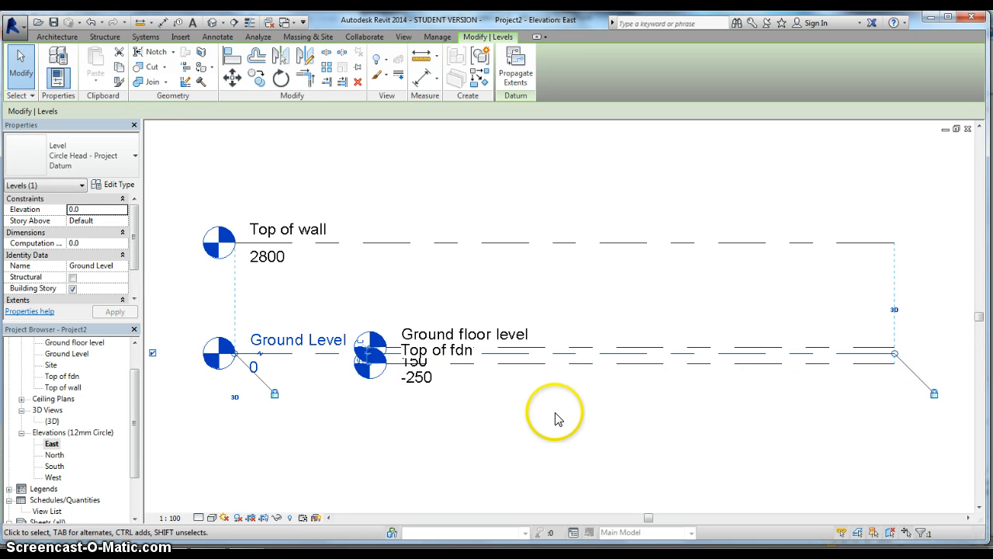
{"action": "mouse_move", "coordinate": [534, 413]}
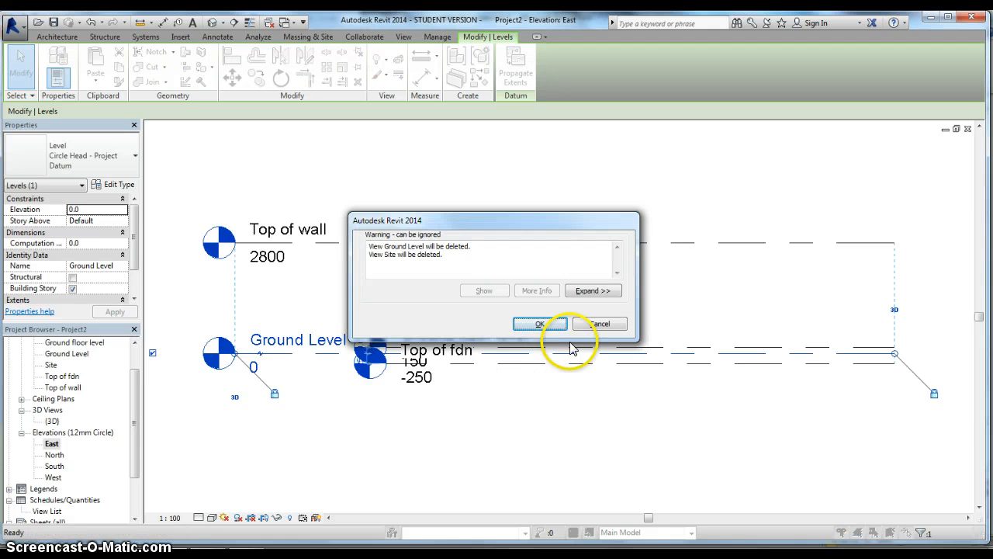
Cancel the warning about deleting the Ground Level and Site plan views.
{"action": "left_click", "coordinate": [540, 324]}
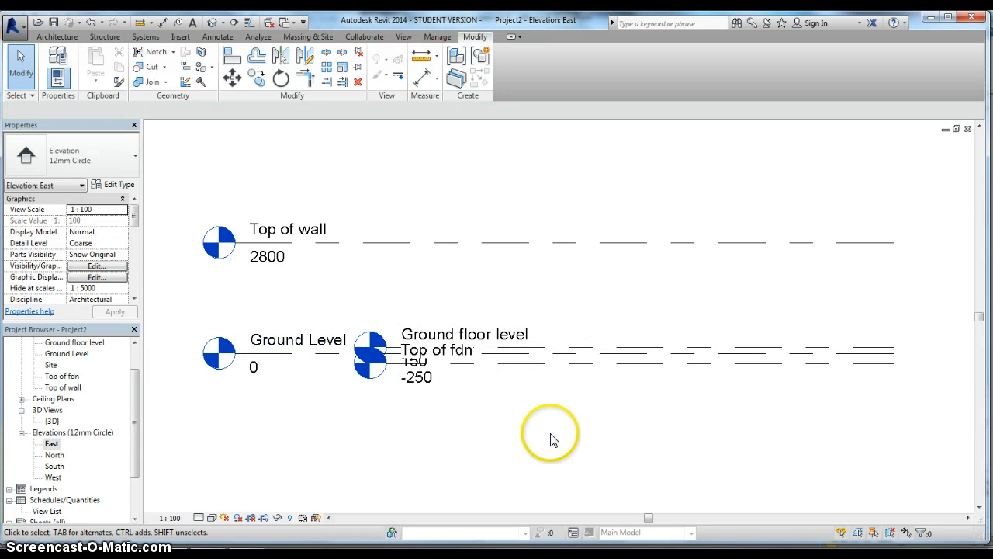
{"action": "mouse_move", "coordinate": [544, 441]}
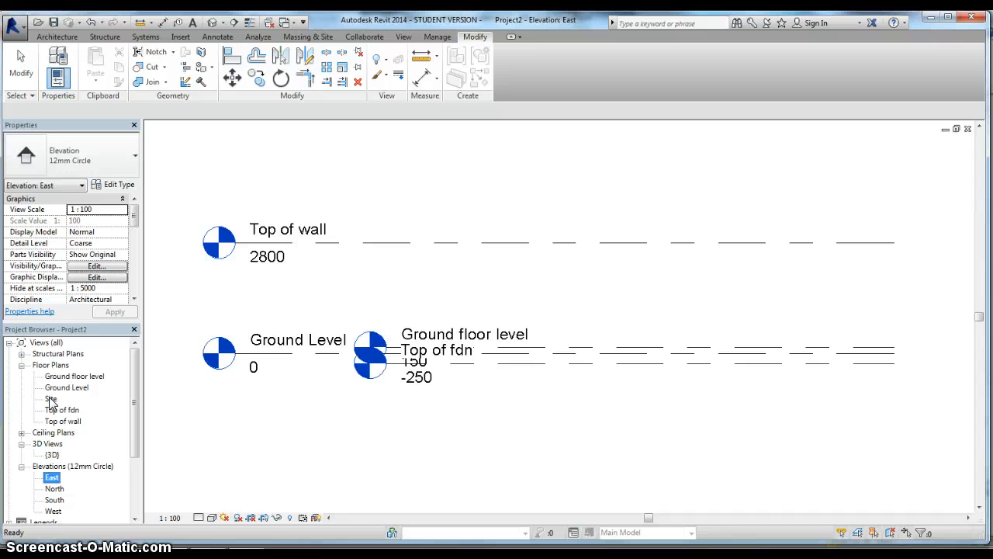
Open the Site floor plan from the Project Browser's Floor Plans list.
{"action": "double_click", "coordinate": [50, 398]}
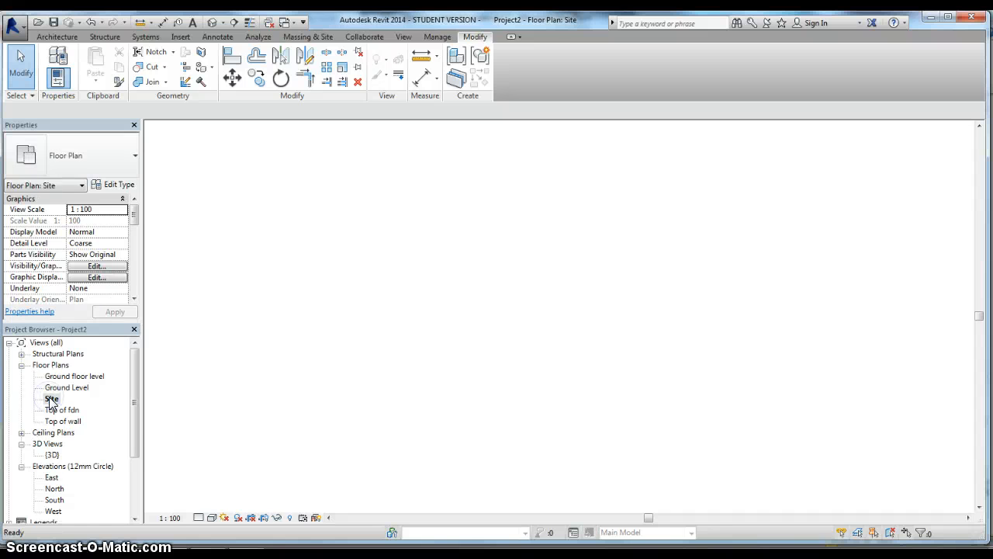
{"action": "double_click", "coordinate": [51, 398]}
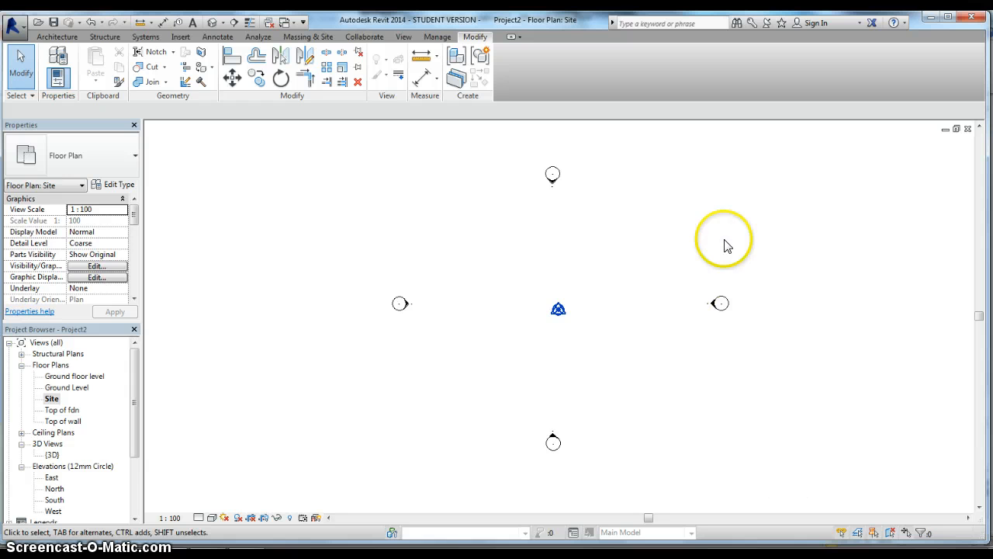
{"action": "mouse_move", "coordinate": [567, 218]}
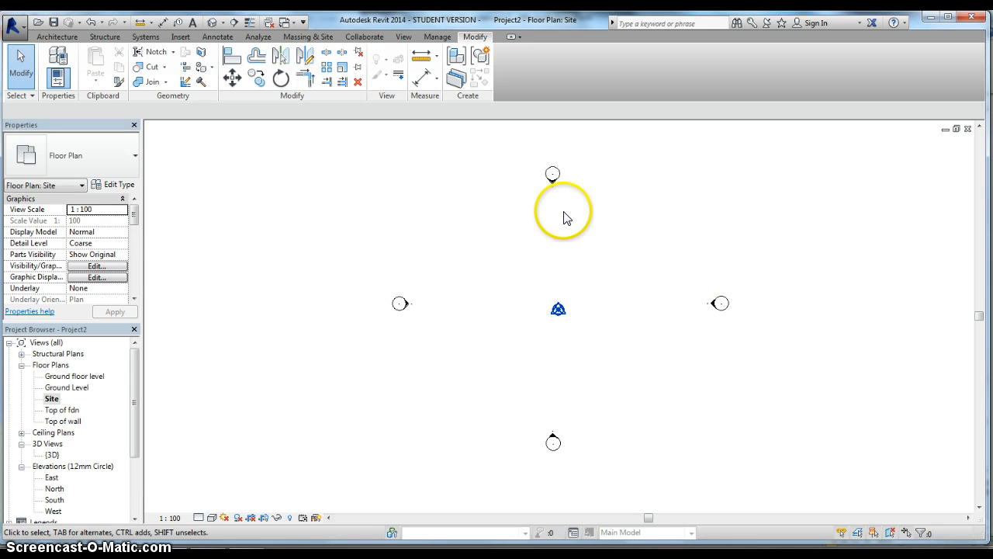
{"action": "mouse_move", "coordinate": [722, 337]}
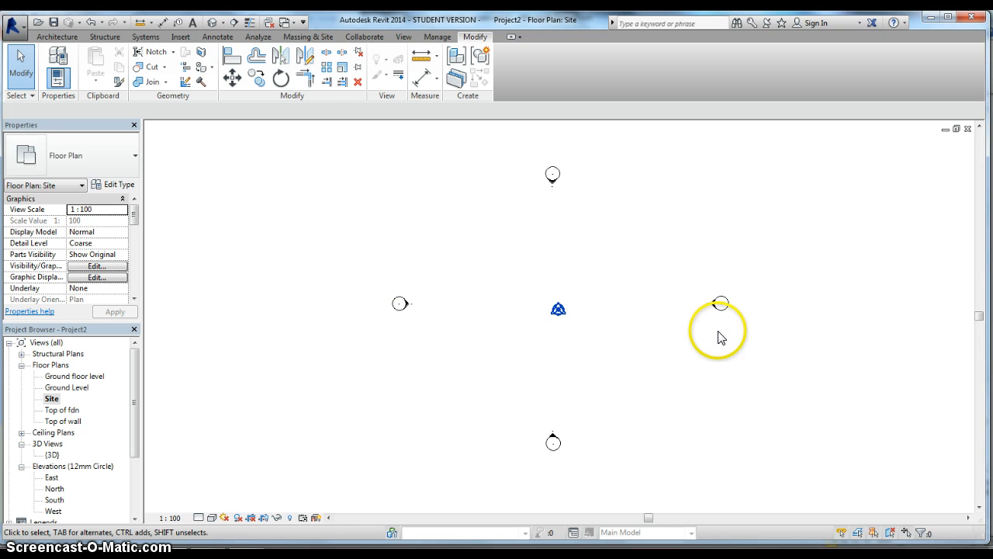
{"action": "mouse_move", "coordinate": [380, 454]}
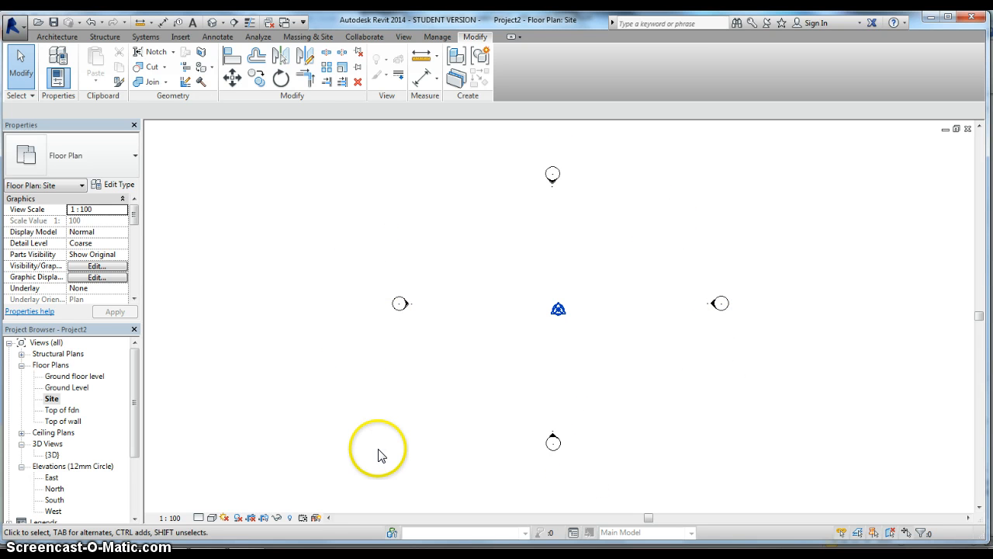
{"action": "mouse_move", "coordinate": [381, 456]}
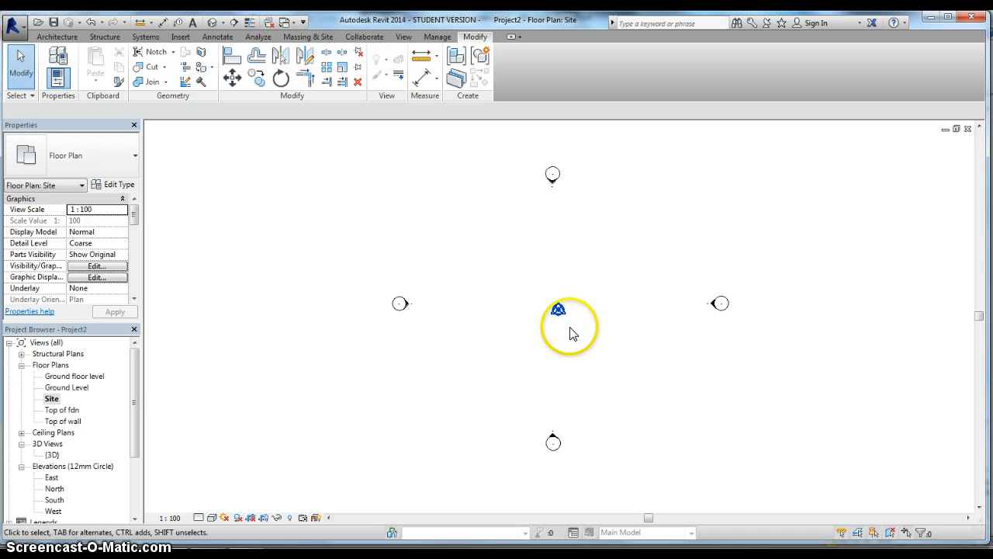
{"action": "mouse_move", "coordinate": [573, 346]}
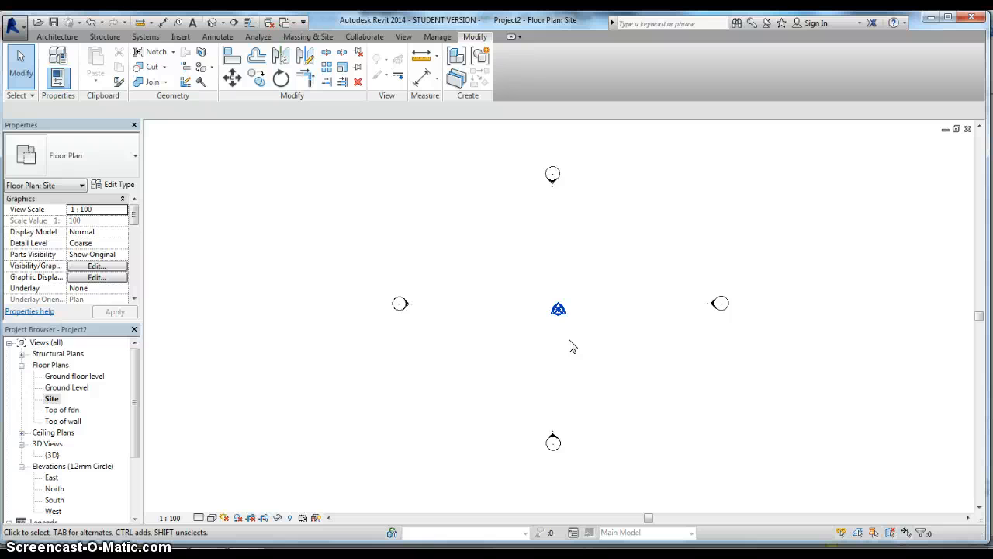
{"action": "mouse_move", "coordinate": [557, 303]}
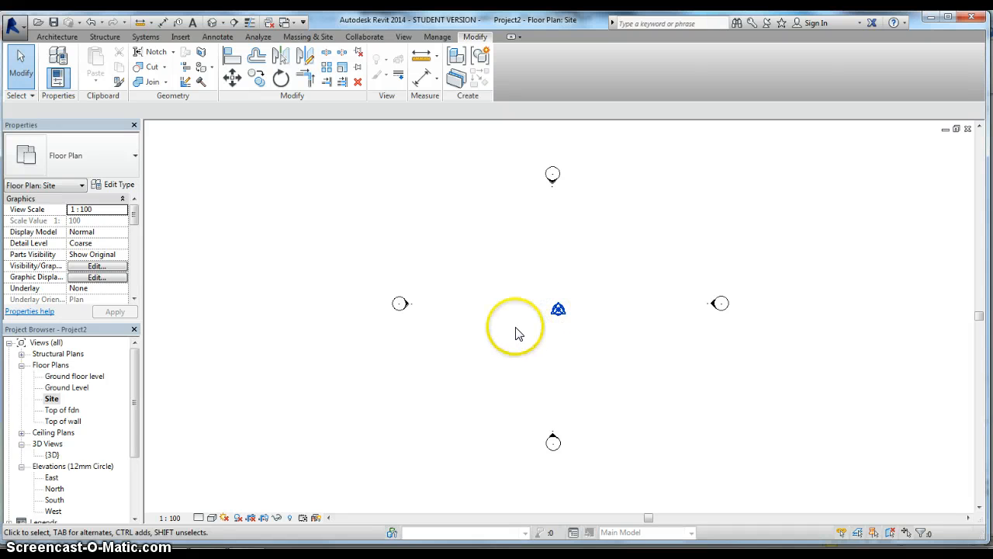
{"action": "mouse_move", "coordinate": [515, 295]}
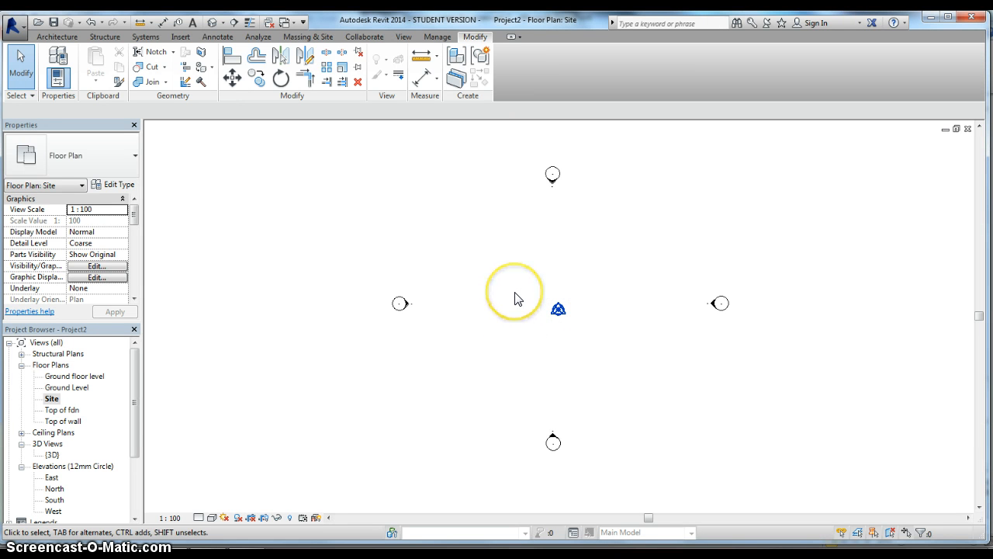
{"action": "mouse_move", "coordinate": [418, 59]}
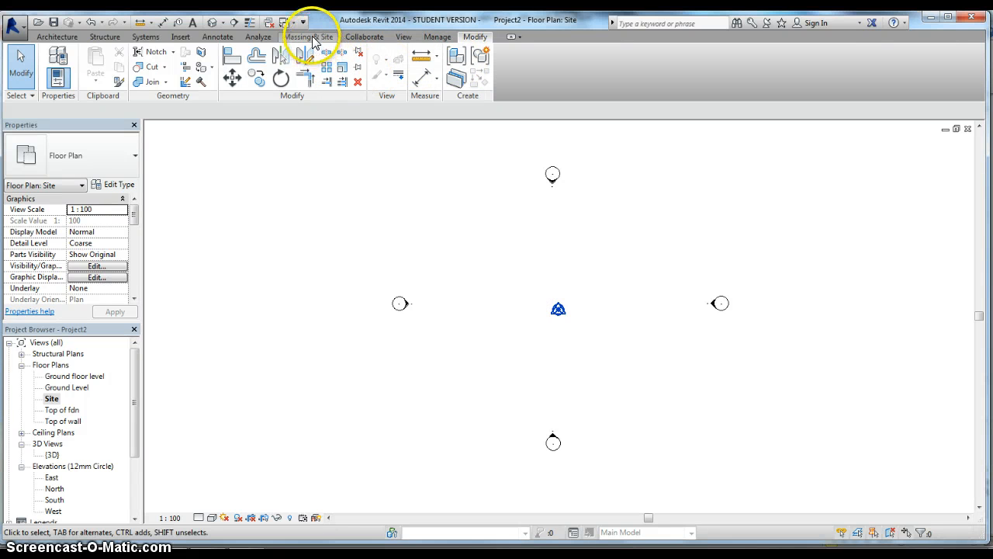
{"action": "mouse_move", "coordinate": [310, 44]}
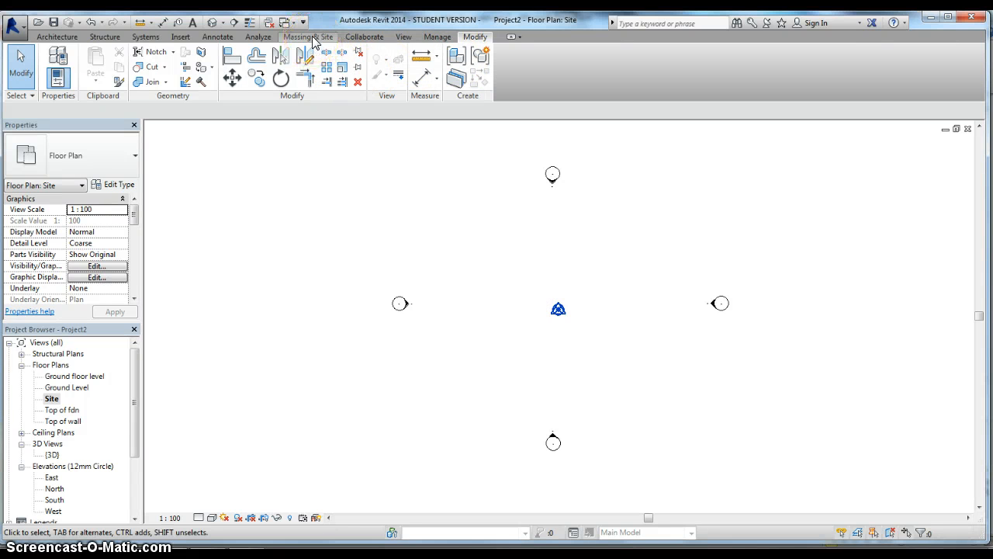
Switch to the Massing & Site ribbon to reach the toposurface tools.
{"action": "left_click", "coordinate": [308, 36]}
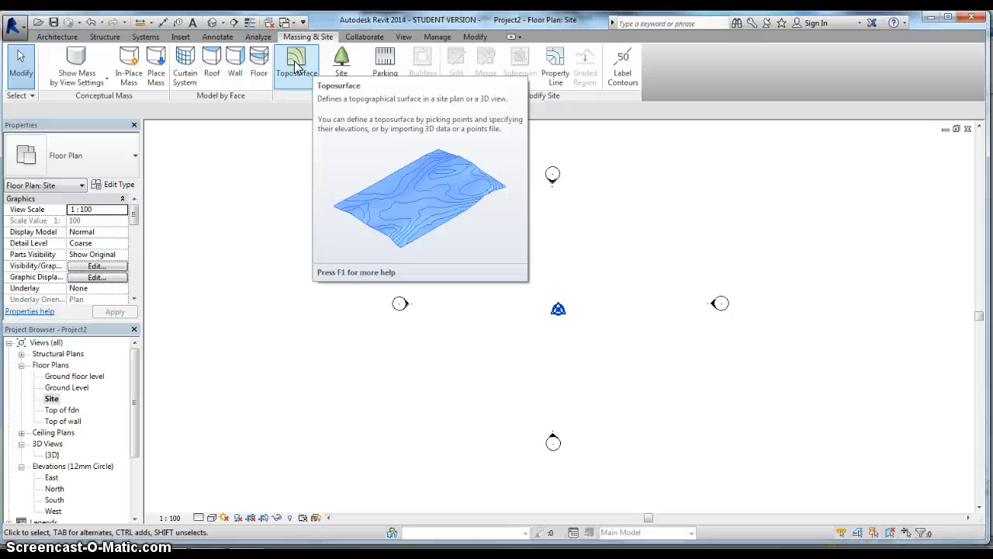
{"action": "left_click", "coordinate": [296, 64]}
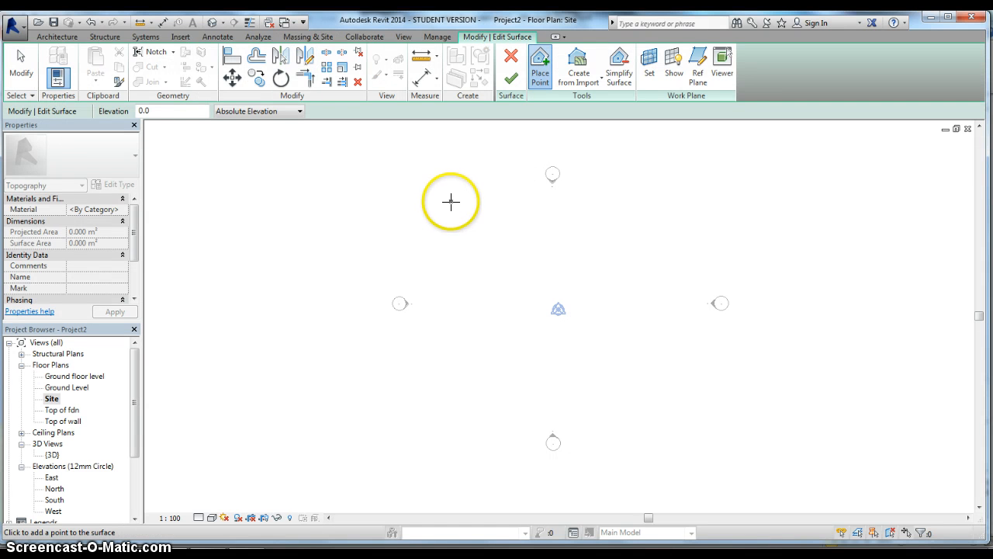
{"action": "mouse_move", "coordinate": [426, 193]}
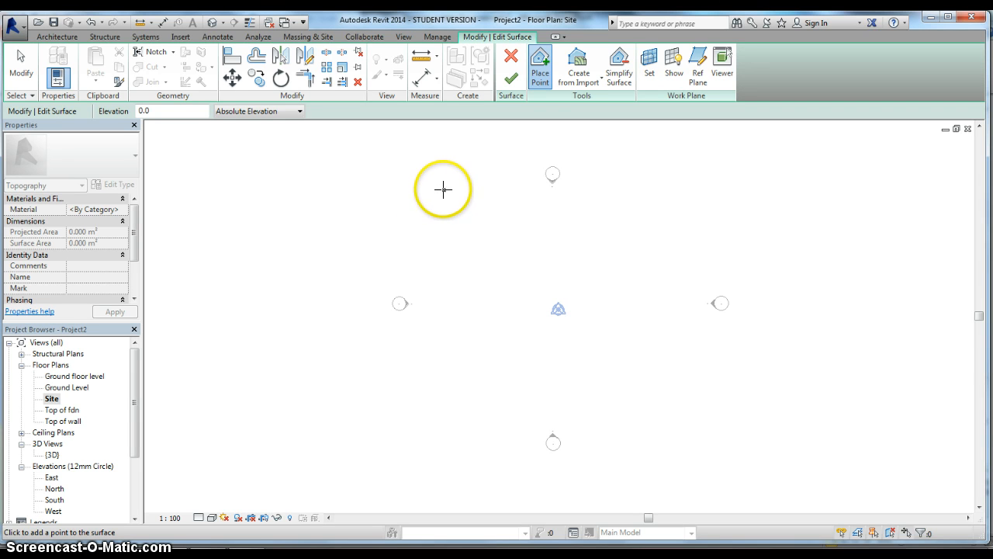
{"action": "left_click", "coordinate": [443, 190]}
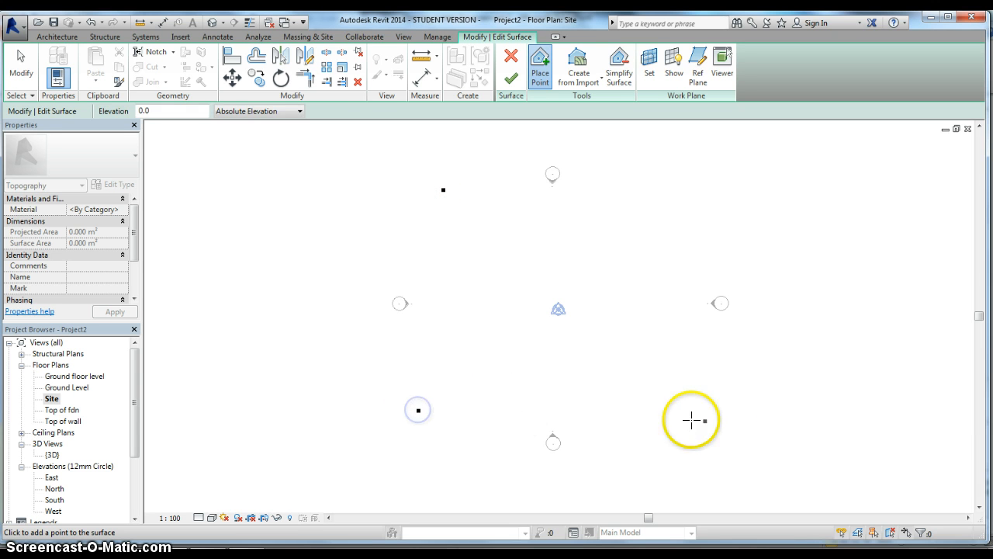
{"action": "left_click", "coordinate": [668, 171]}
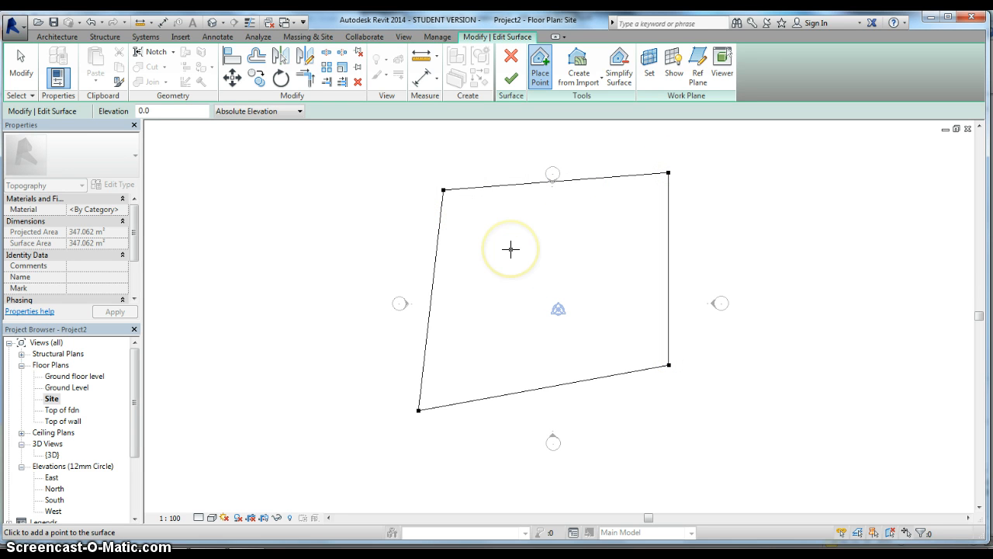
{"action": "mouse_move", "coordinate": [511, 250]}
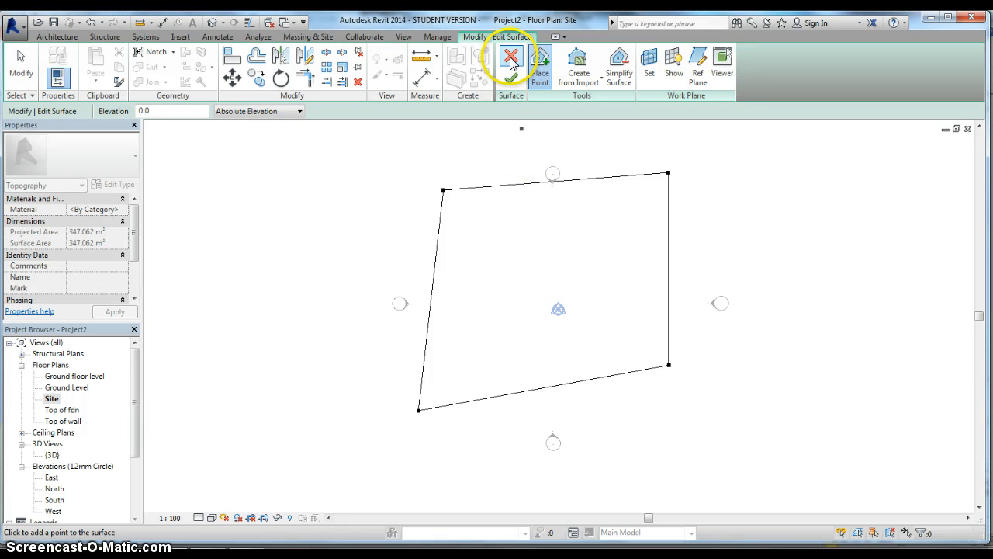
{"action": "left_click", "coordinate": [511, 56]}
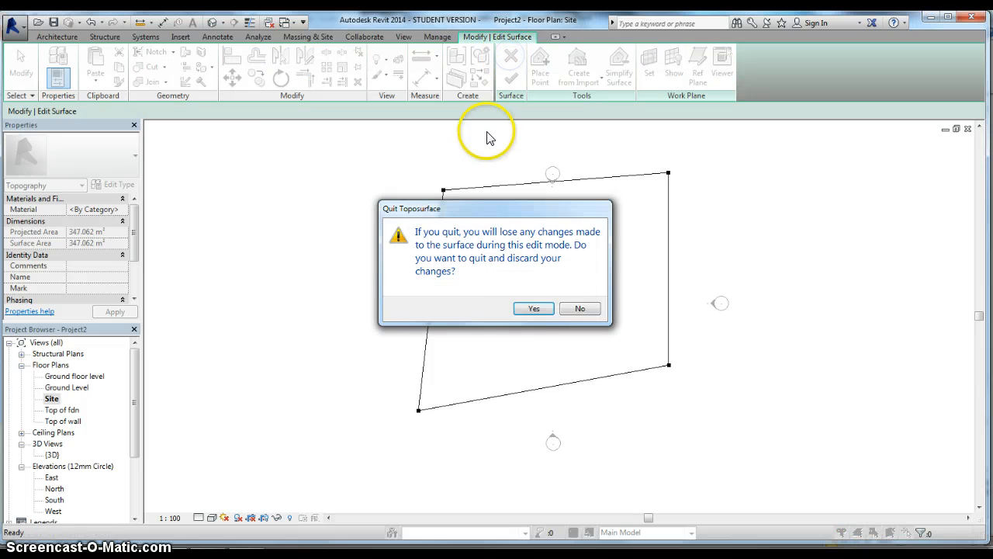
{"action": "left_click", "coordinate": [533, 308]}
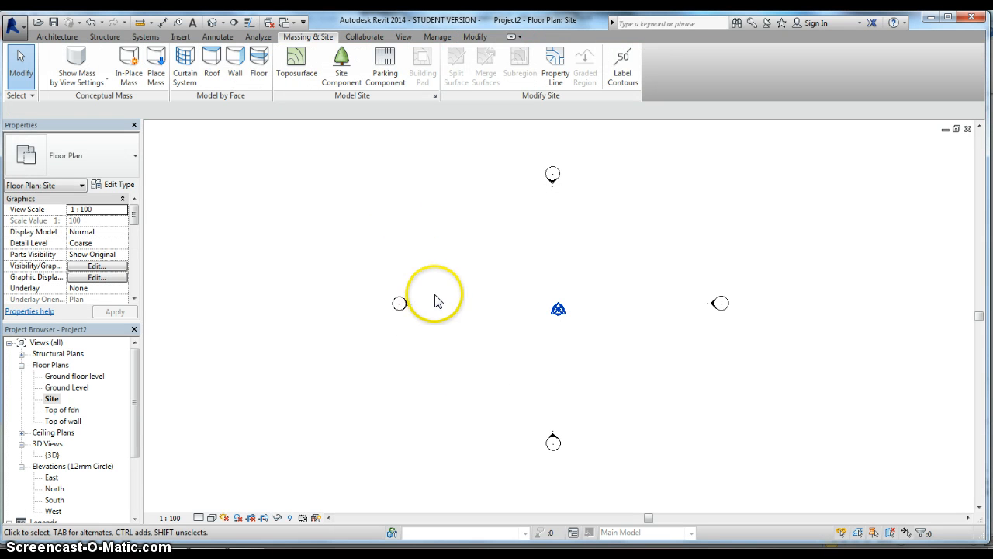
{"action": "mouse_move", "coordinate": [444, 317]}
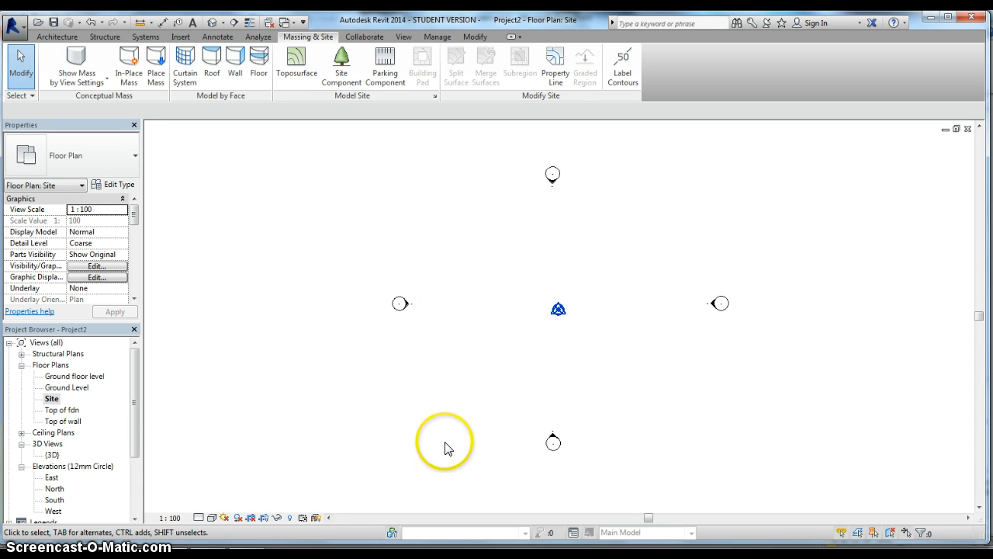
{"action": "mouse_move", "coordinate": [681, 351]}
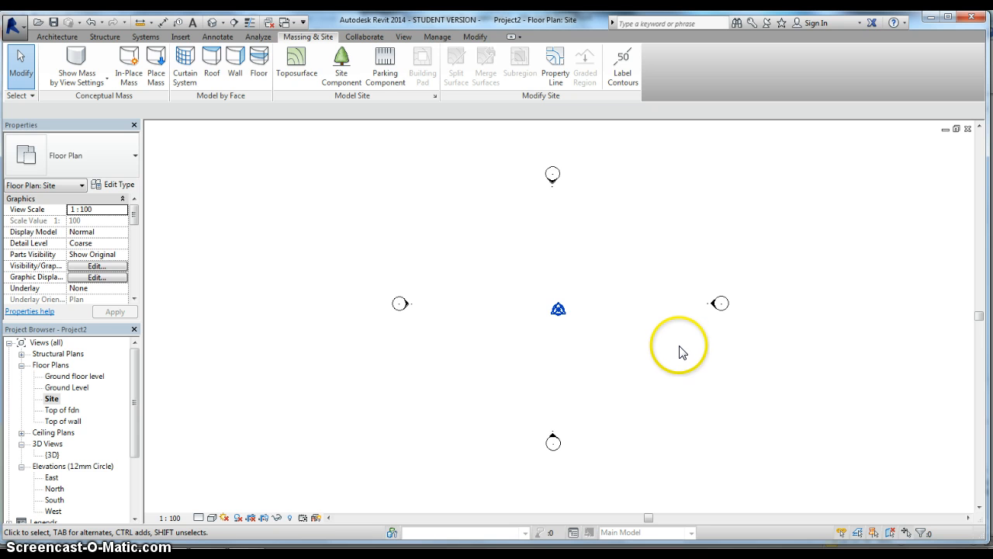
{"action": "mouse_move", "coordinate": [627, 266]}
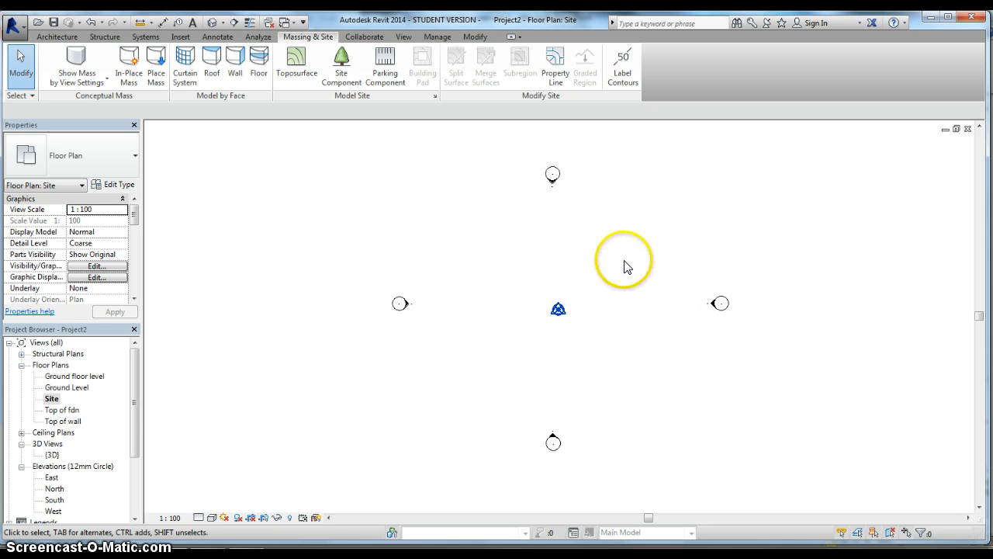
{"action": "mouse_move", "coordinate": [294, 158]}
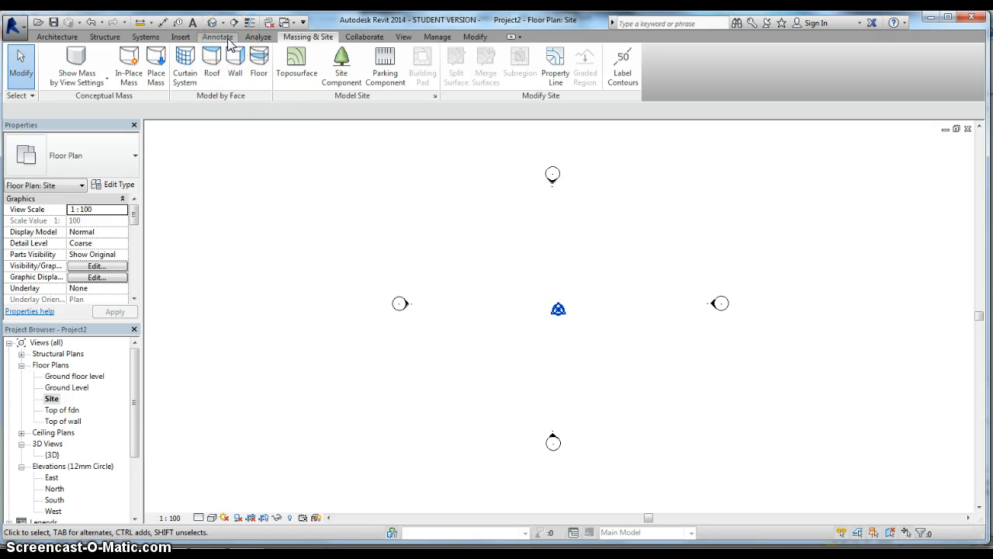
Start the Detail Line tool from the Annotate tab.
{"action": "left_click", "coordinate": [216, 36]}
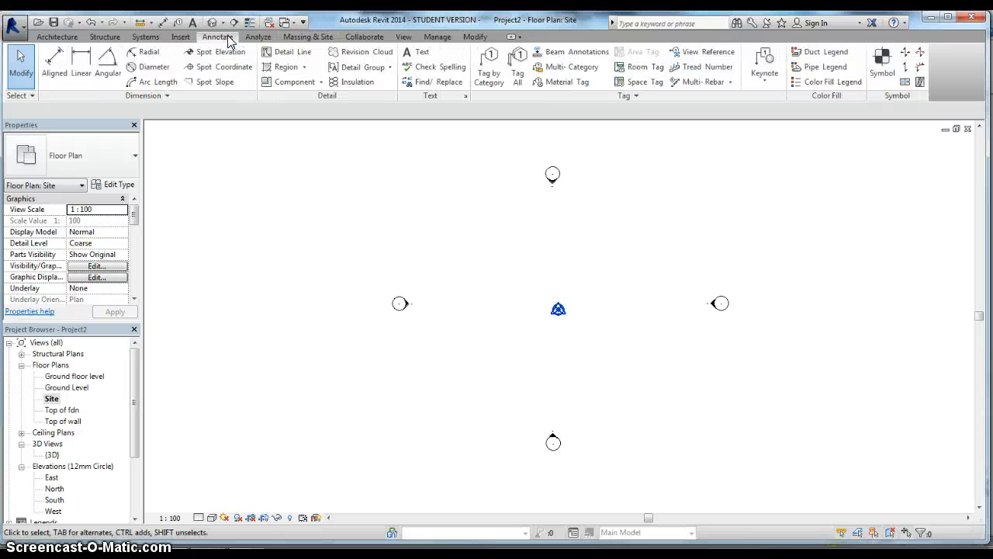
{"action": "mouse_move", "coordinate": [291, 51]}
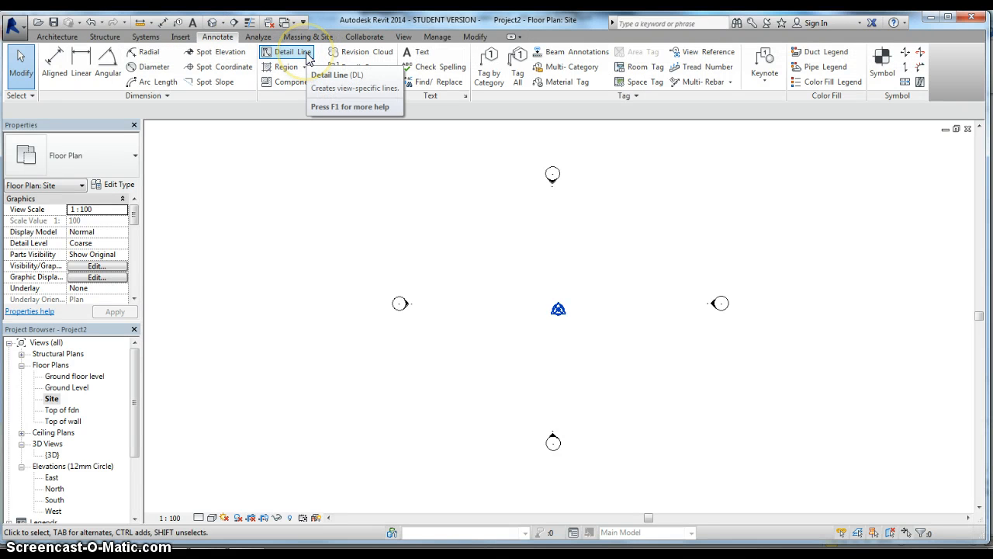
{"action": "left_click", "coordinate": [292, 51]}
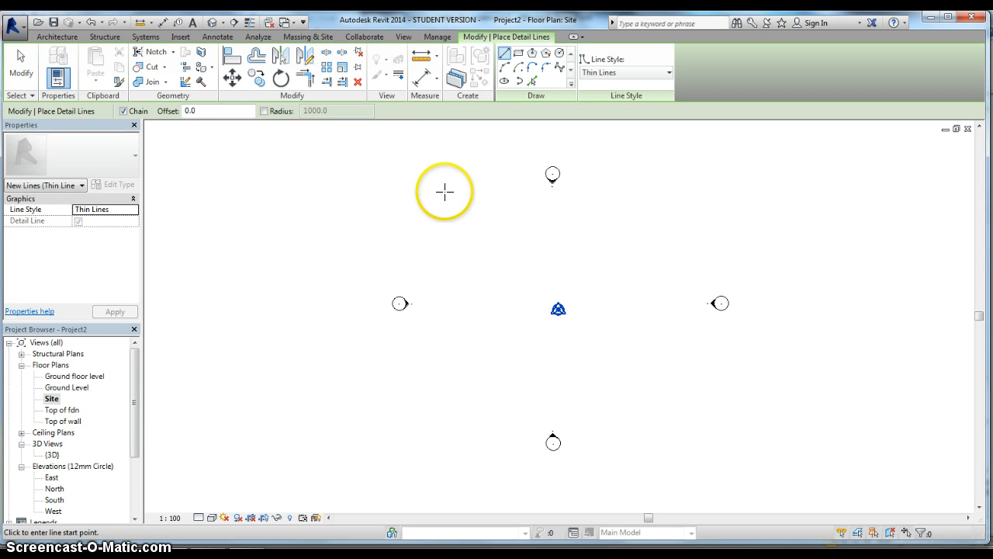
{"action": "mouse_move", "coordinate": [445, 191]}
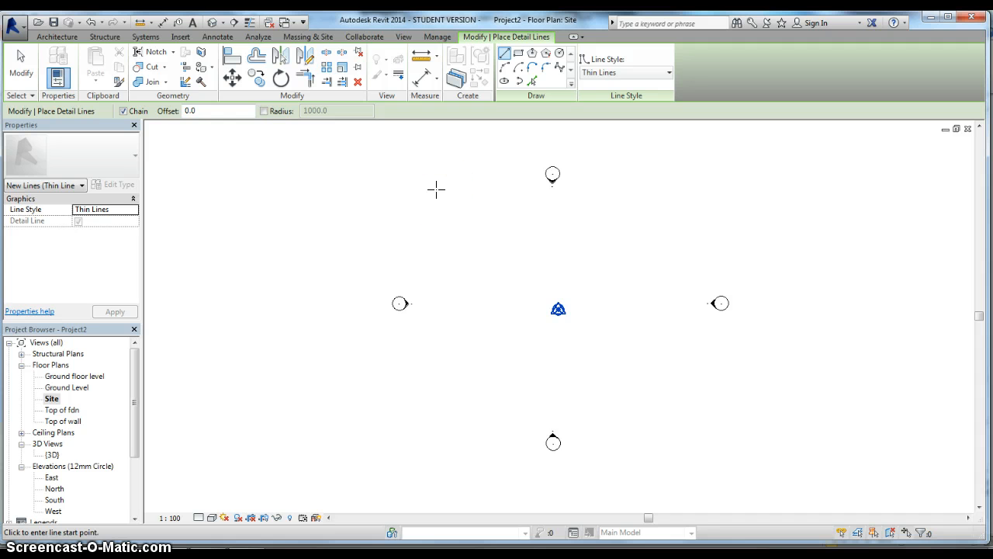
Draw the detail-line rectangle with a 20000 width, closing it at the upper-left start corner.
{"action": "left_click", "coordinate": [436, 189]}
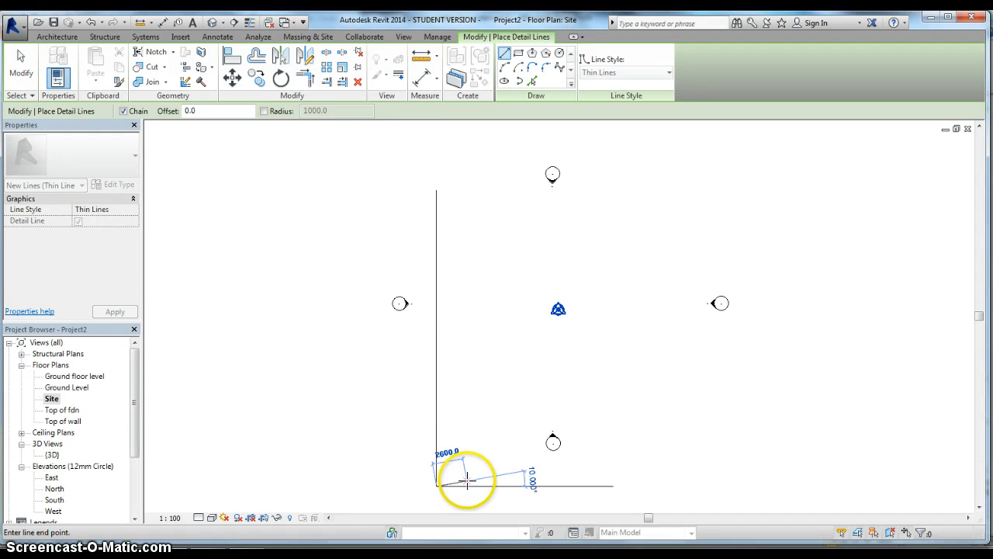
{"action": "mouse_move", "coordinate": [475, 485]}
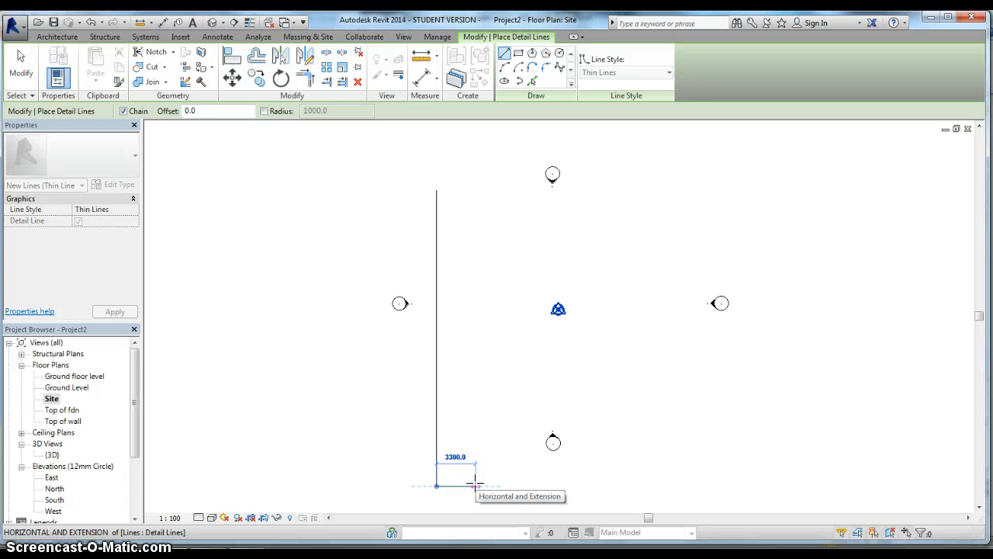
{"action": "mouse_move", "coordinate": [511, 484]}
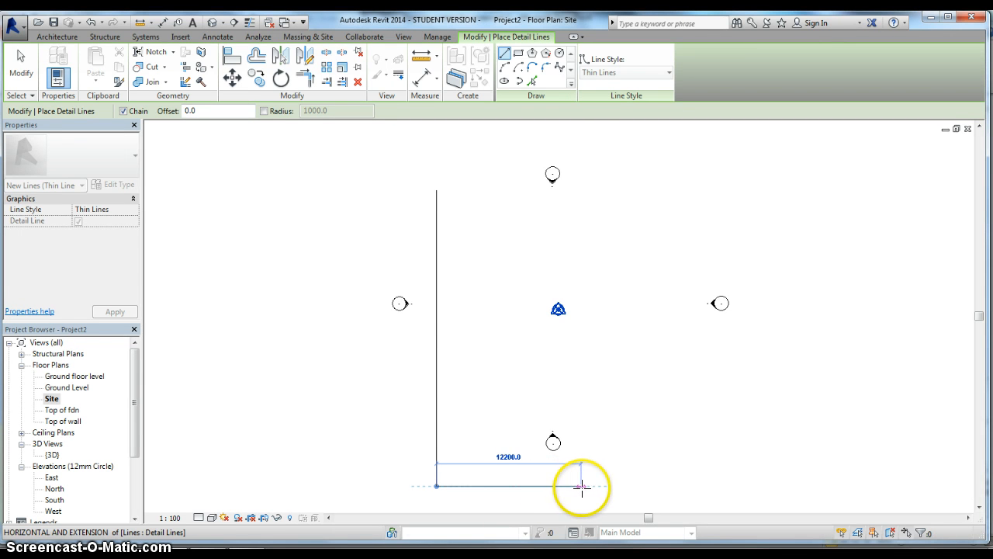
{"action": "mouse_move", "coordinate": [606, 487]}
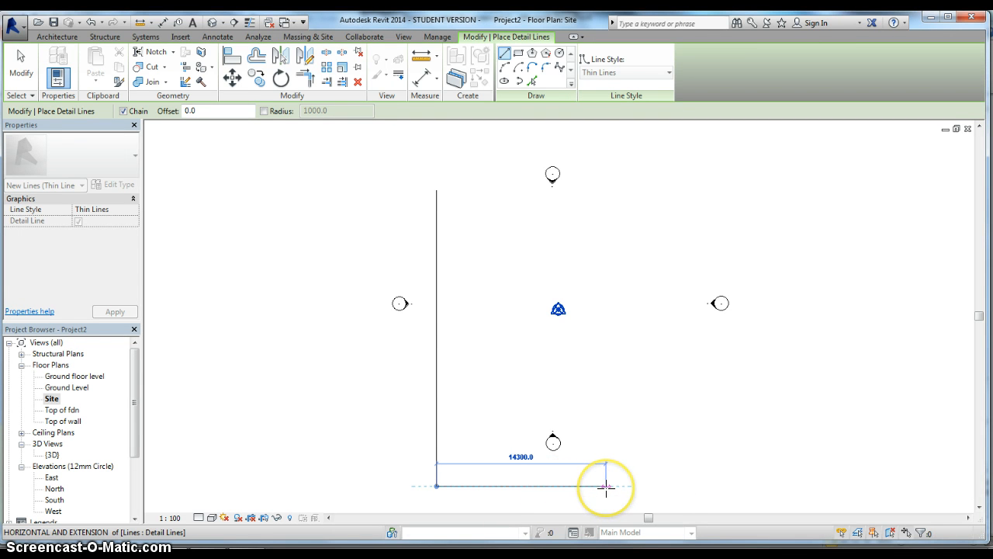
{"action": "type", "text": "20"}
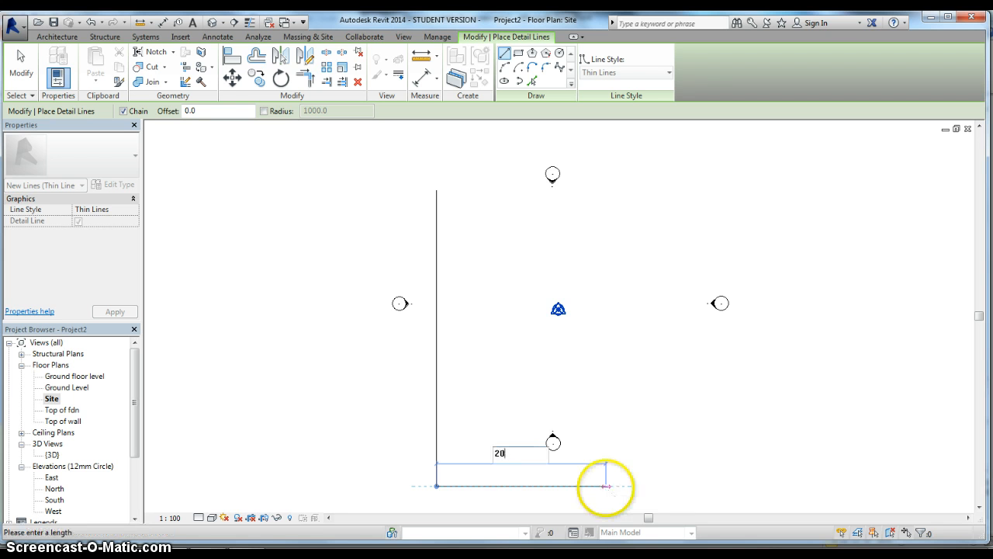
{"action": "type", "text": "000"}
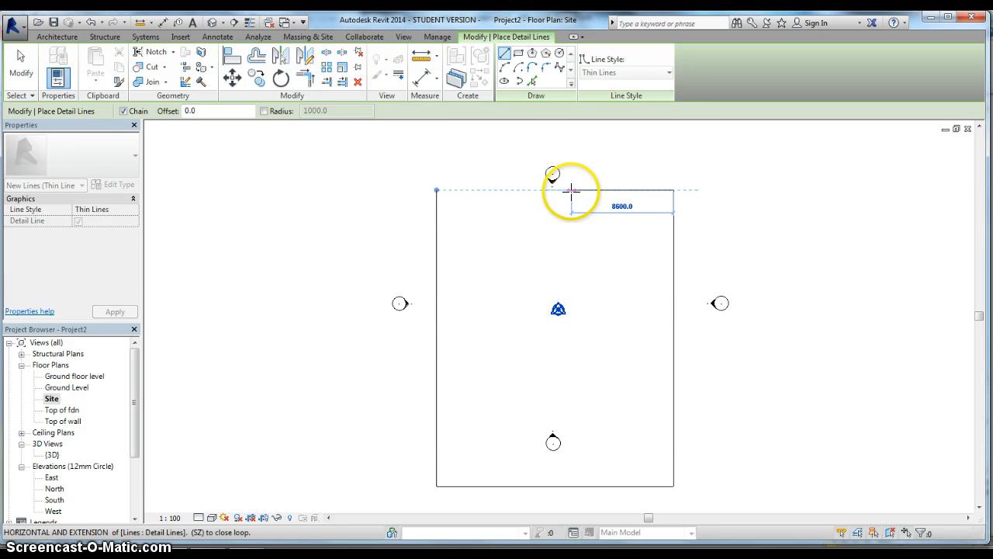
{"action": "mouse_move", "coordinate": [441, 190]}
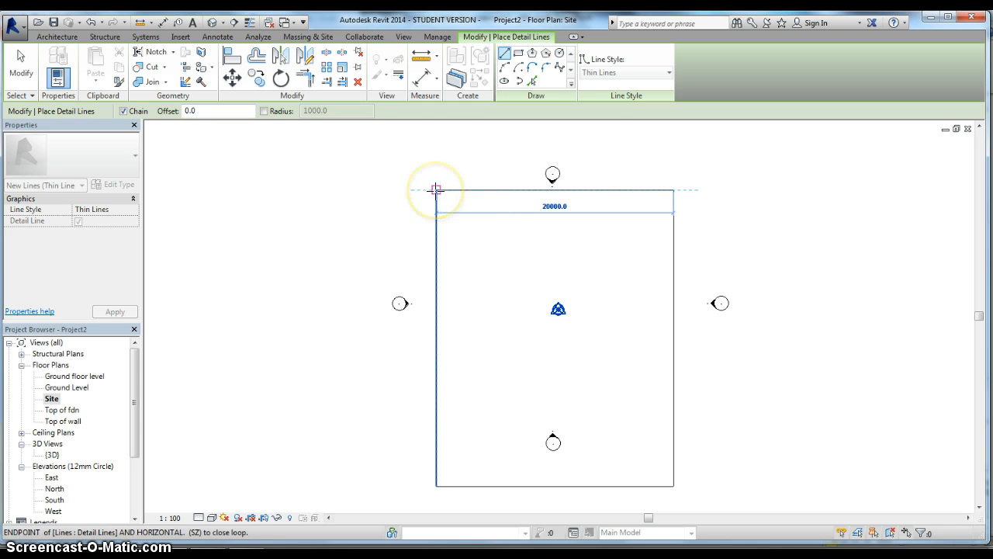
{"action": "mouse_move", "coordinate": [435, 190]}
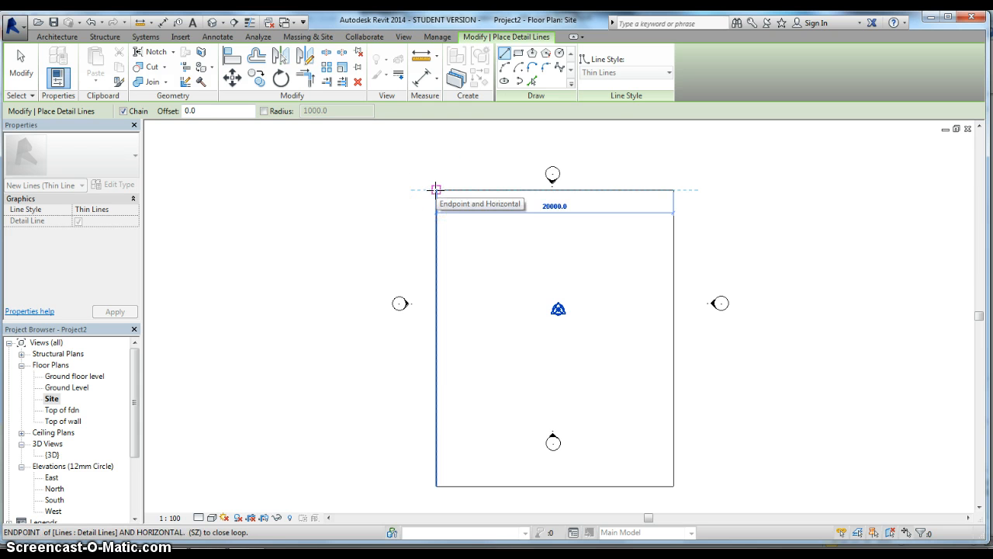
{"action": "left_click", "coordinate": [435, 191]}
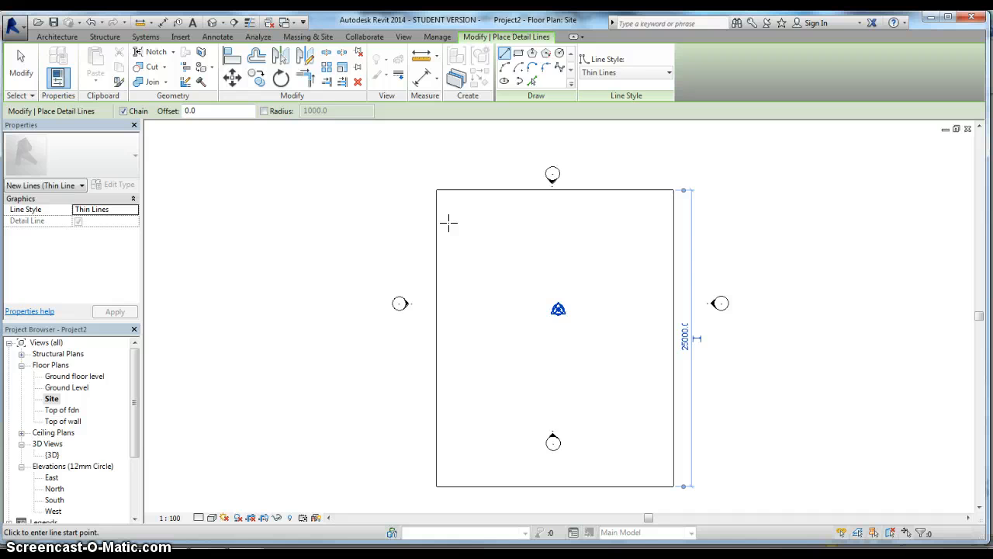
{"action": "mouse_move", "coordinate": [377, 349]}
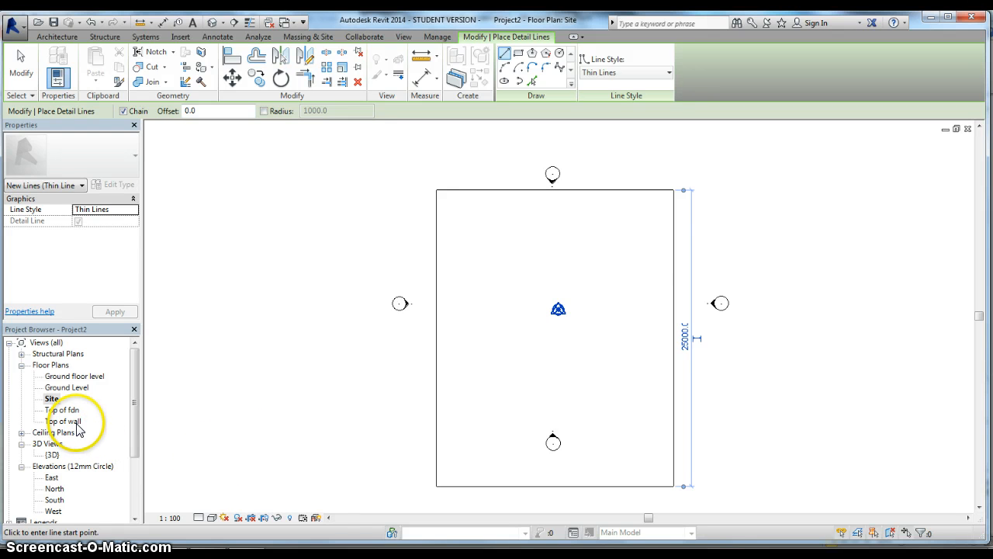
{"action": "mouse_move", "coordinate": [64, 381]}
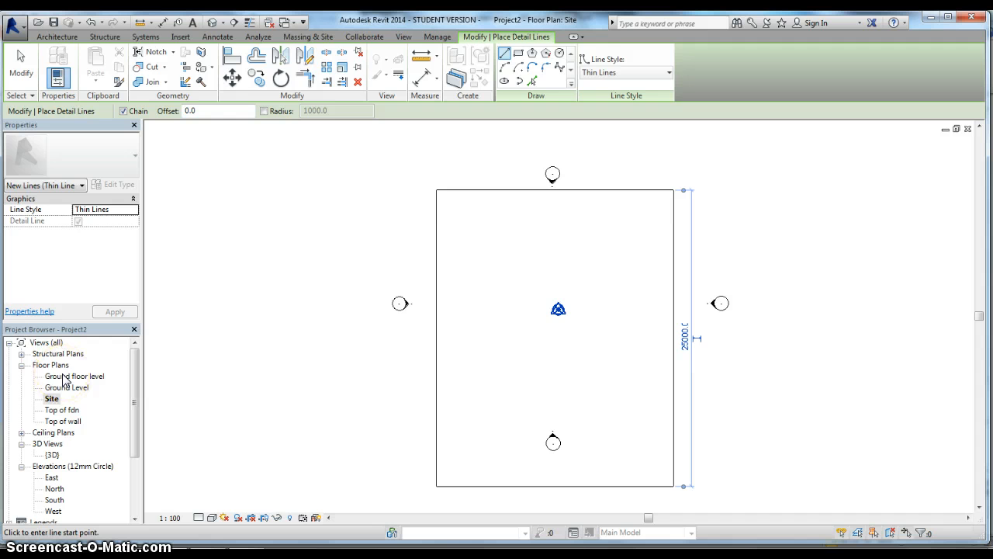
Switch to the Ground floor level plan, then reopen the Site plan to see the rectangle.
{"action": "double_click", "coordinate": [75, 376]}
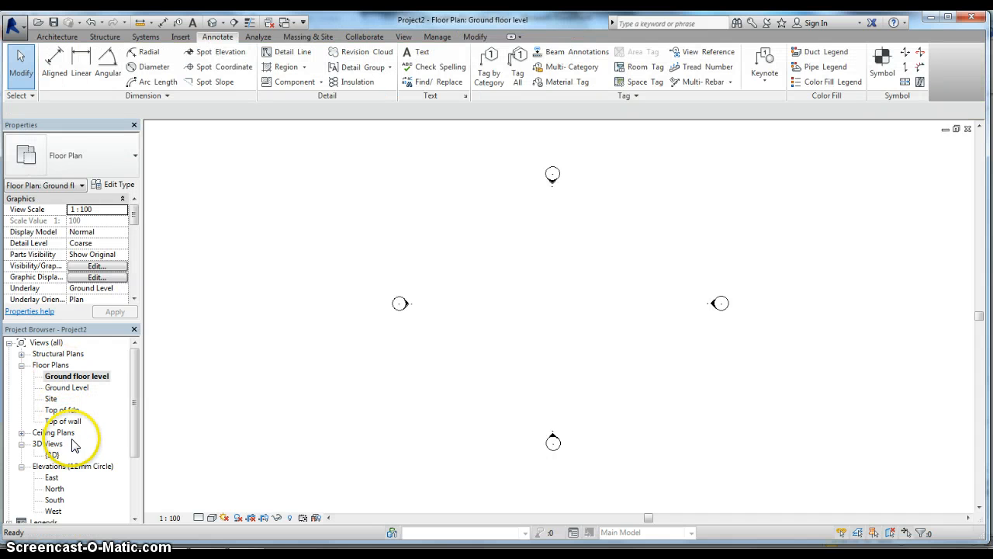
{"action": "double_click", "coordinate": [53, 454]}
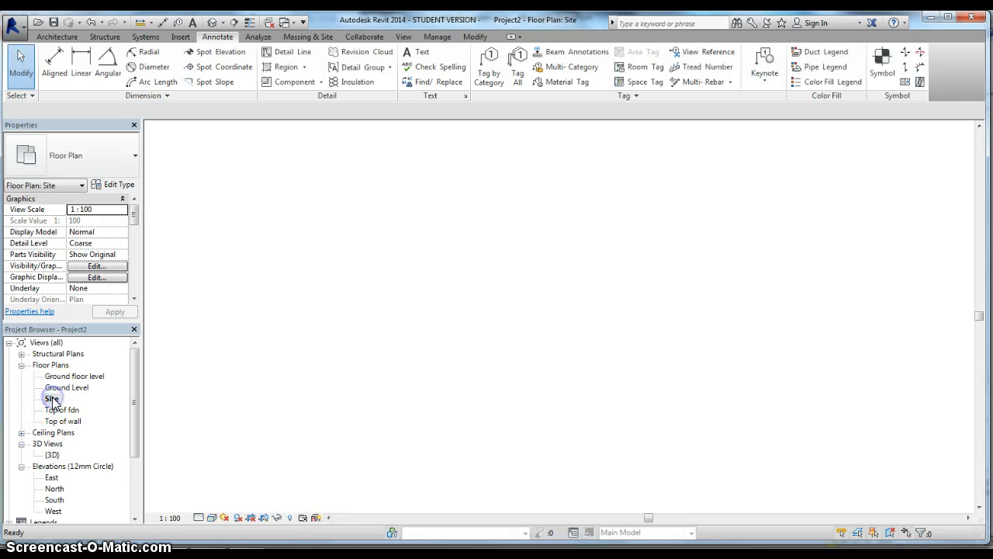
{"action": "double_click", "coordinate": [51, 398]}
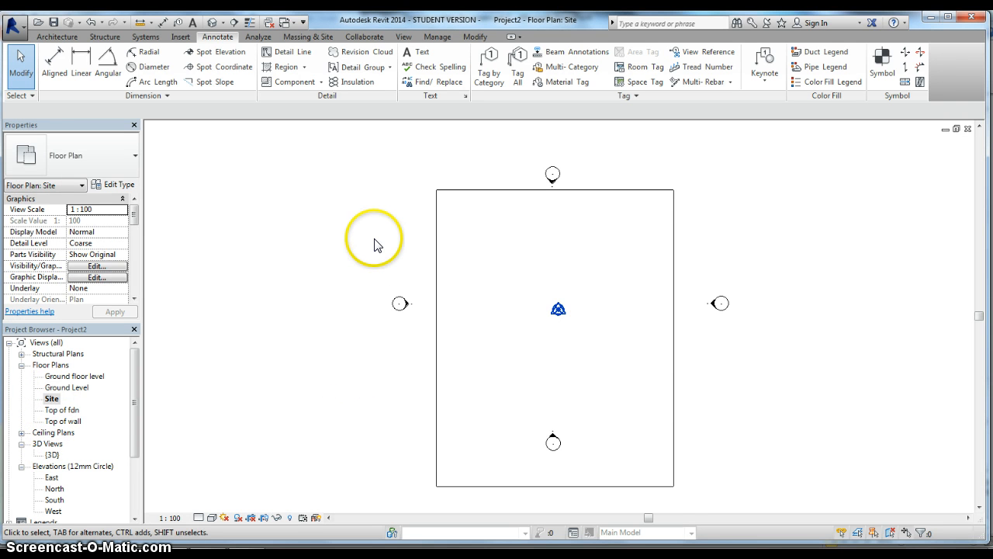
{"action": "mouse_move", "coordinate": [350, 149]}
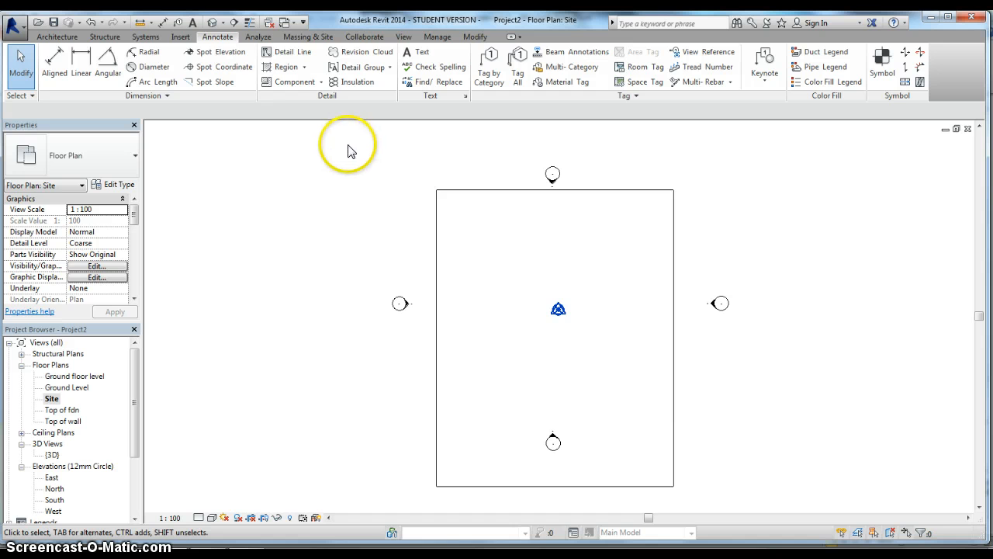
{"action": "mouse_move", "coordinate": [310, 41]}
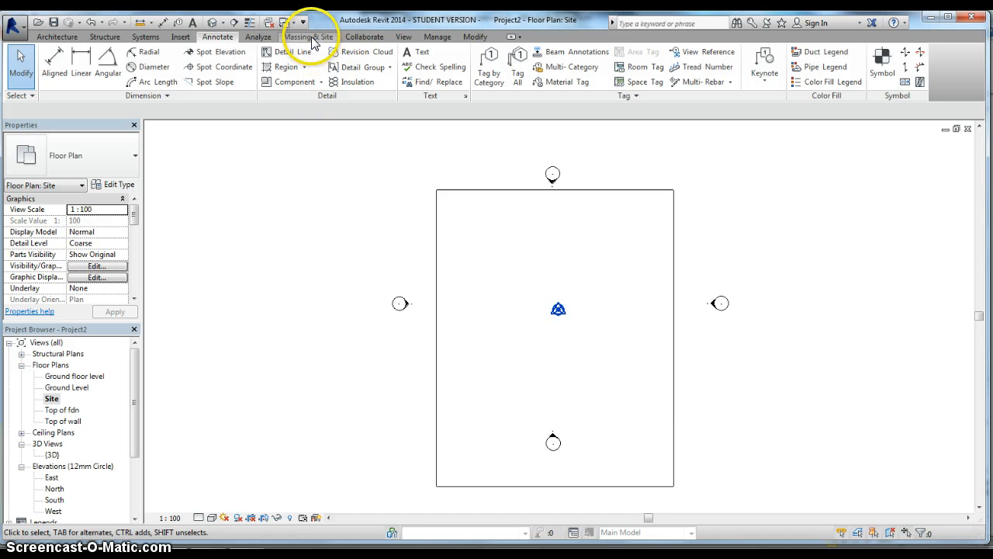
Create a toposurface on the rectangle's four corners and finish it.
{"action": "left_click", "coordinate": [309, 37]}
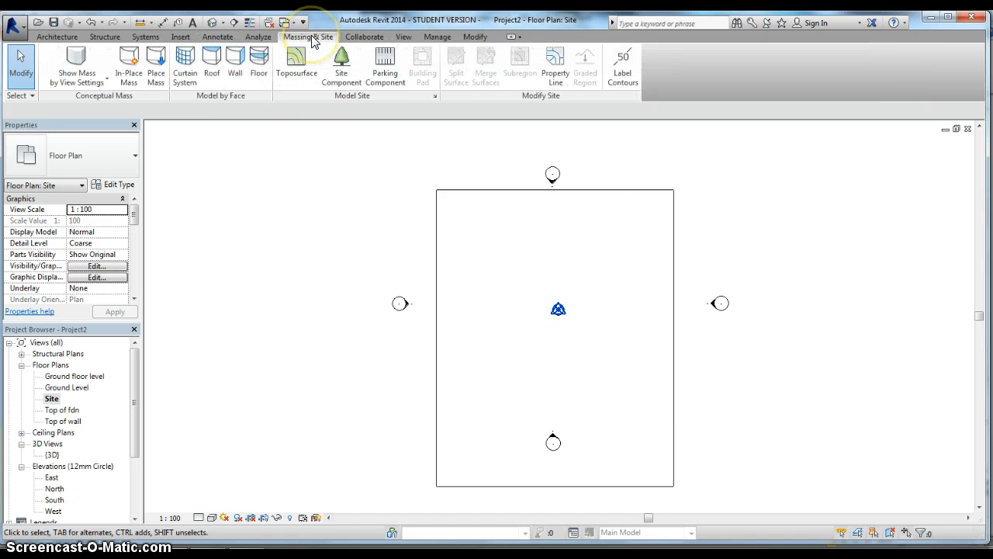
{"action": "mouse_move", "coordinate": [297, 62]}
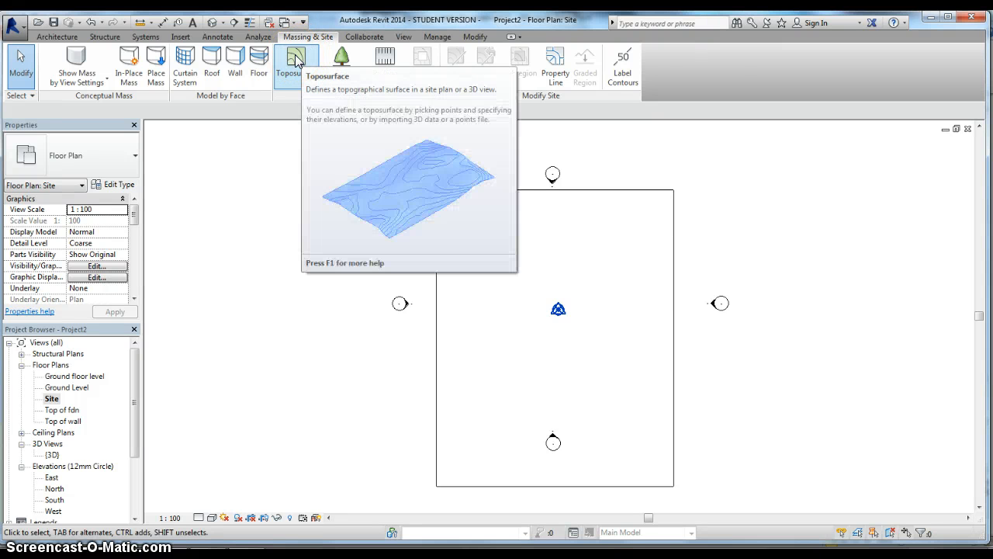
{"action": "left_click", "coordinate": [295, 62]}
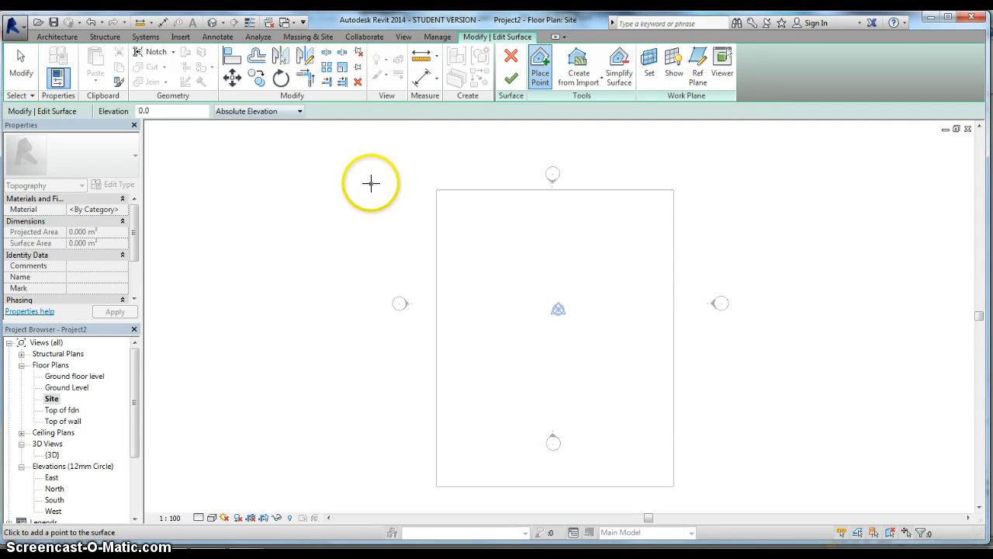
{"action": "mouse_move", "coordinate": [435, 189]}
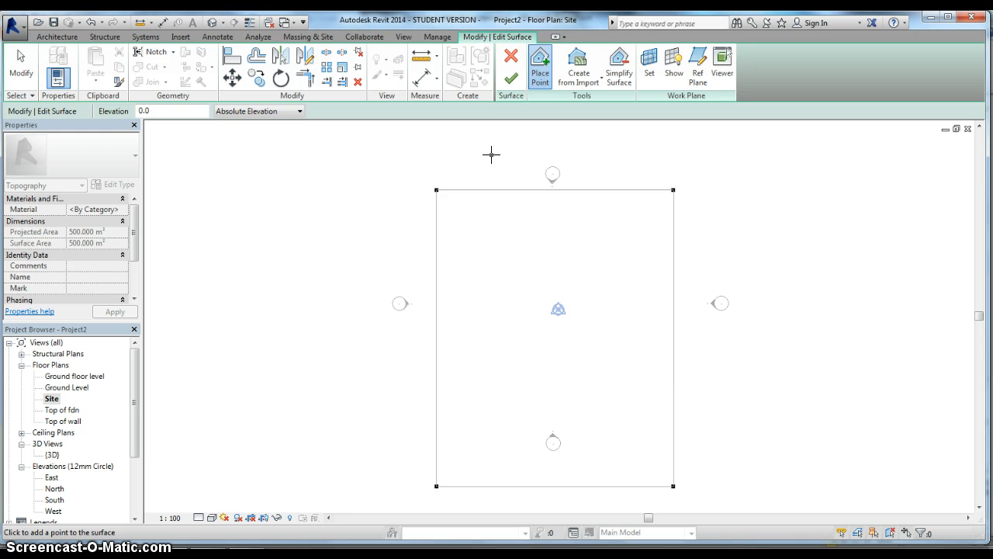
{"action": "mouse_move", "coordinate": [511, 66]}
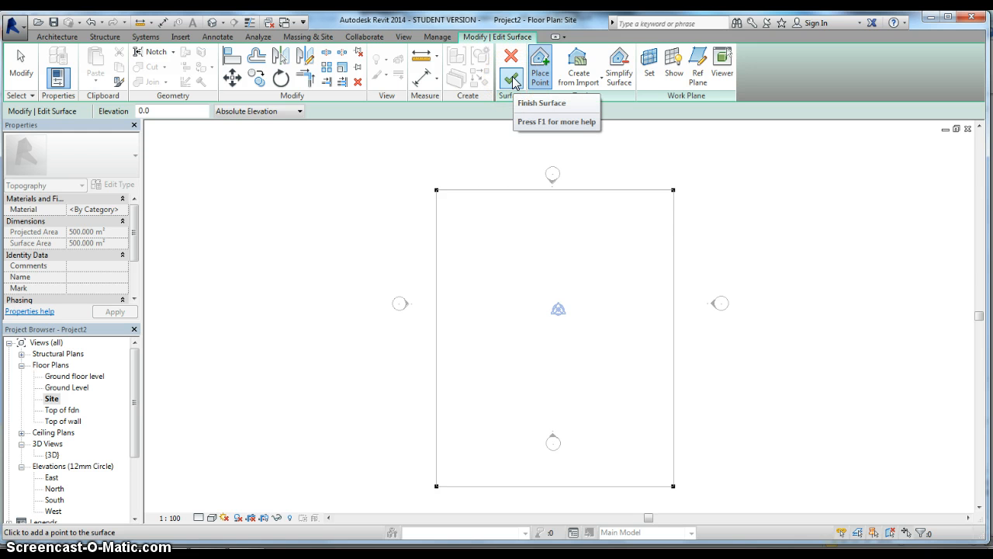
{"action": "left_click", "coordinate": [510, 58]}
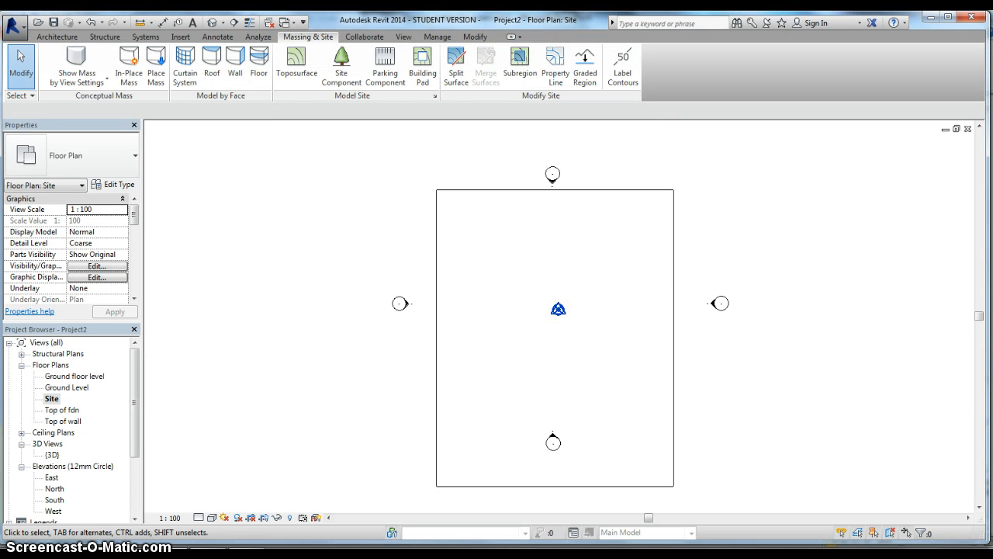
{"action": "mouse_move", "coordinate": [751, 452]}
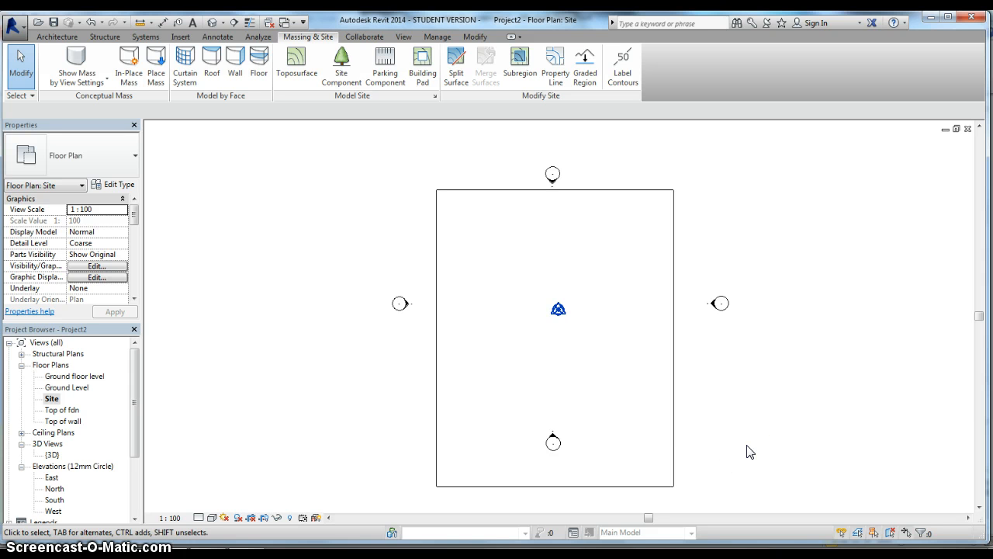
{"action": "mouse_move", "coordinate": [321, 433]}
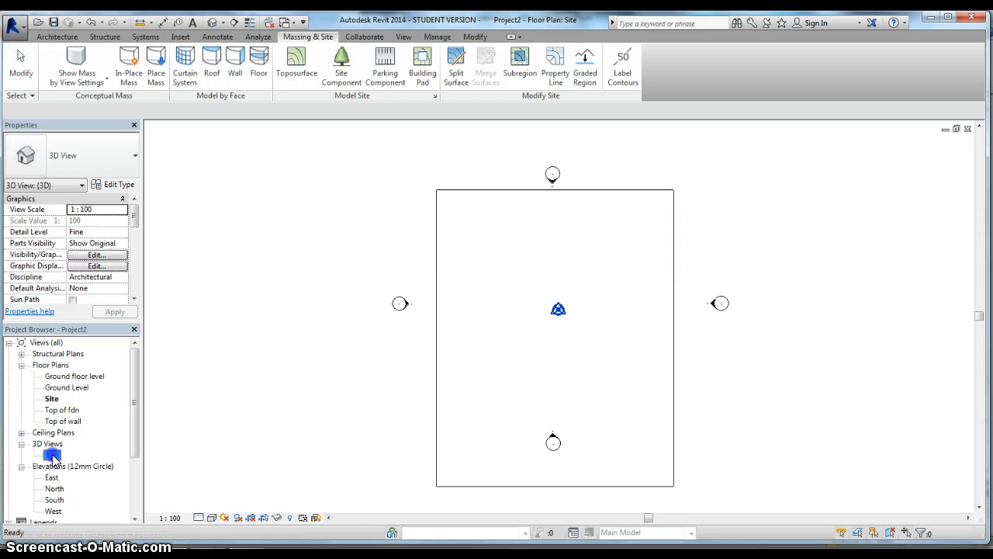
Open the {3D} view and orbit around the flat toposurface, ending overhead.
{"action": "double_click", "coordinate": [51, 454]}
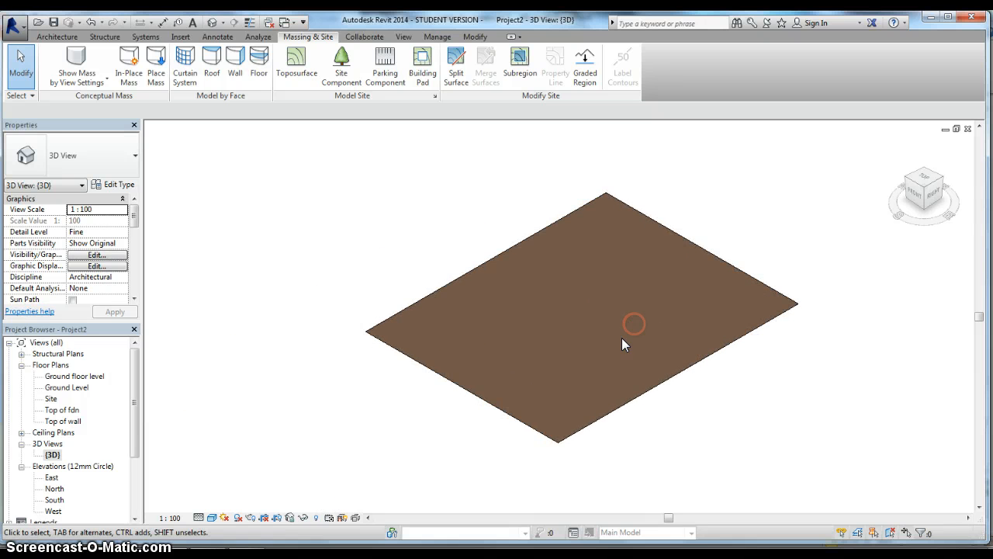
{"action": "mouse_move", "coordinate": [569, 358]}
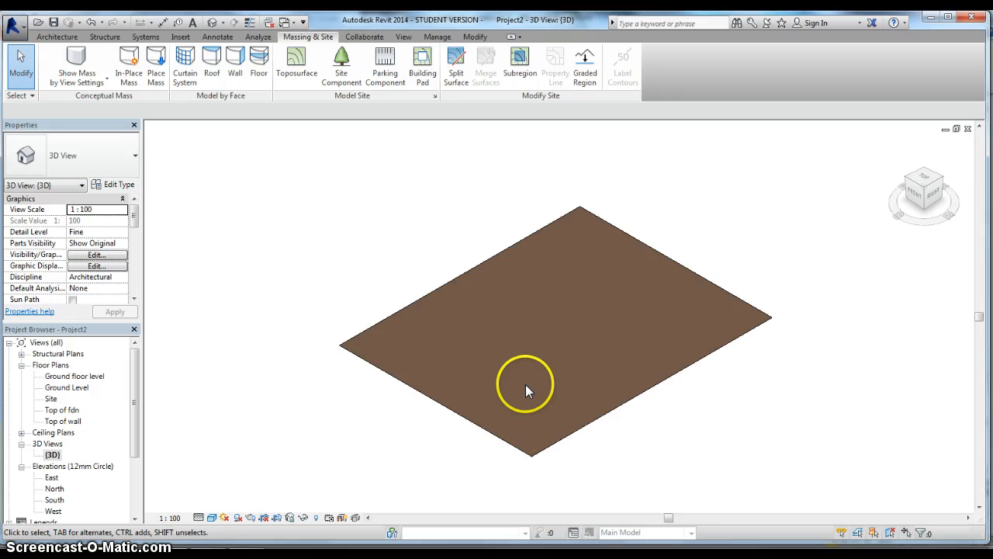
{"action": "mouse_move", "coordinate": [532, 416]}
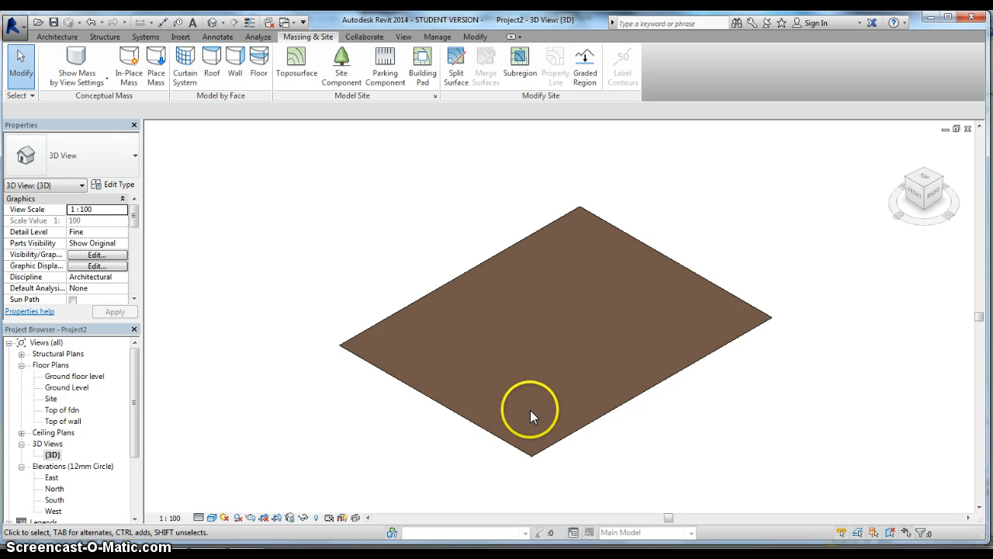
{"action": "left_click_drag", "start_coordinate": [532, 415], "coordinate": [562, 279]}
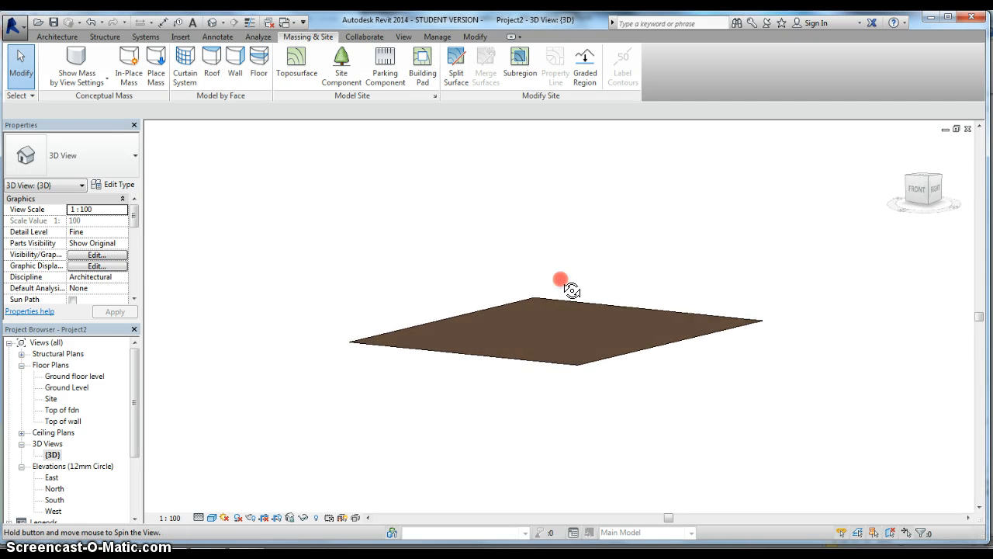
{"action": "left_click_drag", "start_coordinate": [561, 280], "coordinate": [580, 251]}
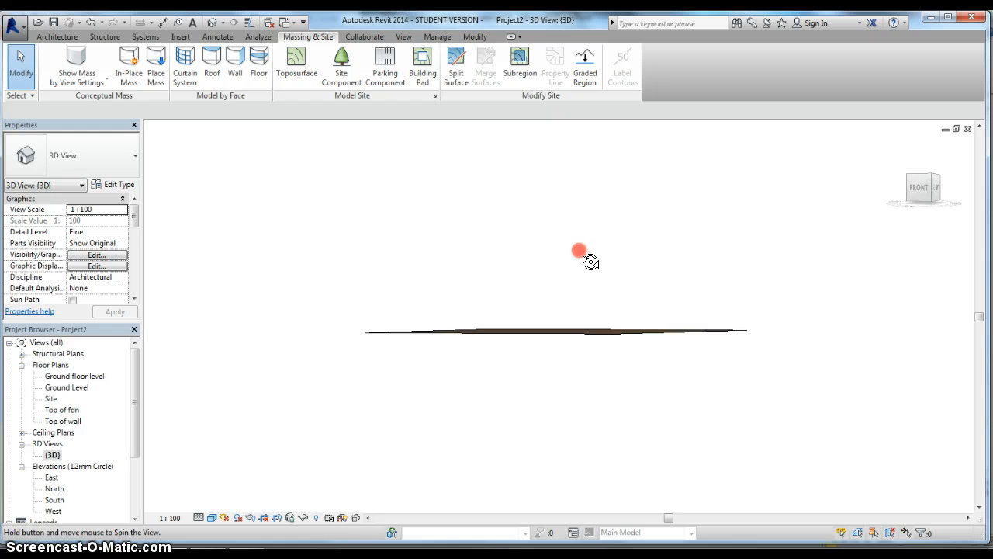
{"action": "left_click_drag", "start_coordinate": [580, 250], "coordinate": [494, 356]}
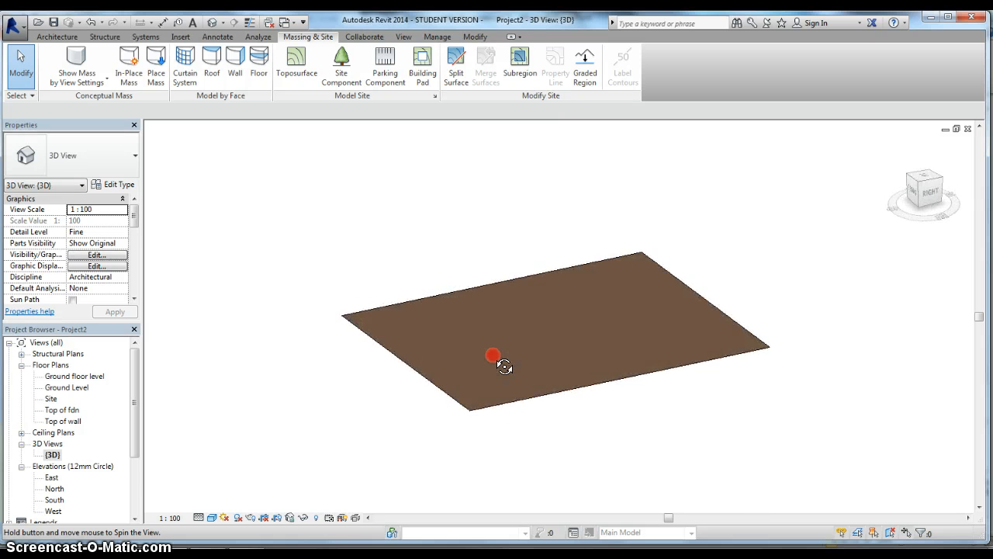
{"action": "left_click_drag", "start_coordinate": [494, 355], "coordinate": [626, 289]}
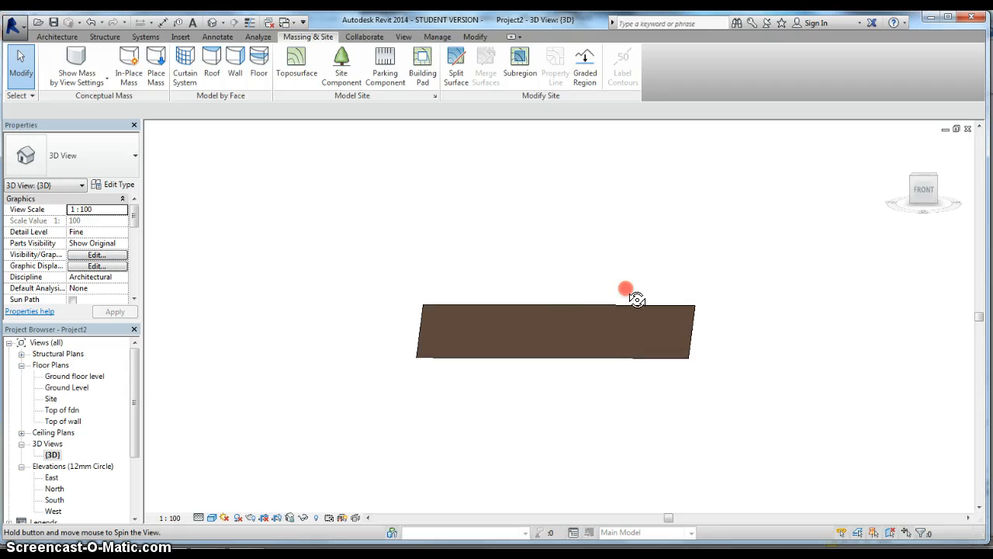
{"action": "left_click_drag", "start_coordinate": [626, 289], "coordinate": [580, 308]}
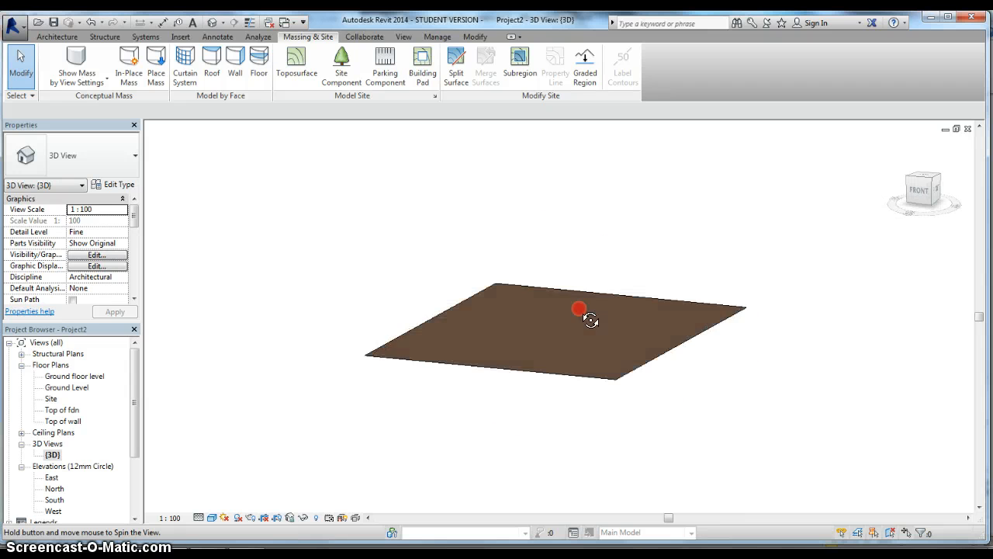
{"action": "left_click_drag", "start_coordinate": [579, 308], "coordinate": [573, 397]}
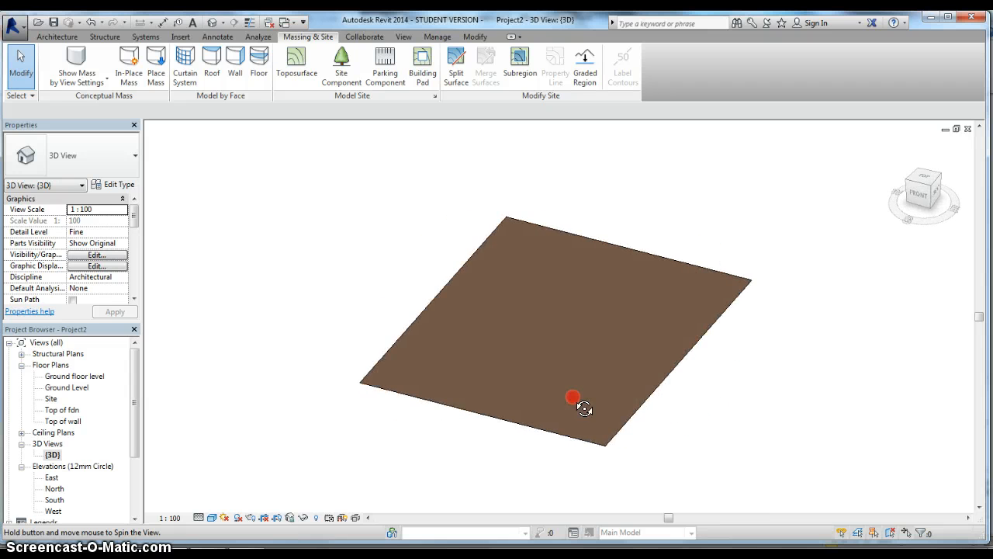
{"action": "left_click_drag", "start_coordinate": [574, 399], "coordinate": [594, 421]}
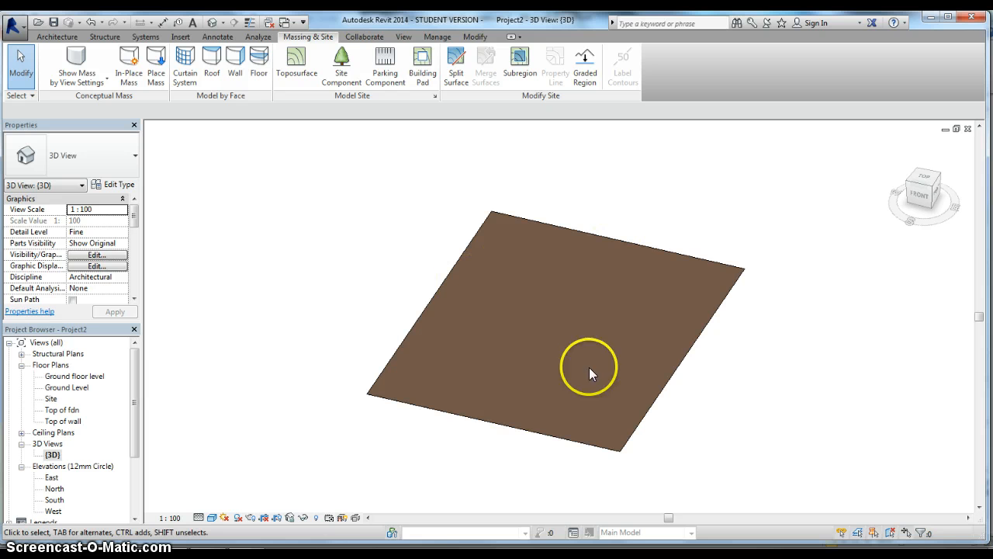
{"action": "mouse_move", "coordinate": [480, 439]}
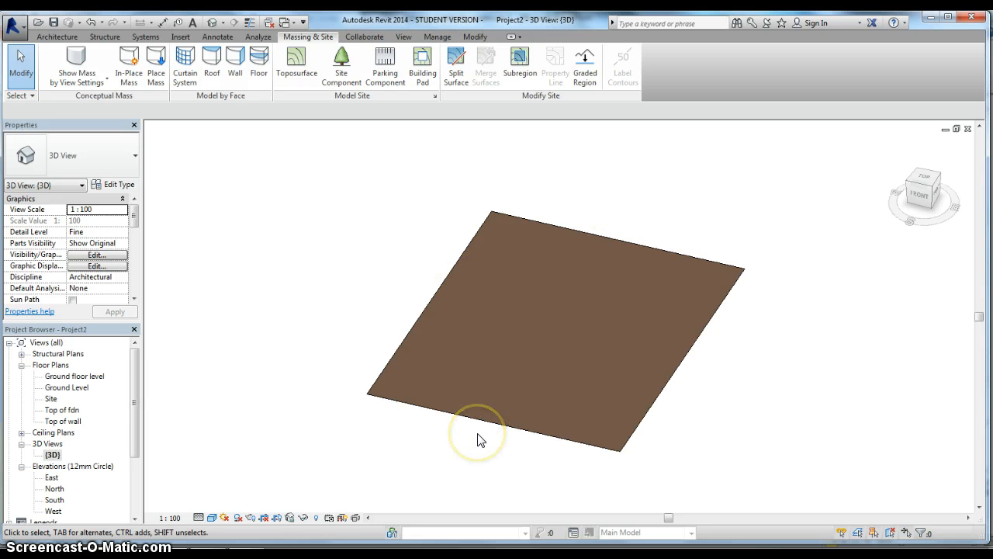